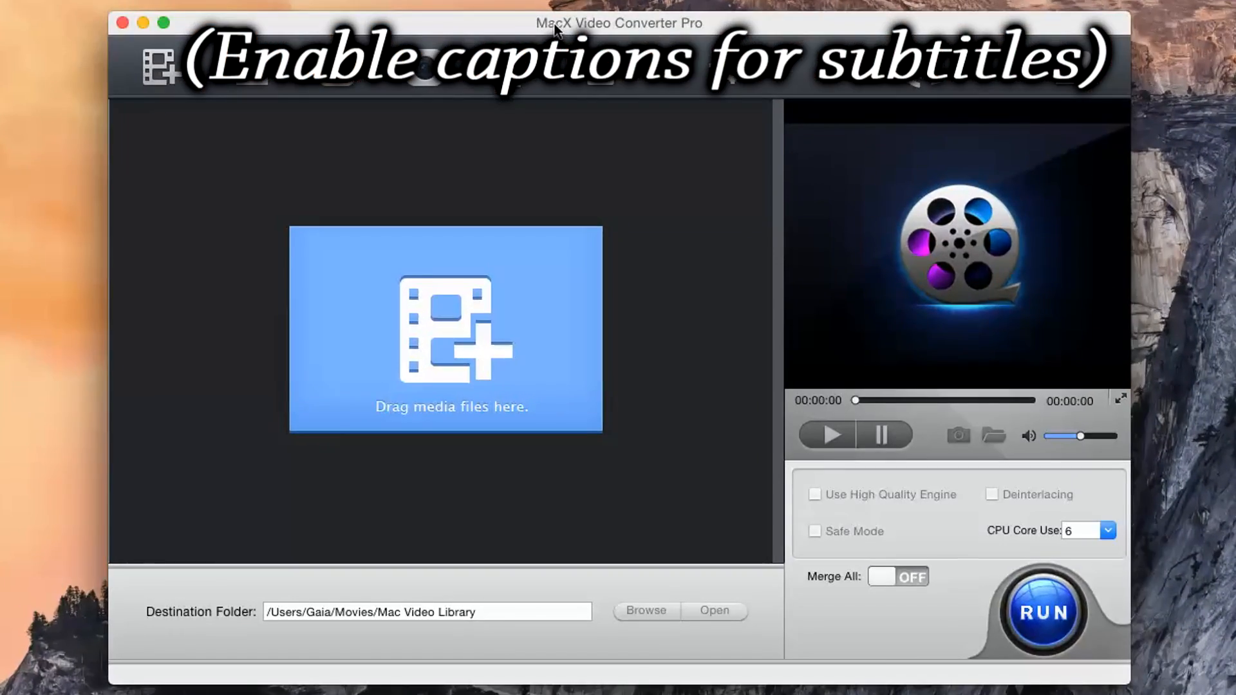
pyautogui.moveTo(496, 148)
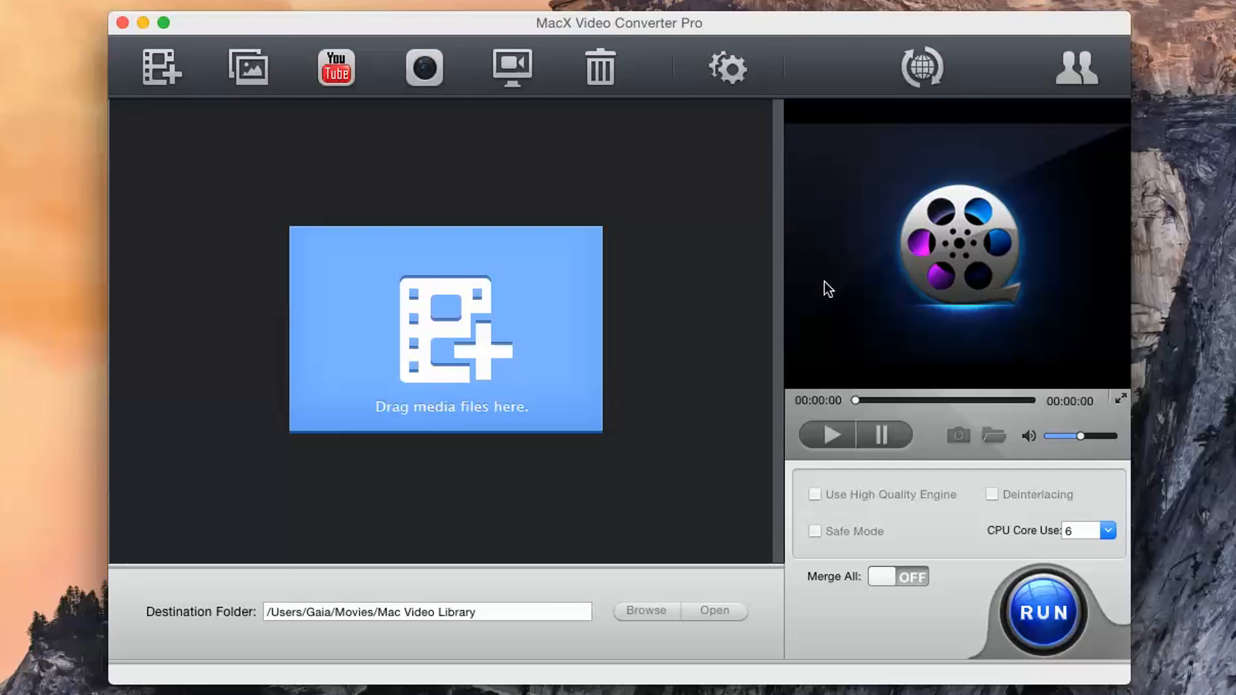
pyautogui.moveTo(591, 553)
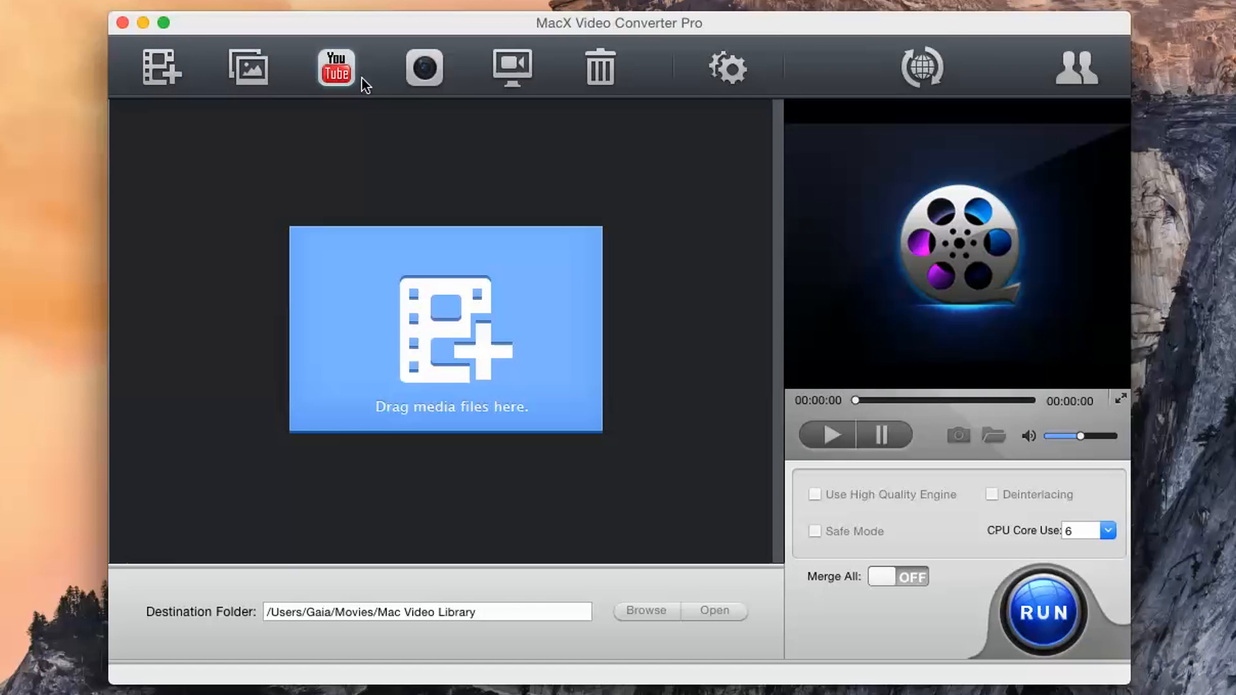
pyautogui.moveTo(657, 93)
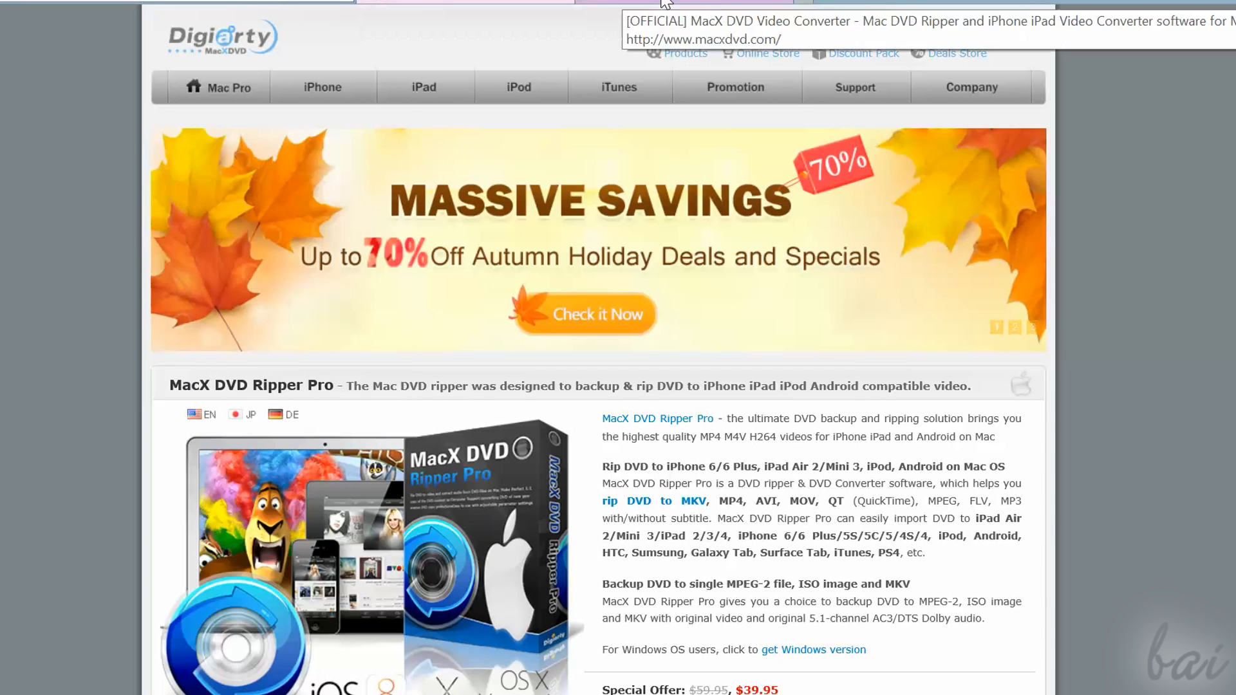
# Scroll the macxdvd.com page to MacX Video Converter Pro and view its More Info listing.
pyautogui.scroll(-3)
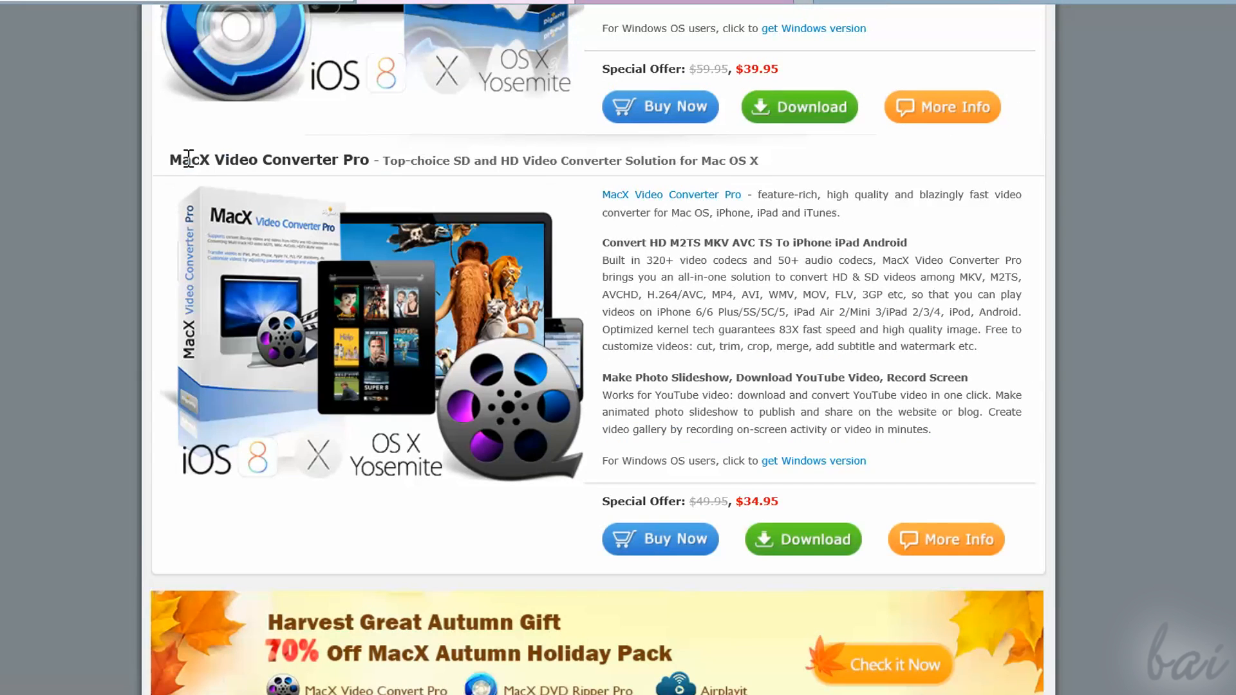
pyautogui.moveTo(669, 230)
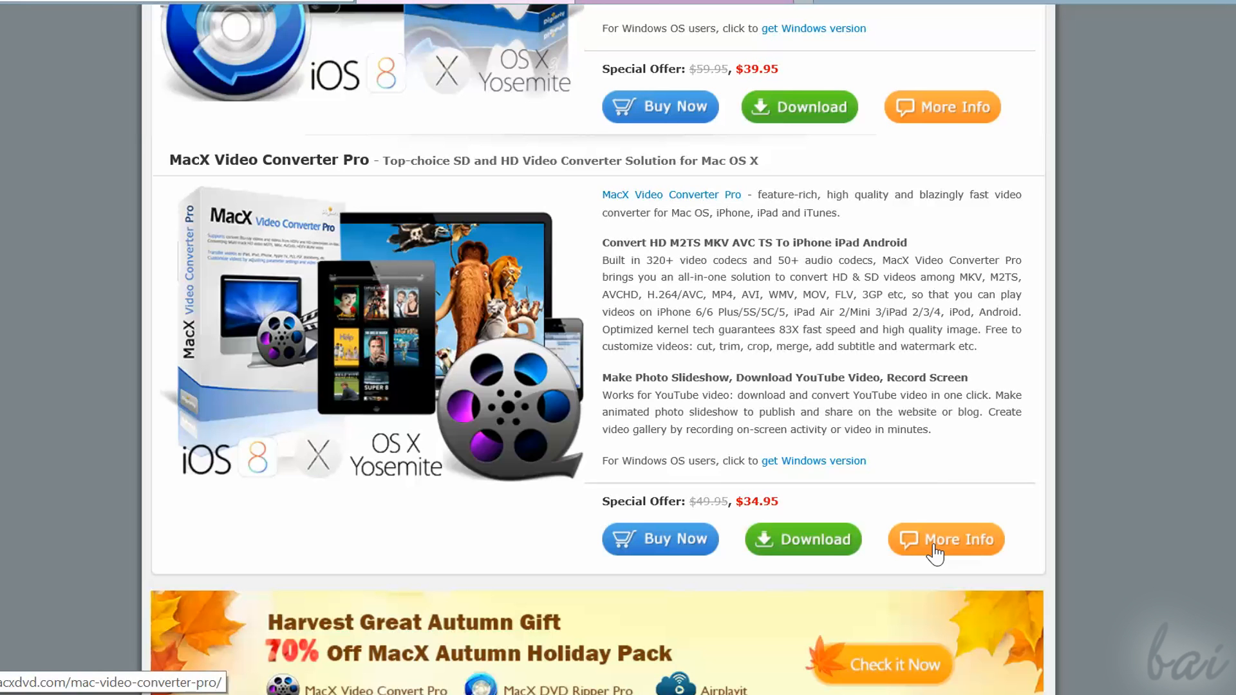
pyautogui.click(945, 540)
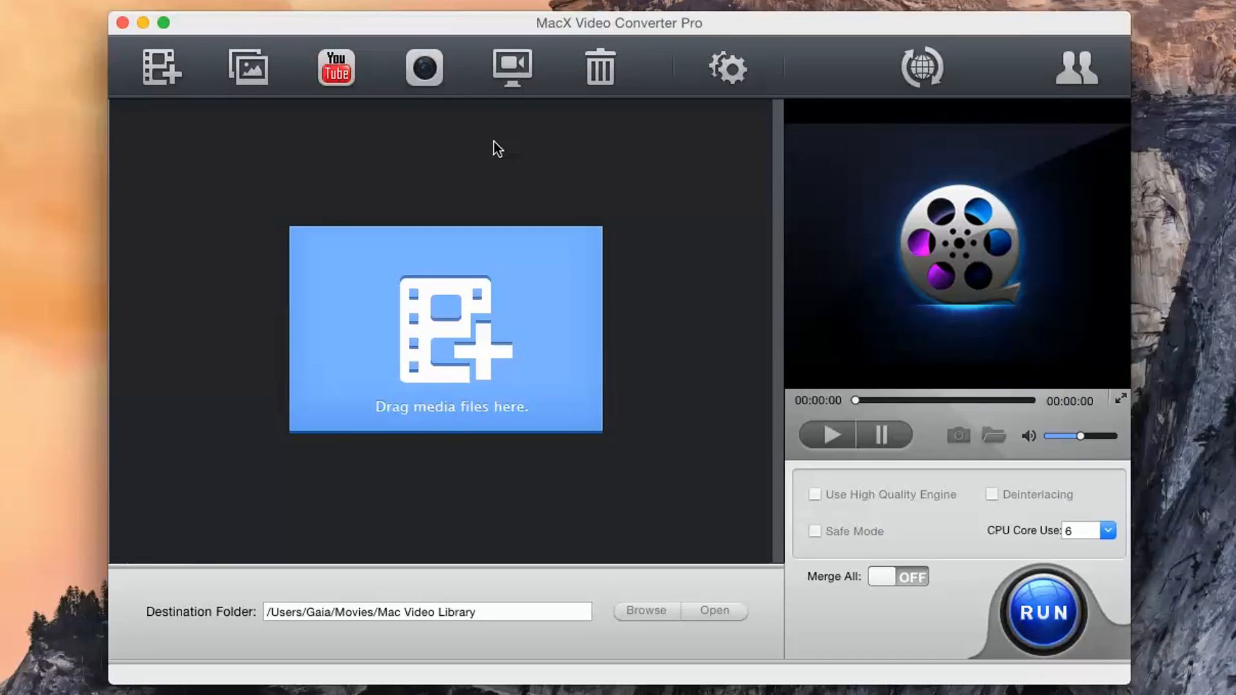
pyautogui.moveTo(828, 289)
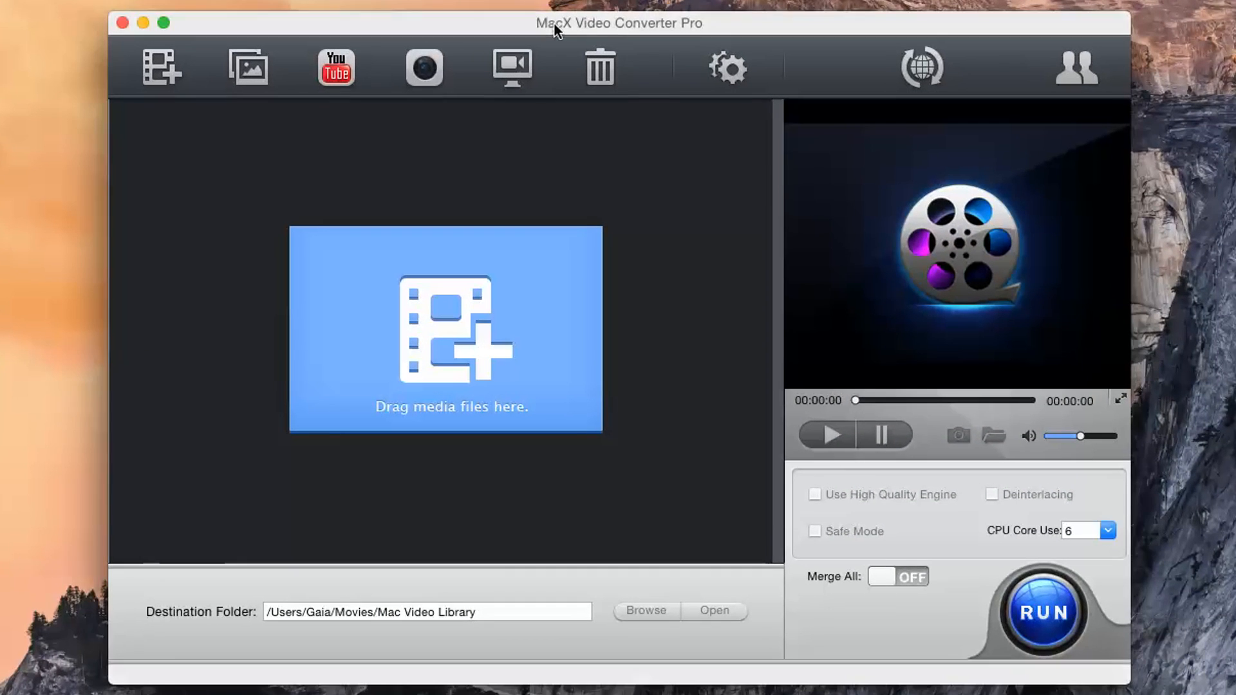
pyautogui.moveTo(525, 133)
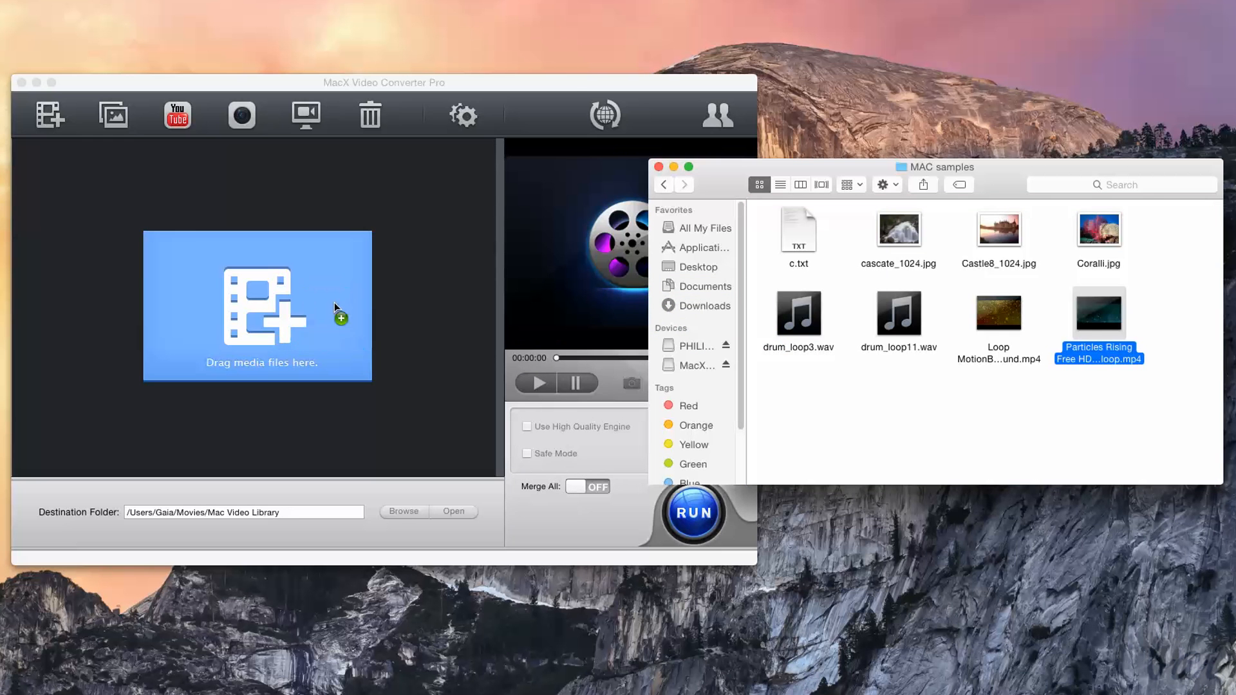
# Drag the Particles Rising MP4 from Finder into the conversion list and bring up its output profiles.
pyautogui.moveTo(1098, 312); pyautogui.dragTo(257, 307)
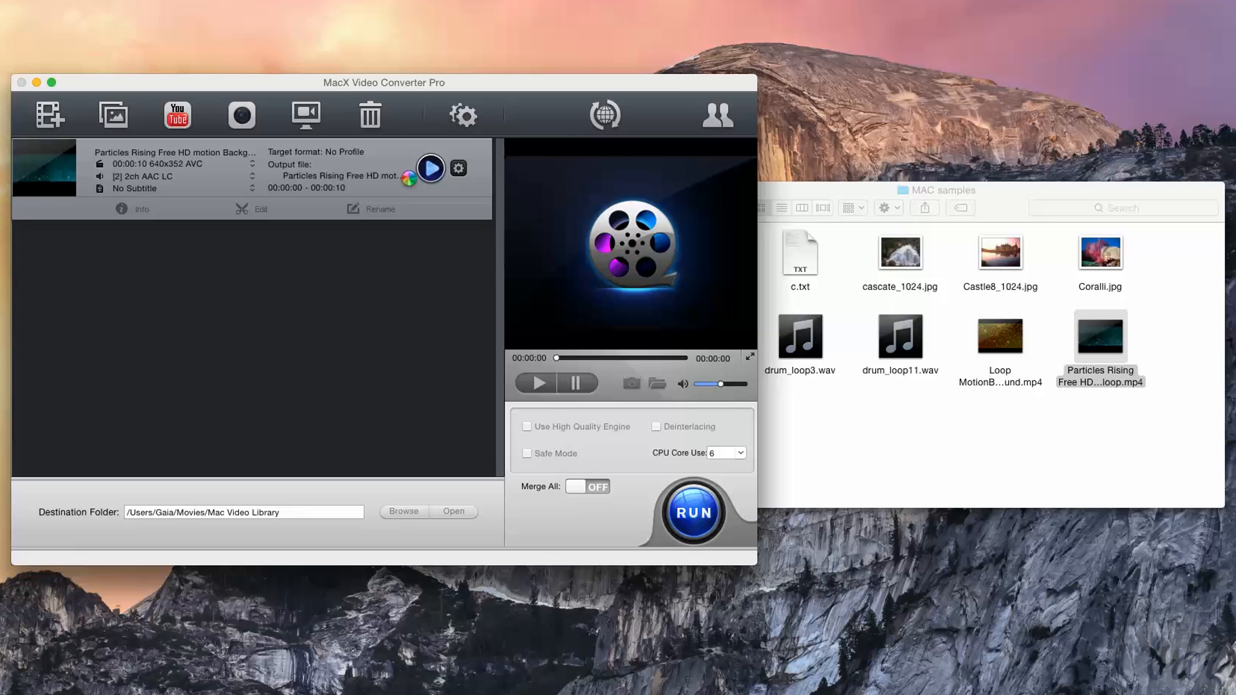
pyautogui.click(458, 168)
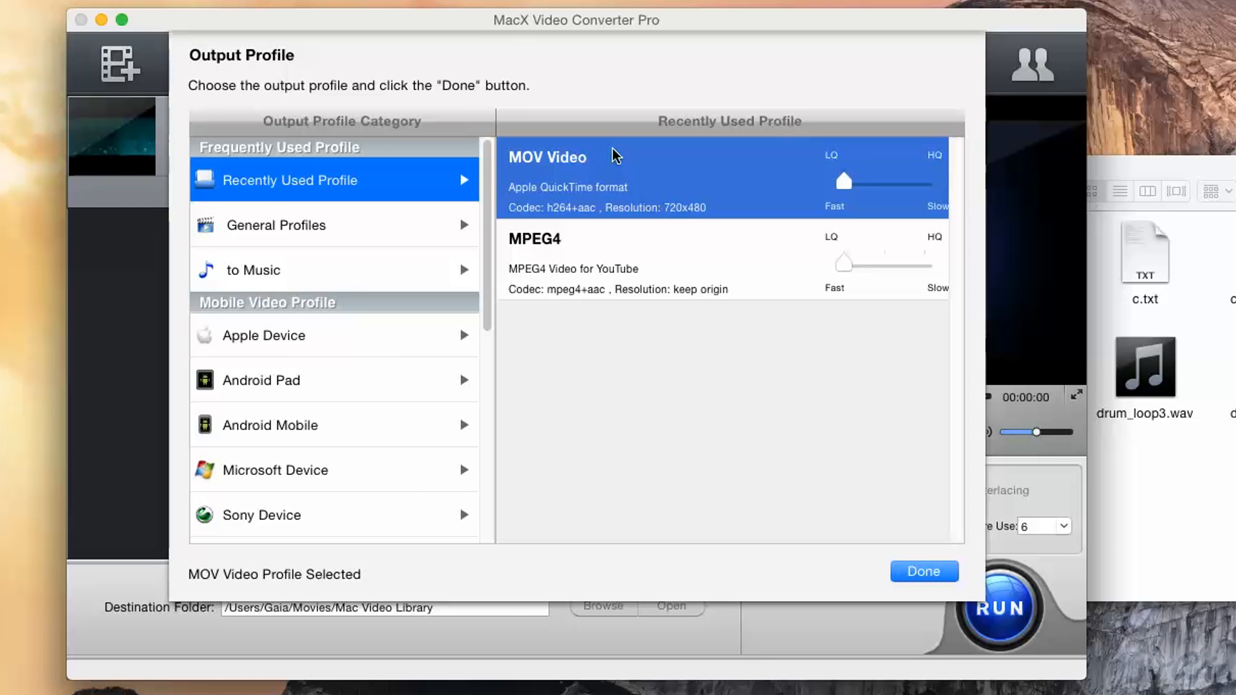
pyautogui.moveTo(240, 94)
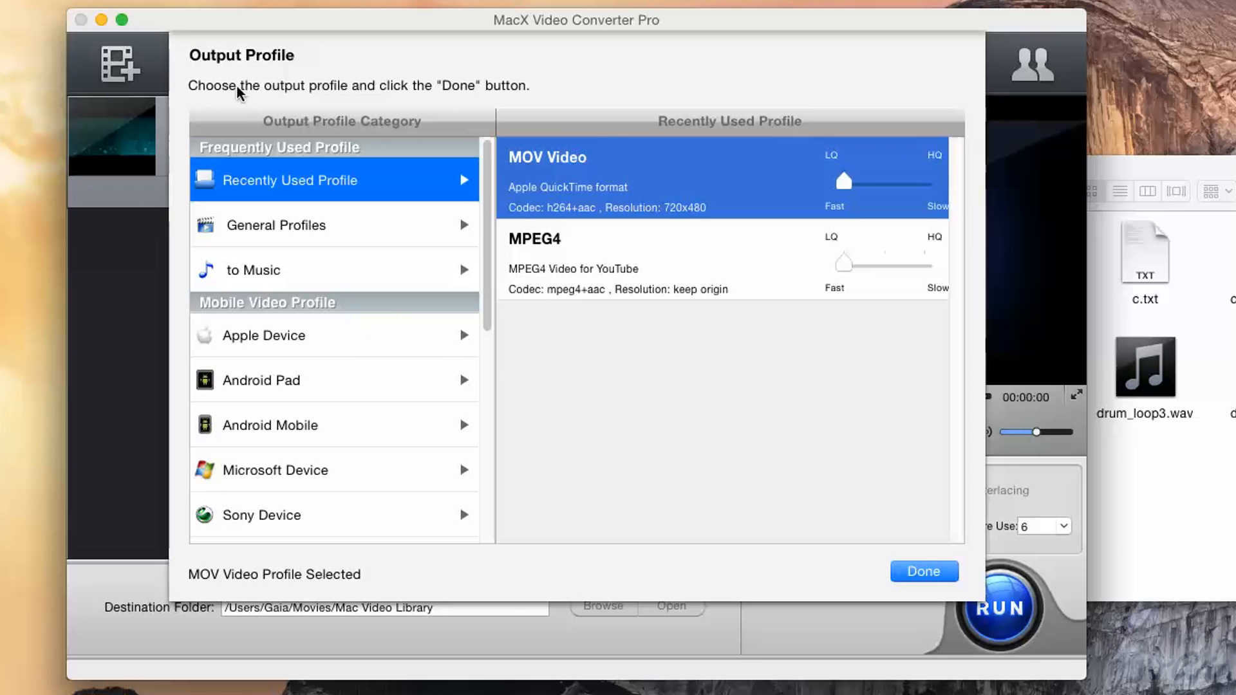
pyautogui.moveTo(670, 114)
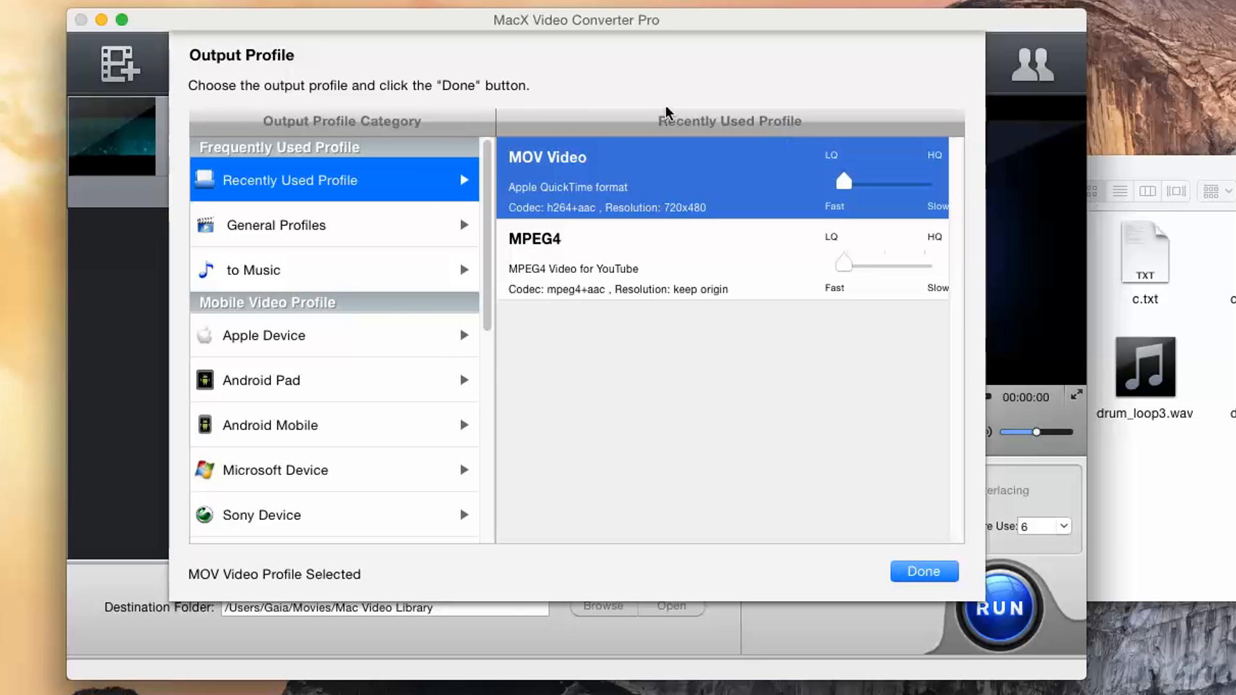
pyautogui.moveTo(396, 94)
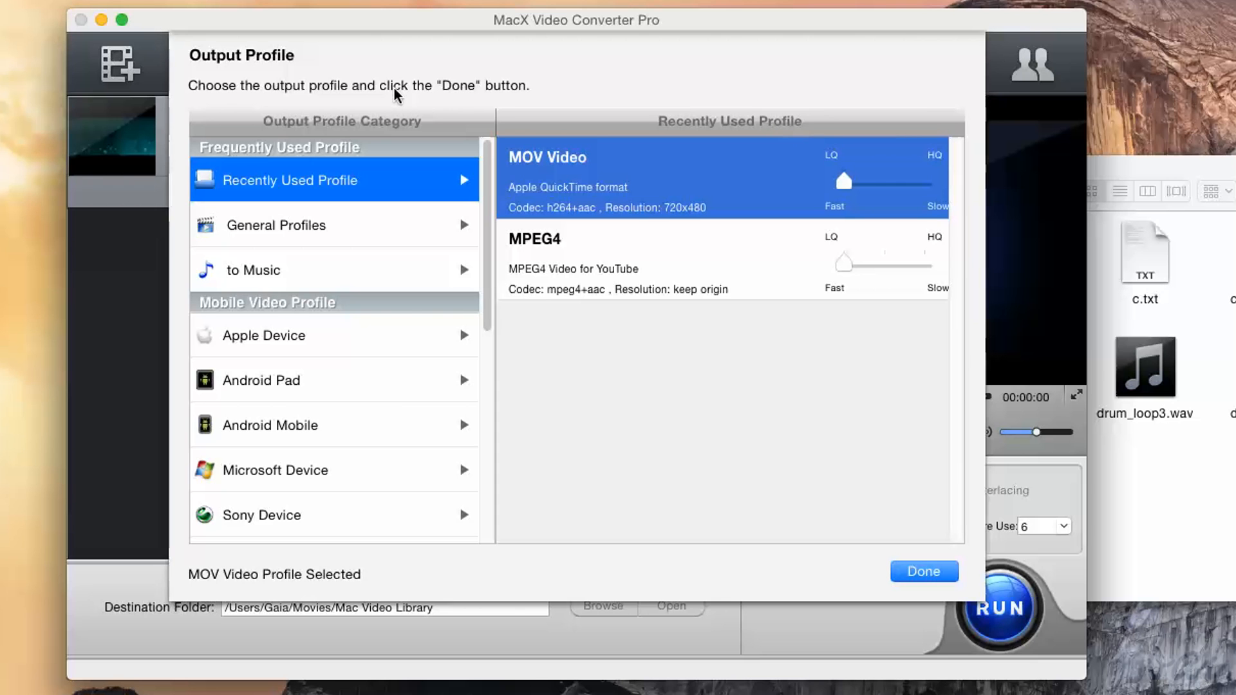
pyautogui.moveTo(313, 242)
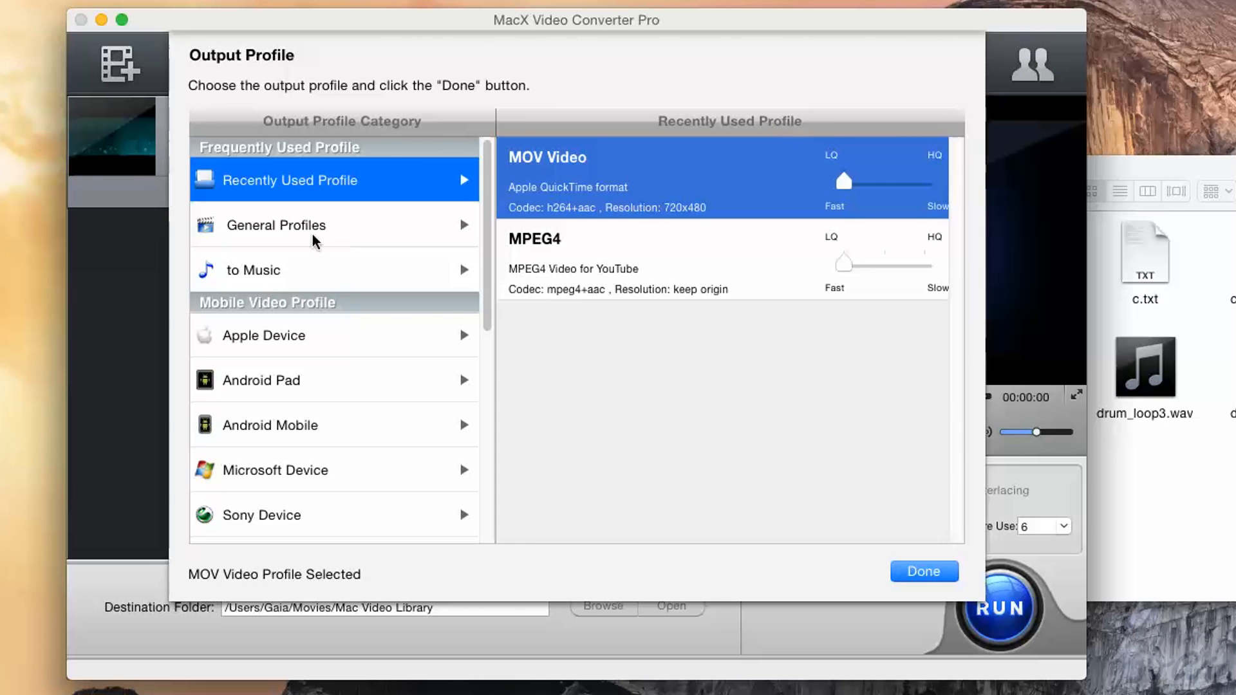
# Browse the General video, Music audio-only and Apple Device profile categories.
pyautogui.click(276, 224)
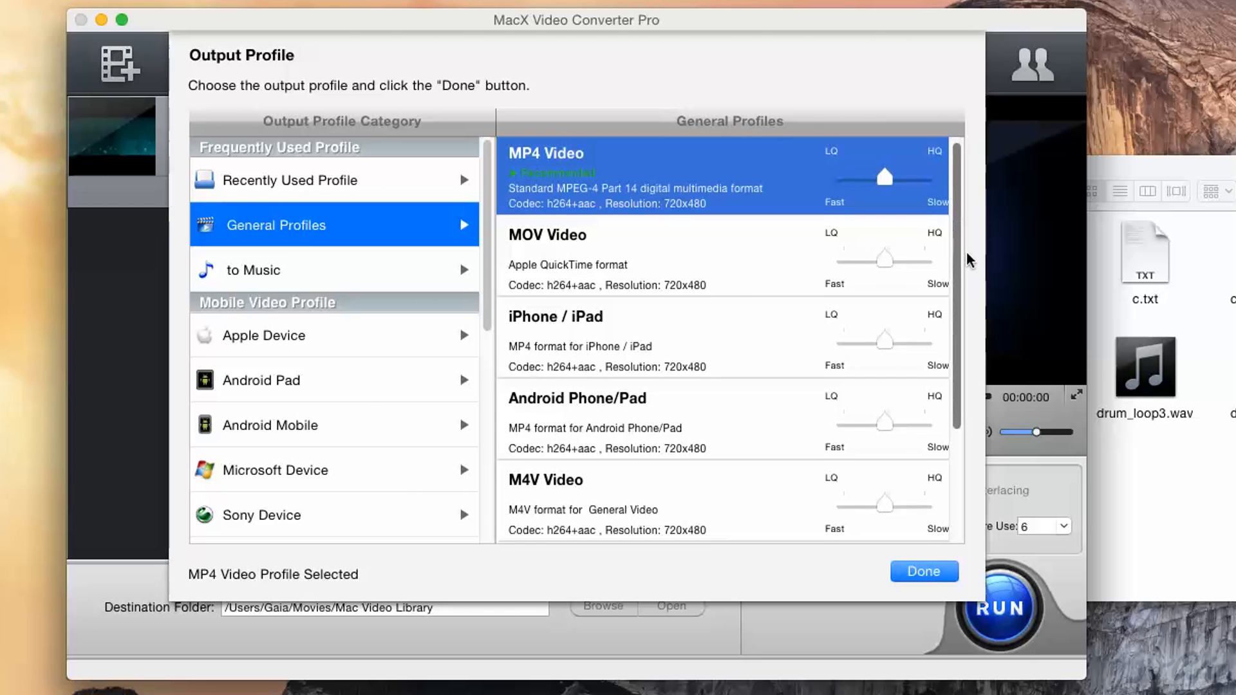
pyautogui.scroll(-3)
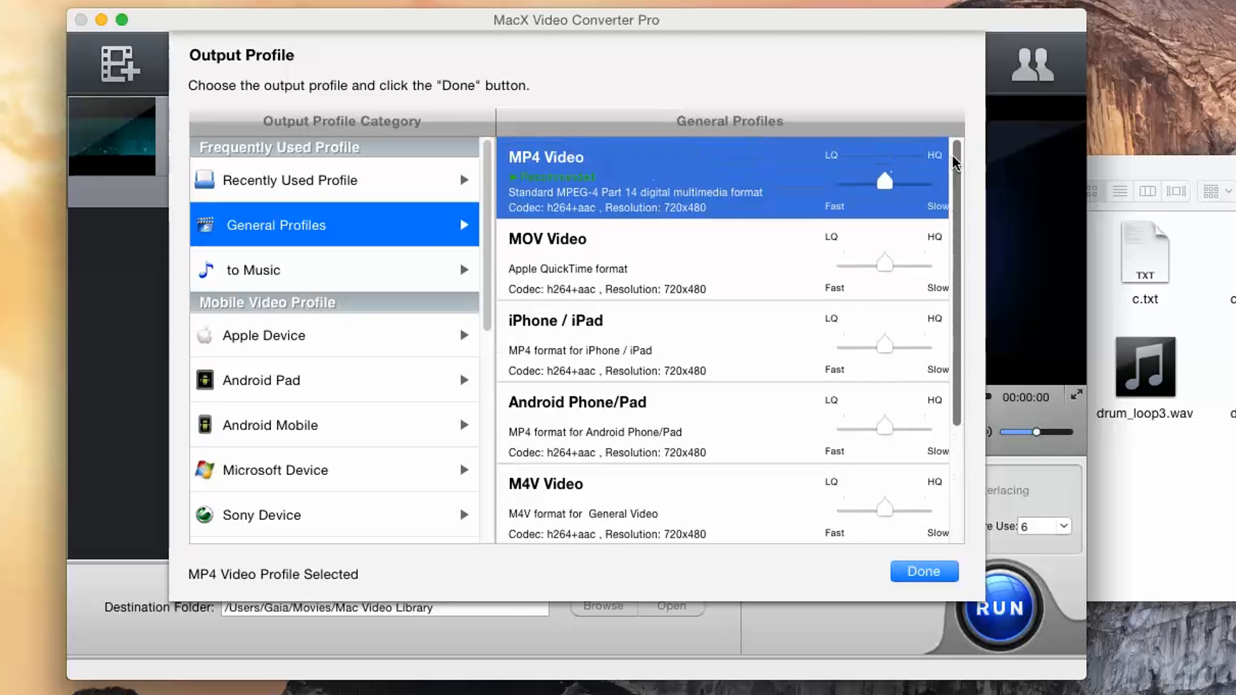
pyautogui.click(254, 269)
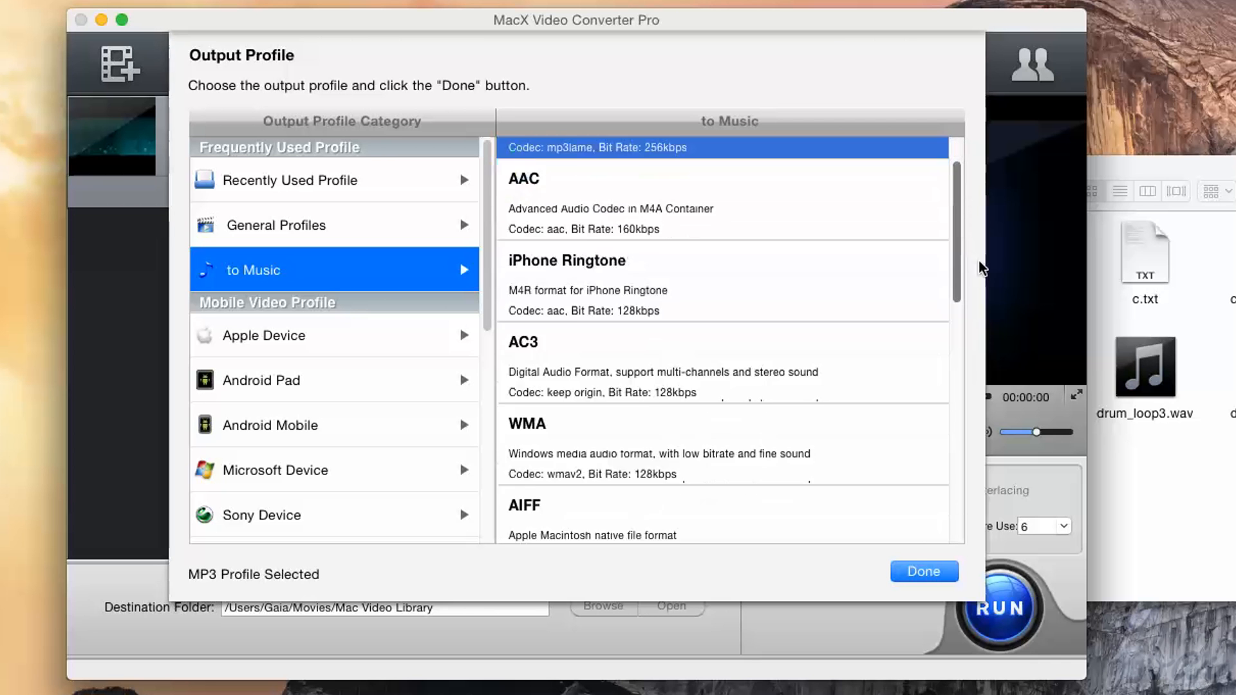
pyautogui.scroll(-3)
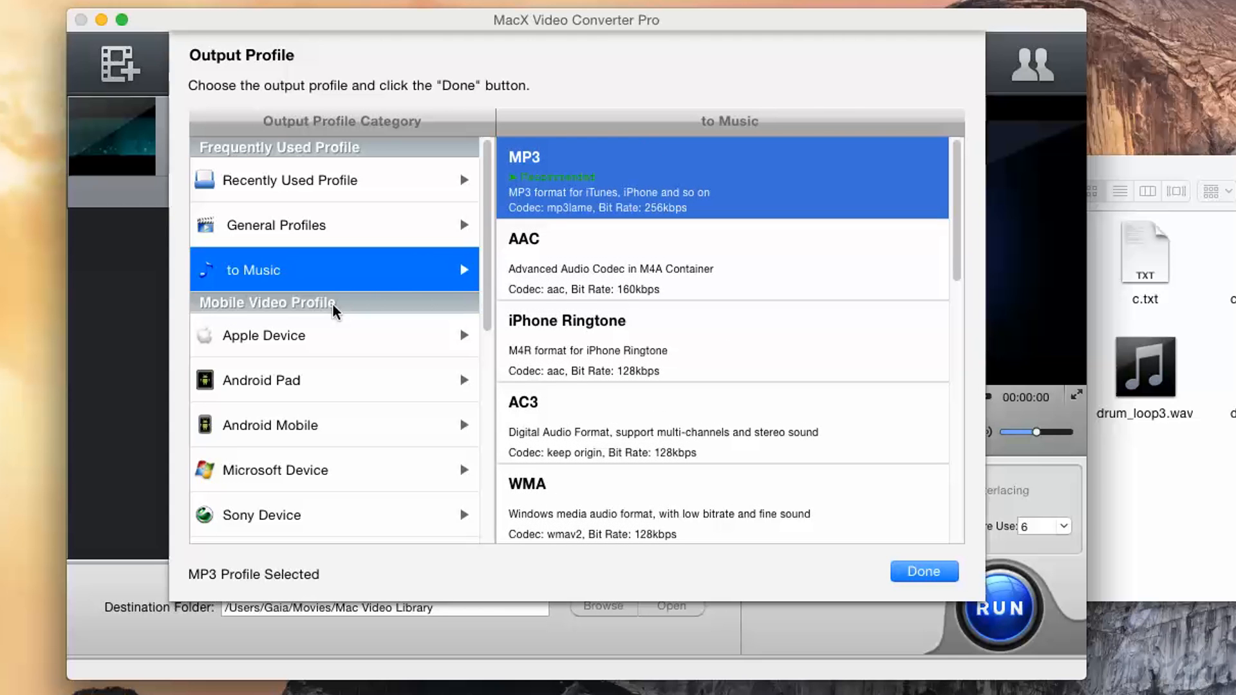
pyautogui.click(264, 335)
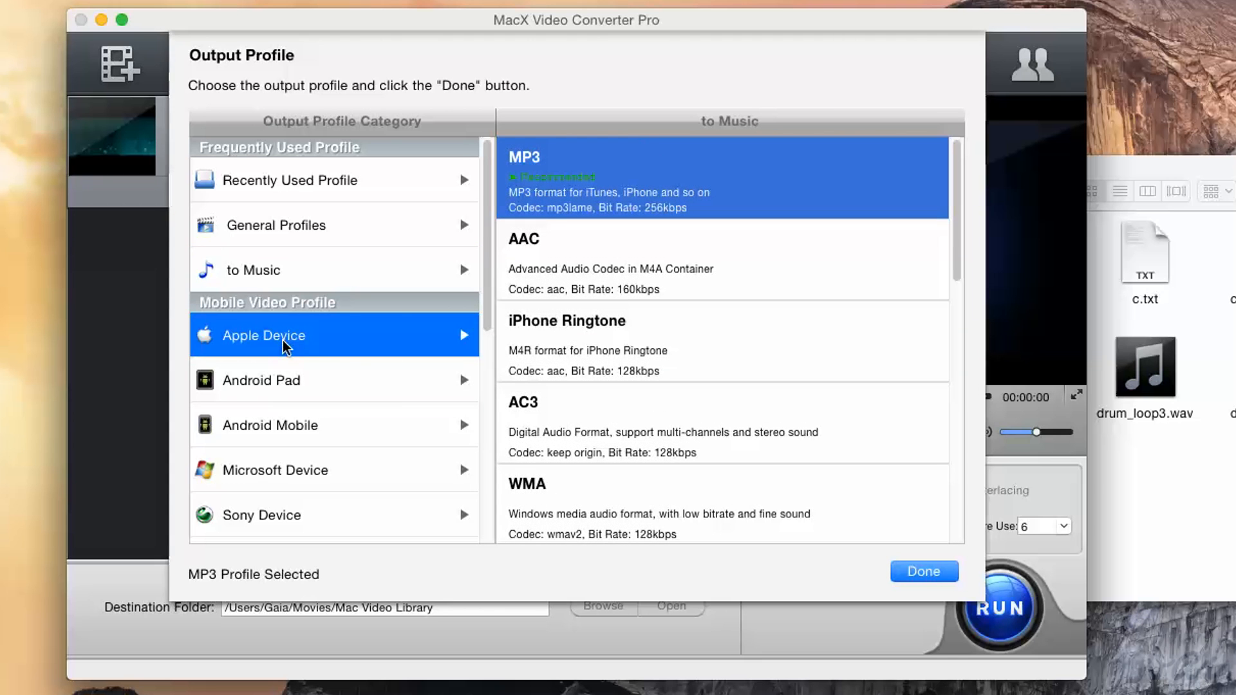
pyautogui.click(262, 335)
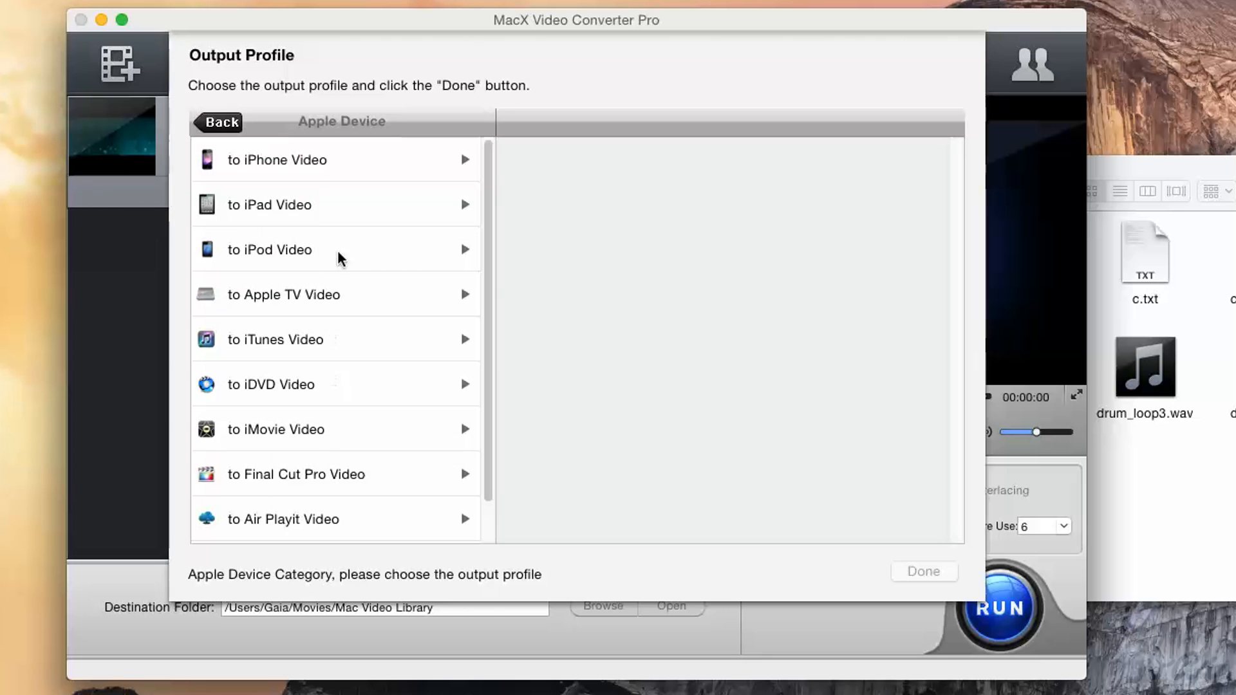
pyautogui.moveTo(371, 483)
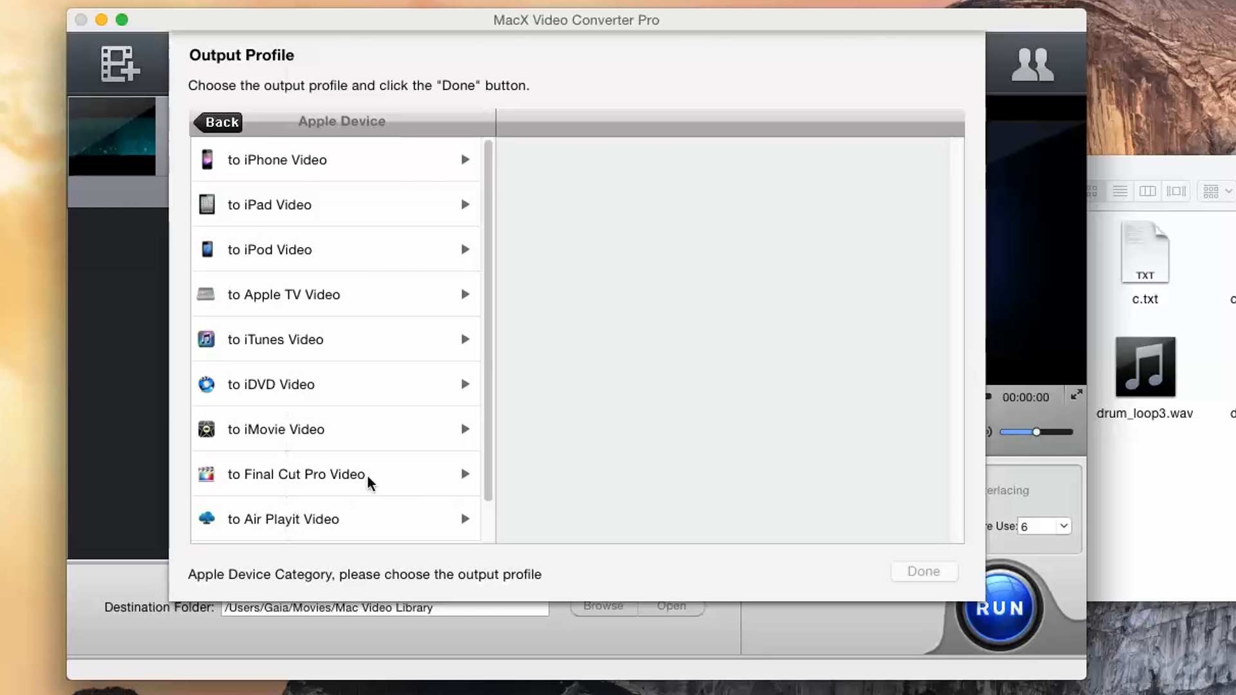
# Return to the category list and browse YouTube Video then DVD profiles with NTSC DVD Format.
pyautogui.click(221, 123)
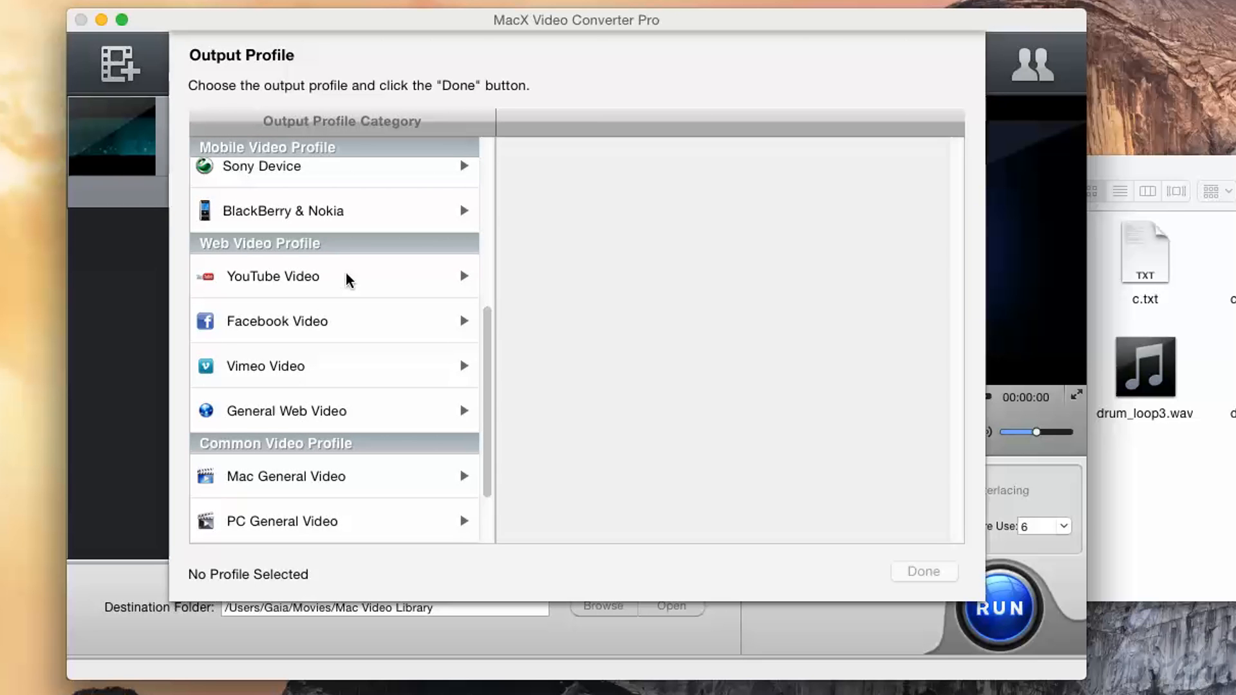
pyautogui.click(272, 277)
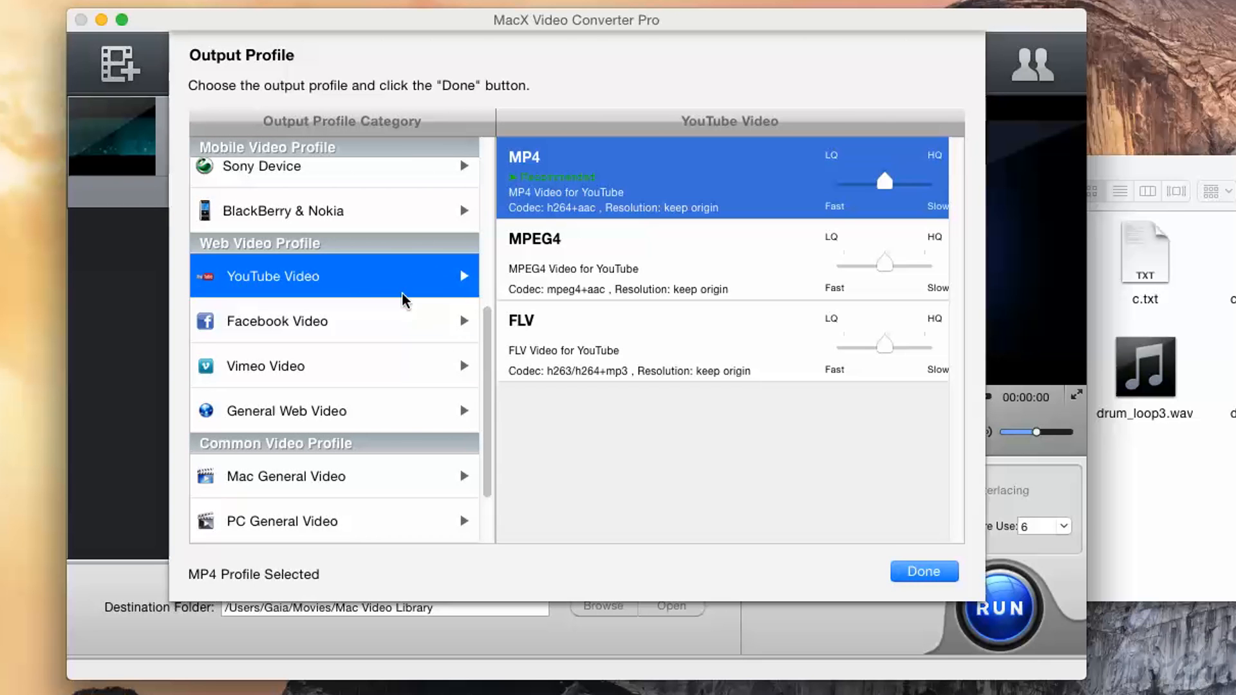
pyautogui.moveTo(526, 397)
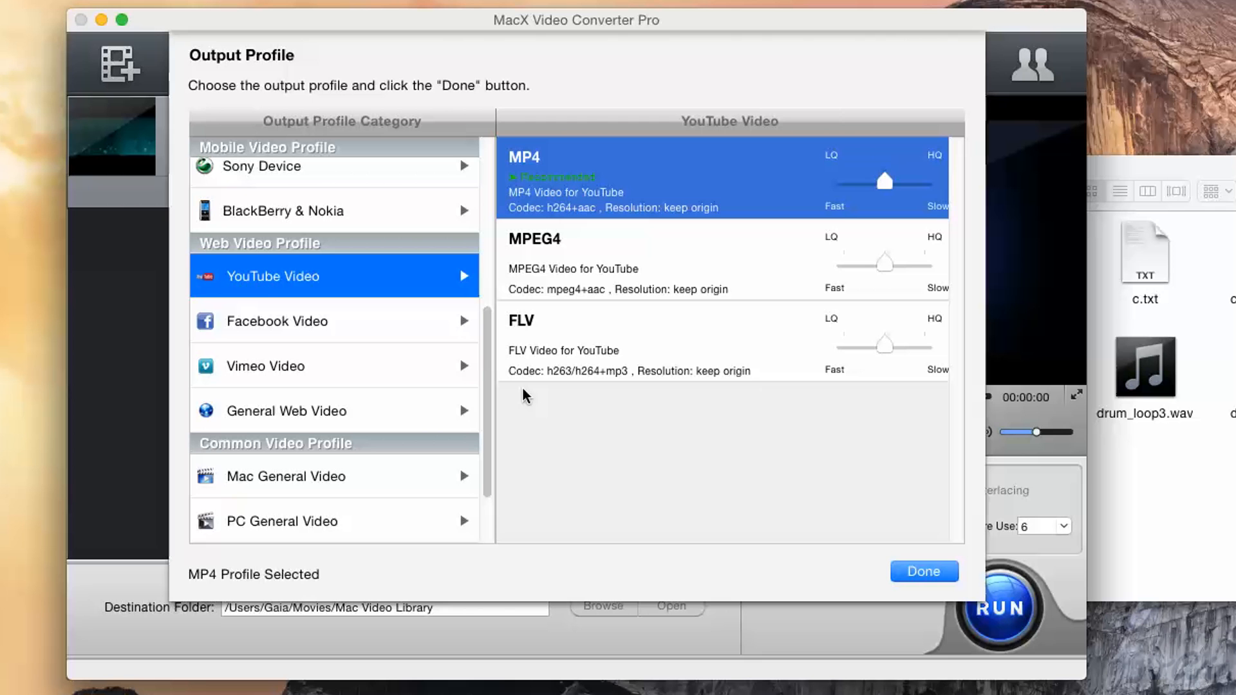
pyautogui.click(275, 321)
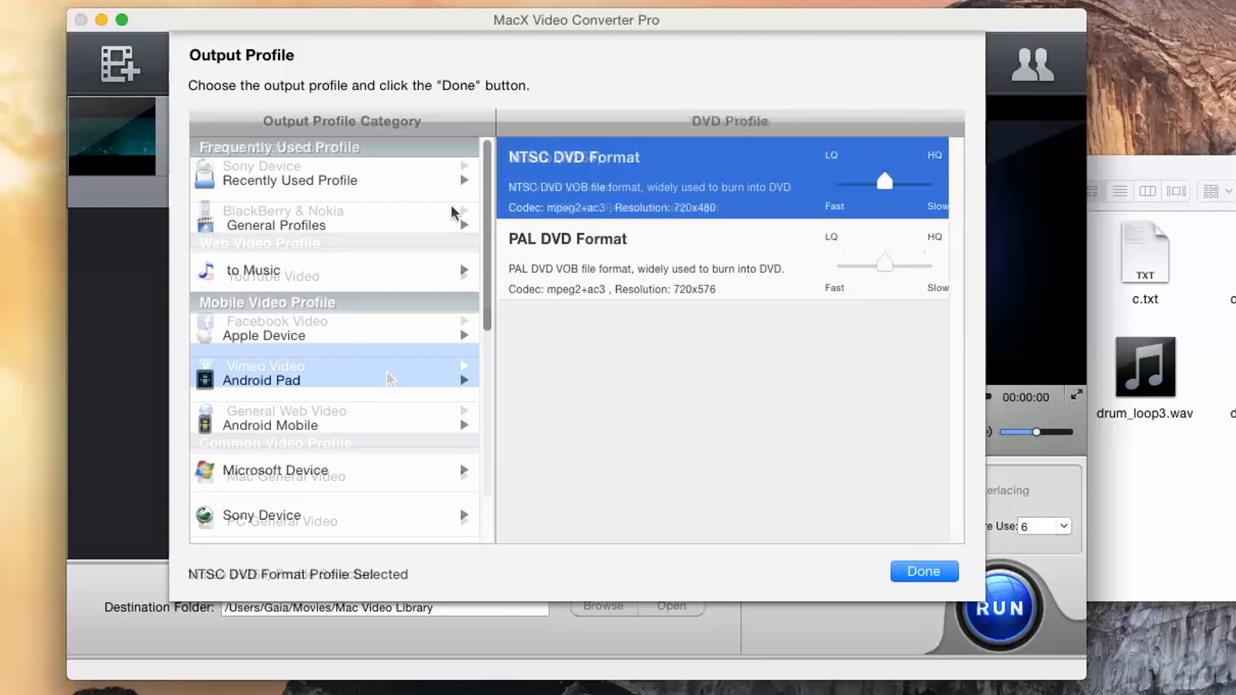
# Choose MOV Video with its quality slider at LQ/Fast and confirm it as the output profile.
pyautogui.click(276, 224)
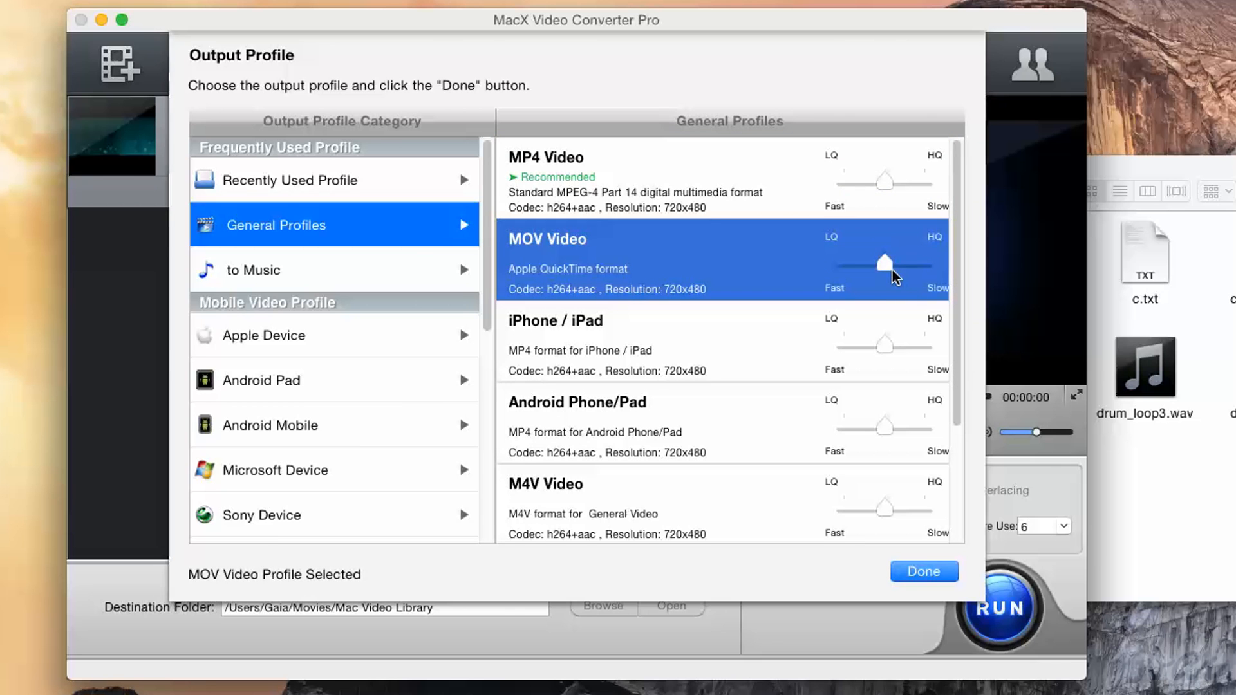
pyautogui.moveTo(885, 264); pyautogui.dragTo(924, 264)
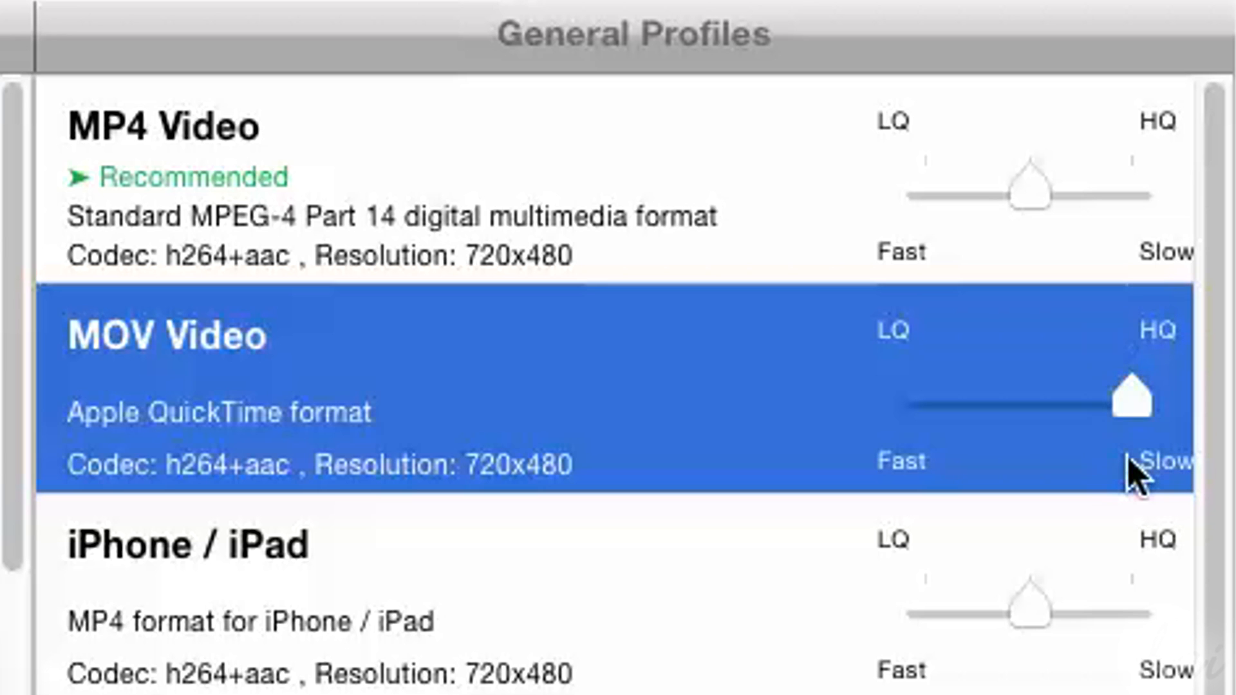
pyautogui.moveTo(1041, 427)
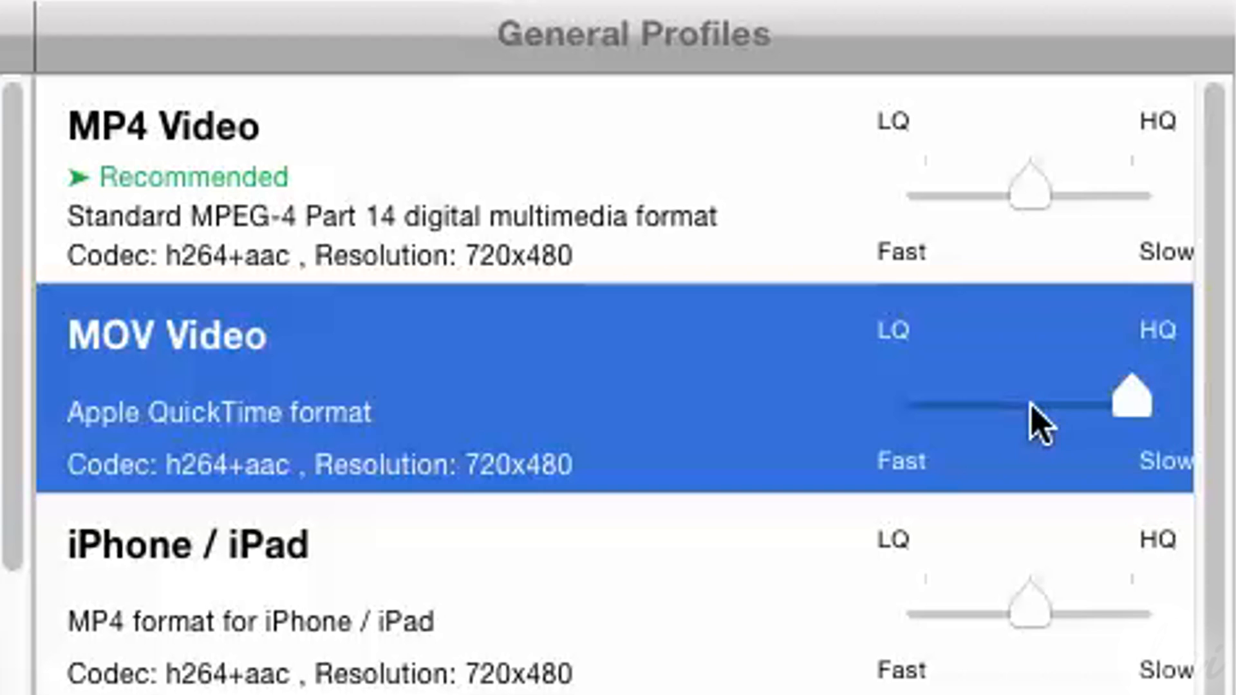
pyautogui.moveTo(1136, 398); pyautogui.dragTo(922, 402)
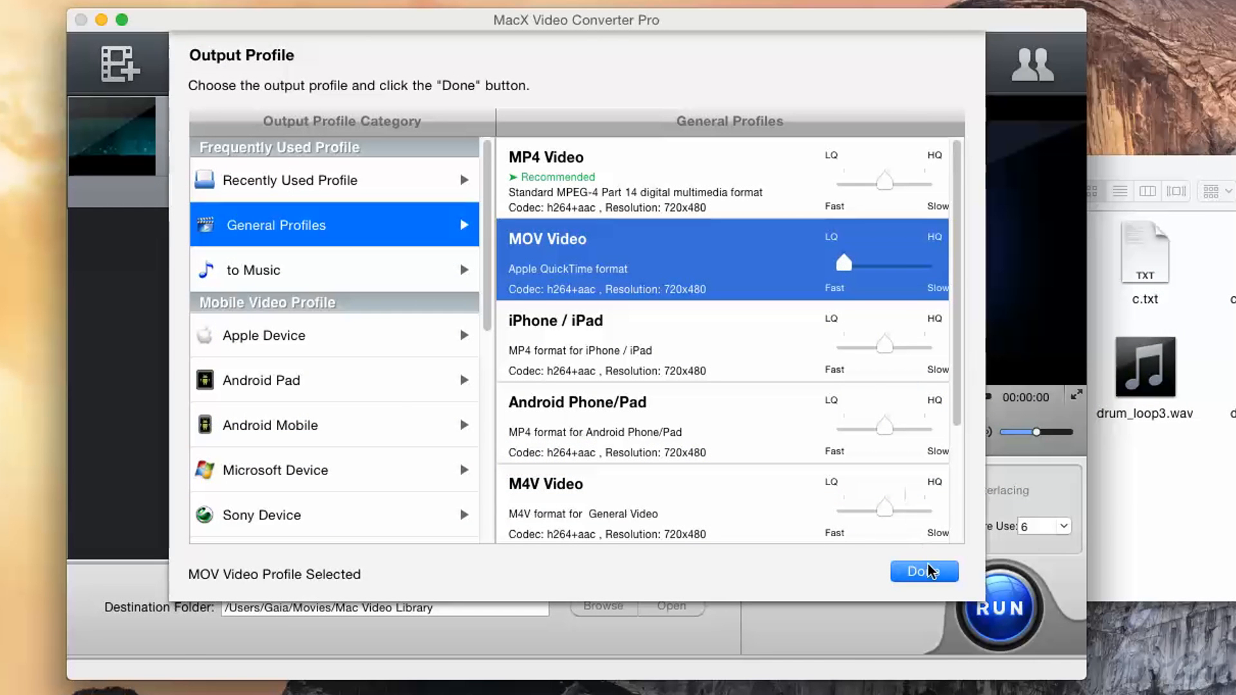
pyautogui.click(924, 572)
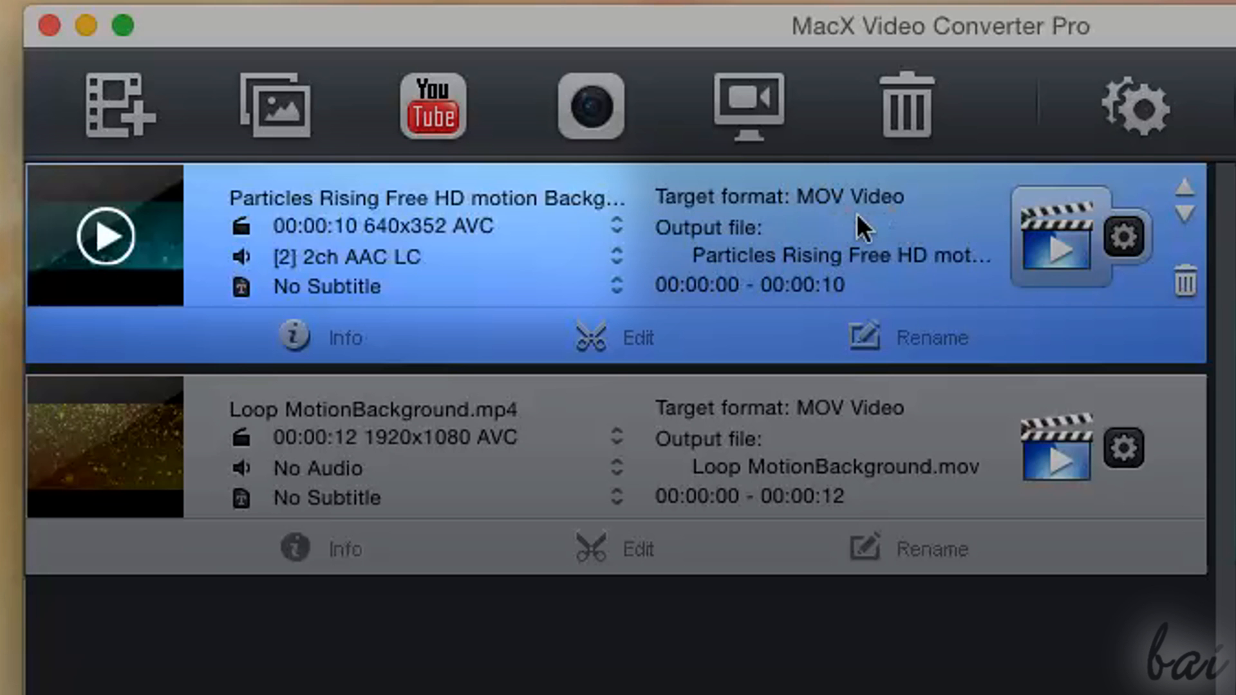
pyautogui.moveTo(731, 314)
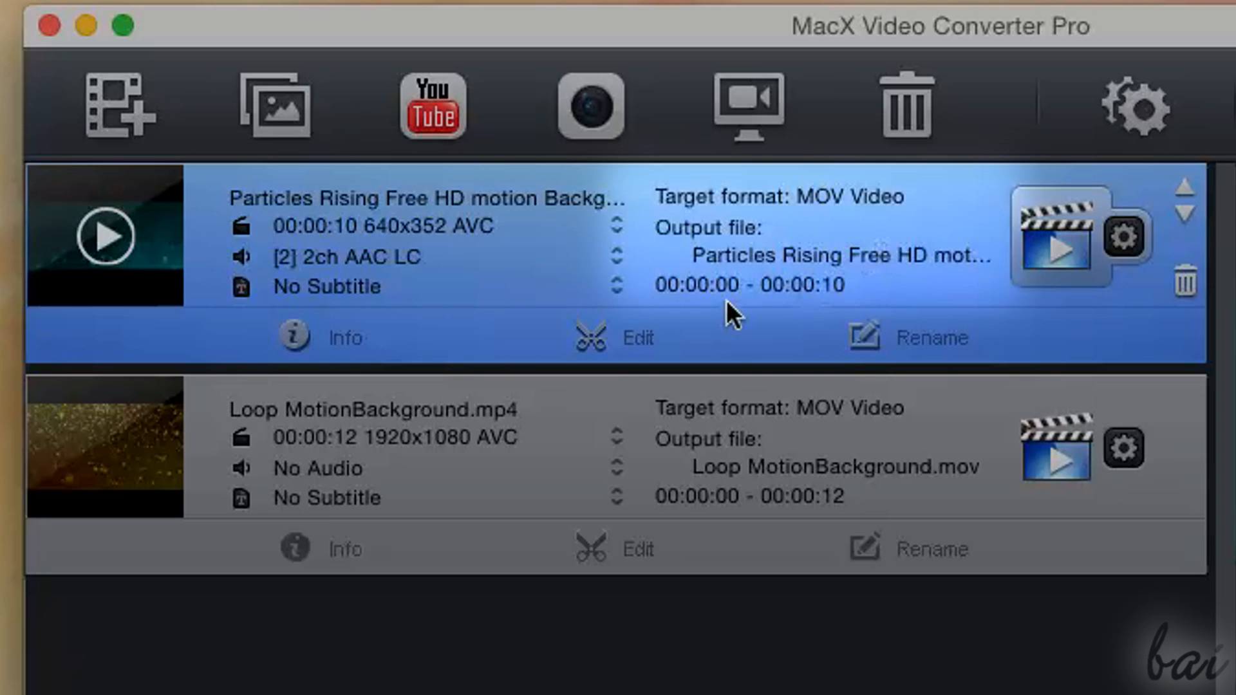
pyautogui.moveTo(517, 487)
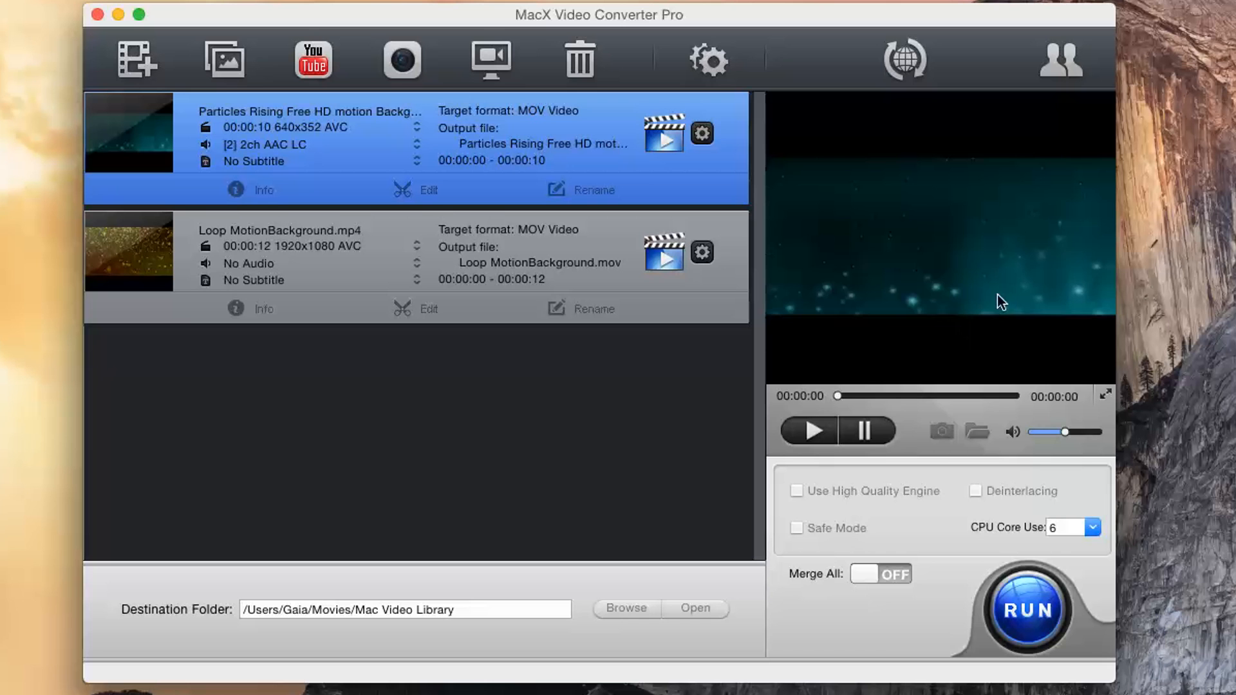
# Preview the clip, leave the profile chooser and remove the Loop MotionBackground clip from the list.
pyautogui.click(807, 430)
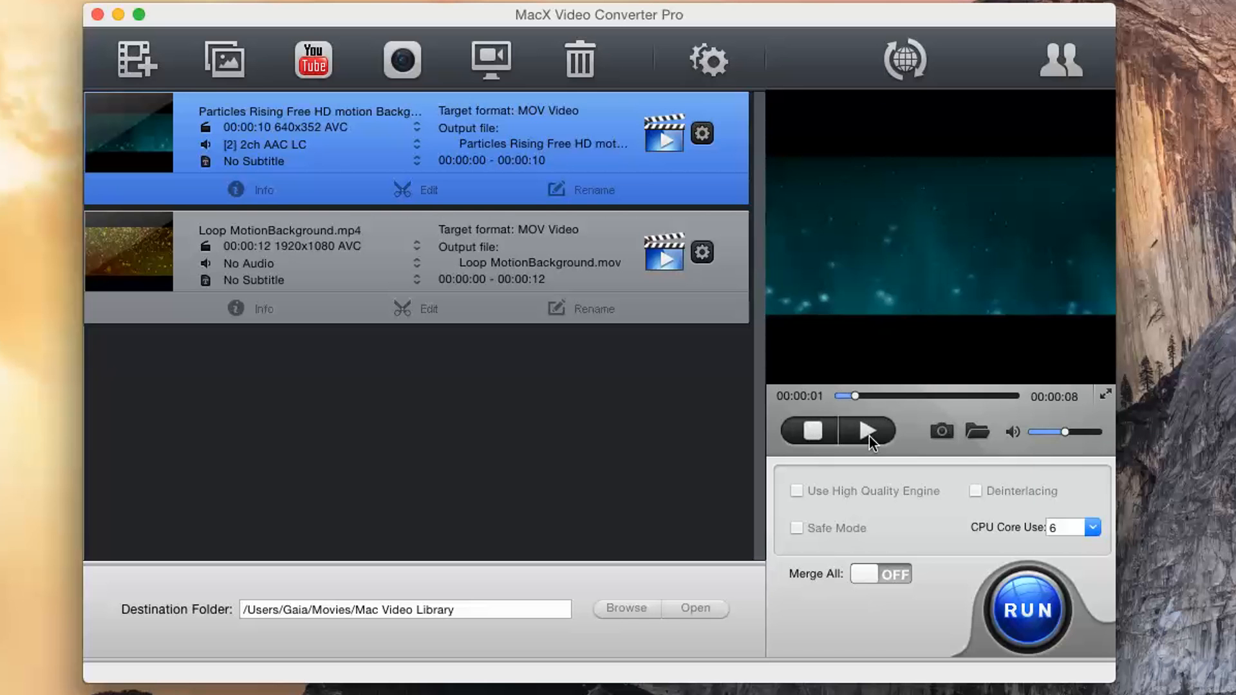
pyautogui.click(866, 432)
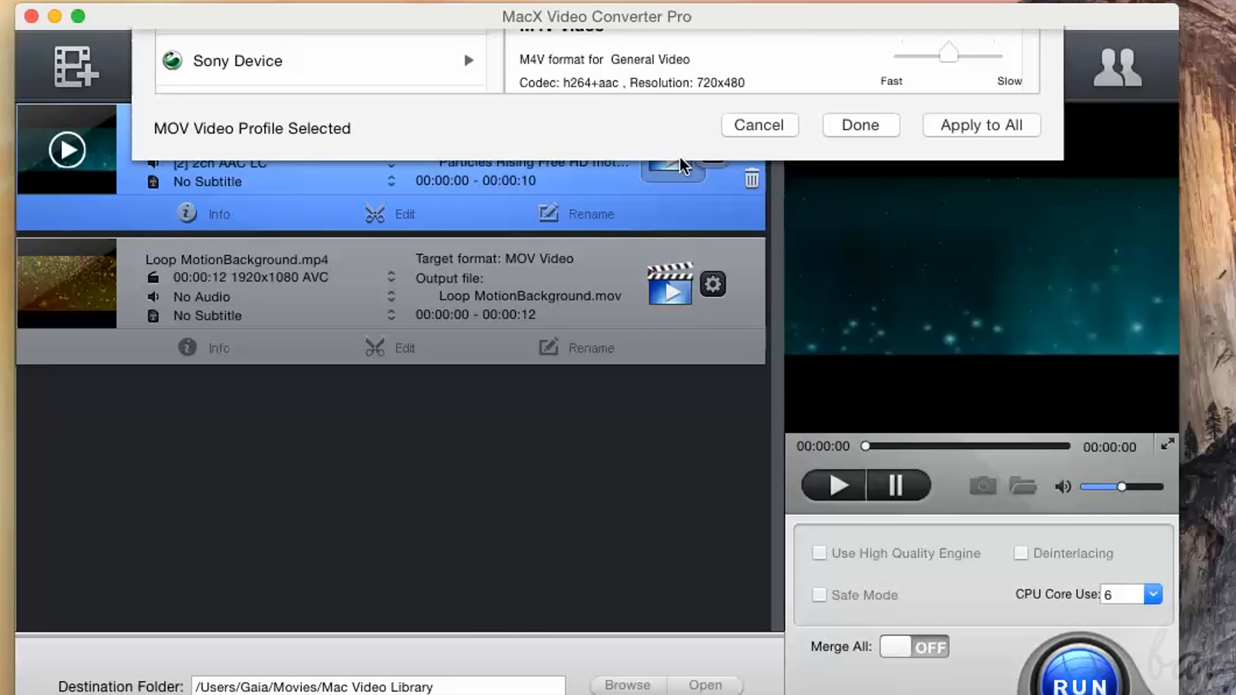
pyautogui.click(861, 125)
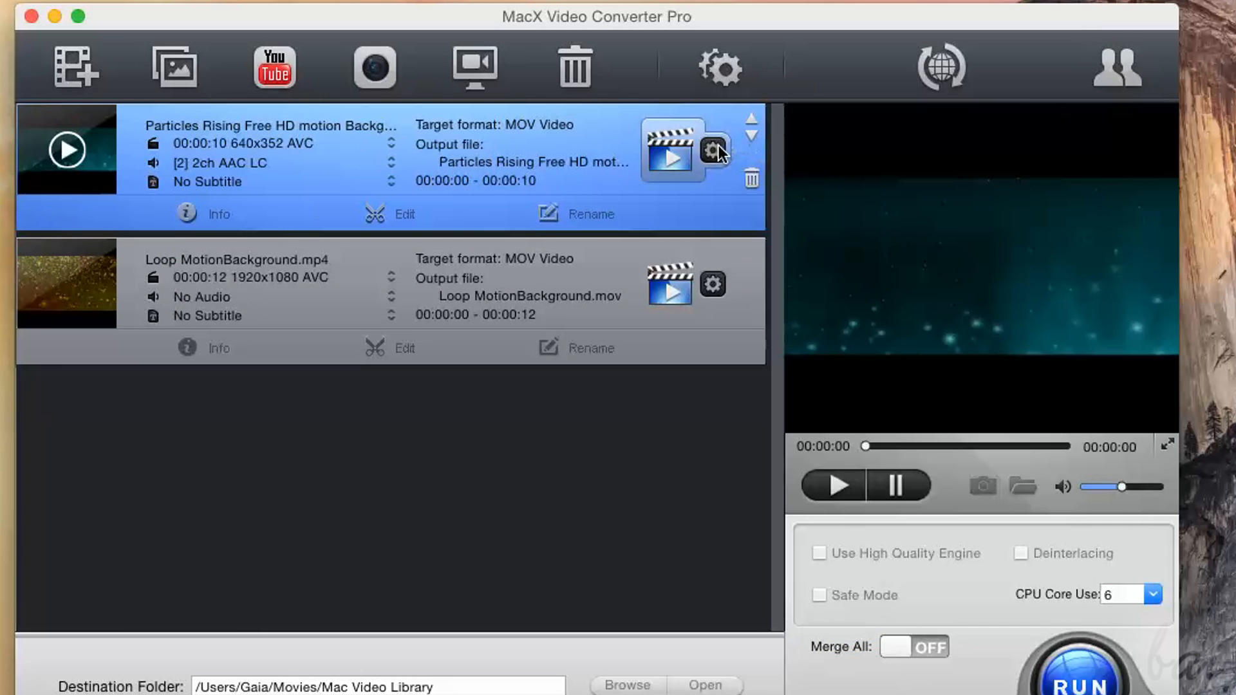
pyautogui.moveTo(721, 162)
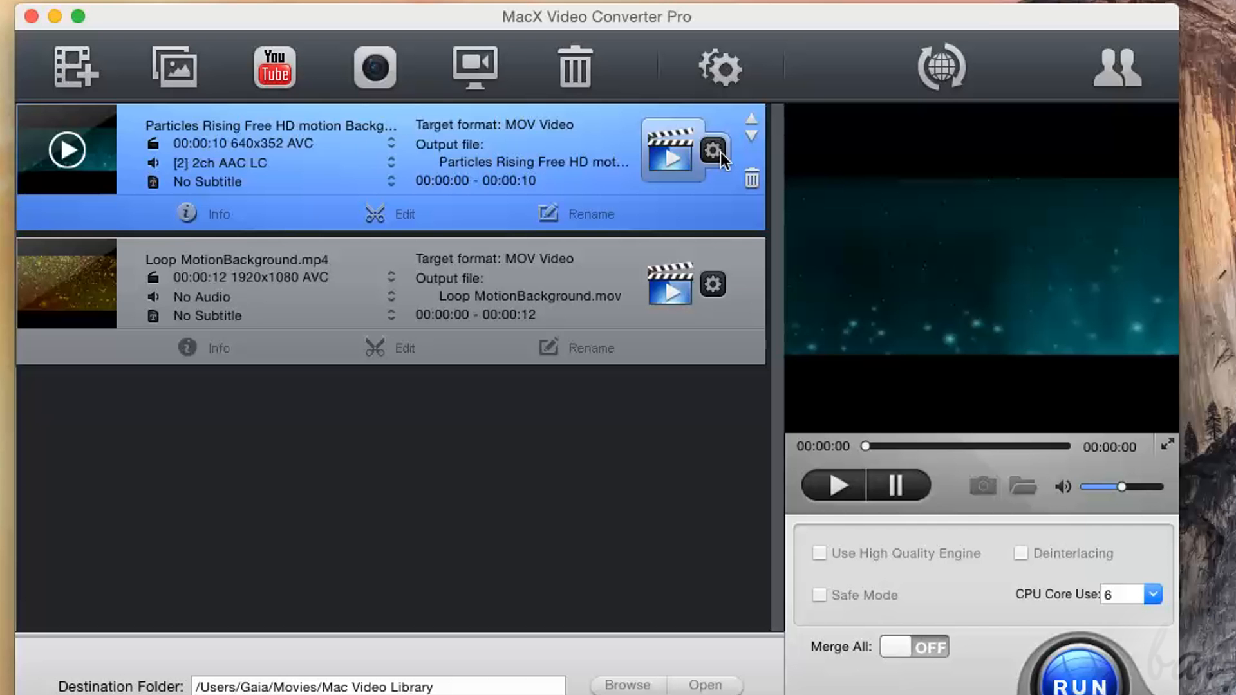
pyautogui.click(714, 149)
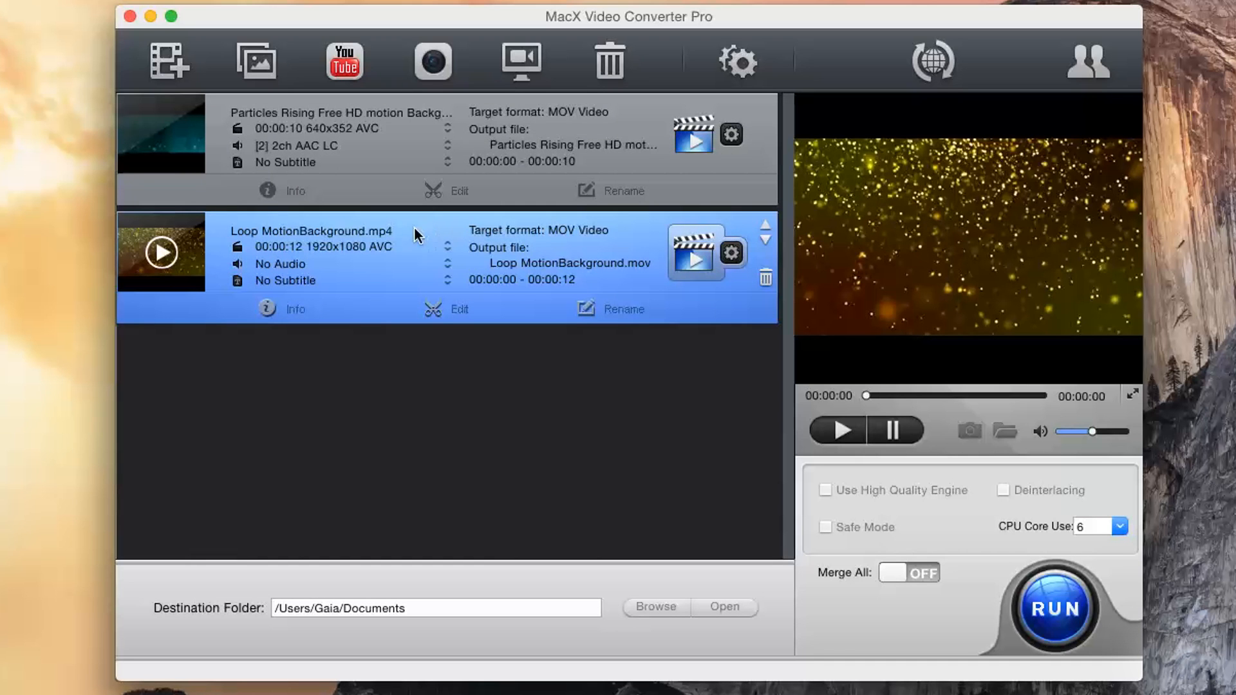
pyautogui.moveTo(765, 284)
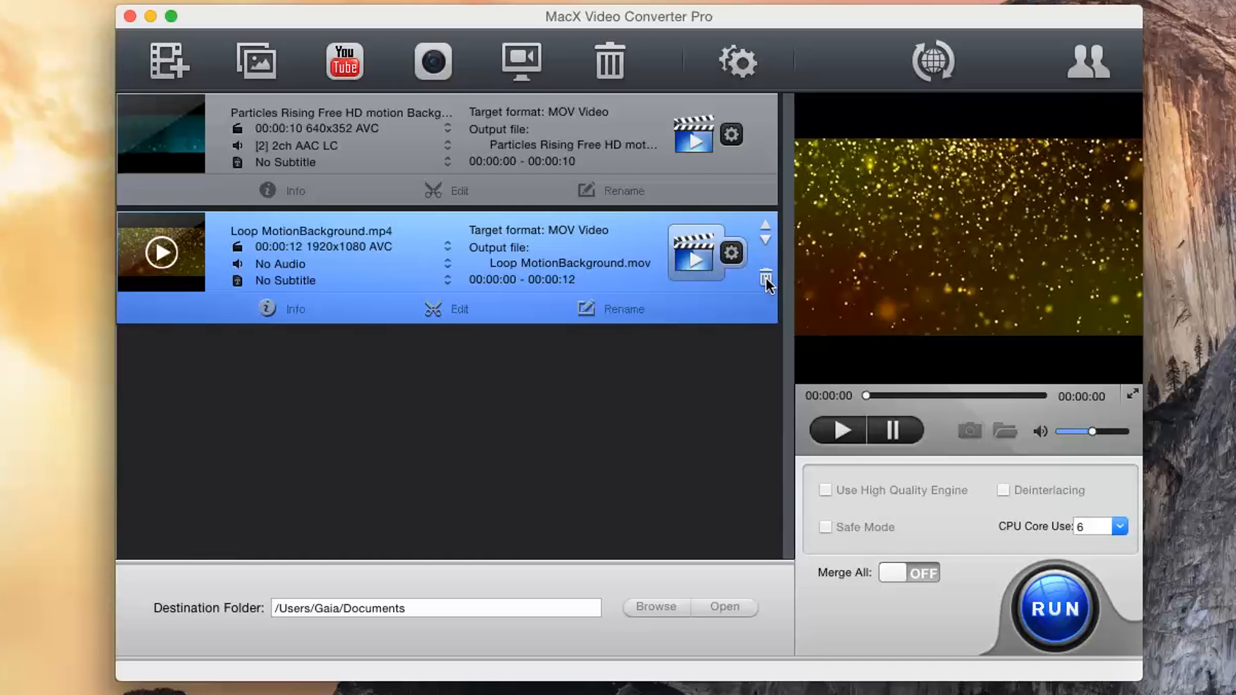
pyautogui.click(765, 278)
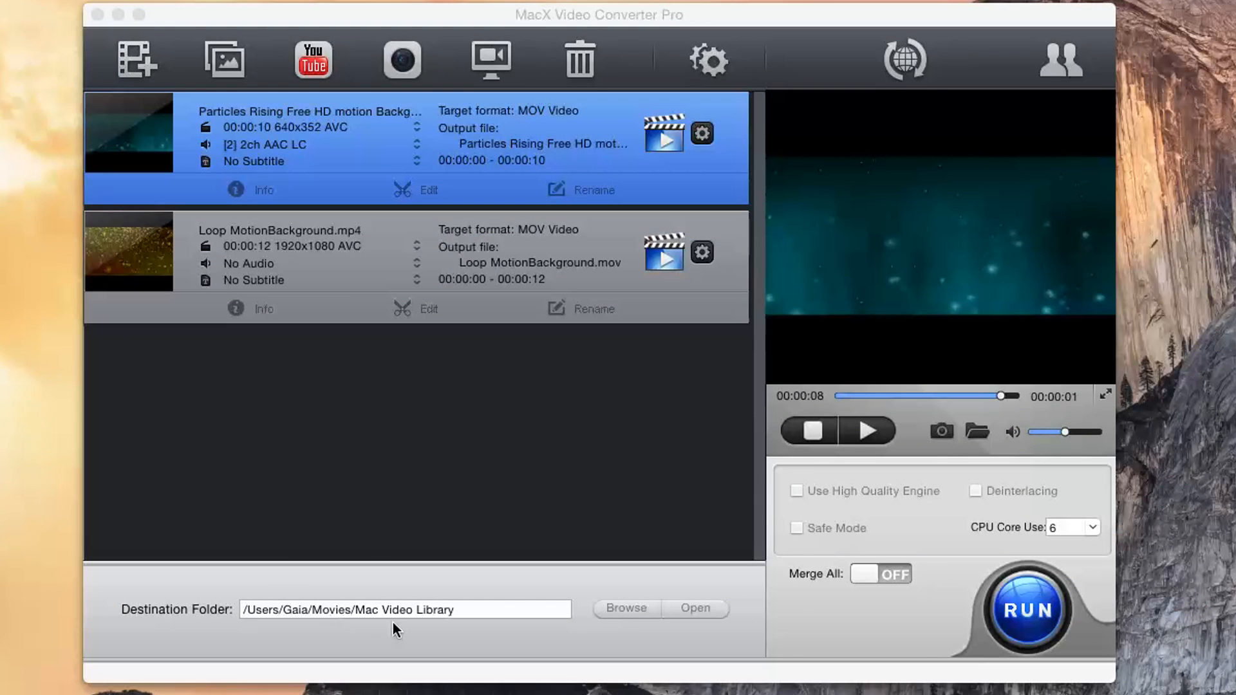
# Change the destination folder from the Mac Video Library to the Documents folder.
pyautogui.tripleClick(402, 609)
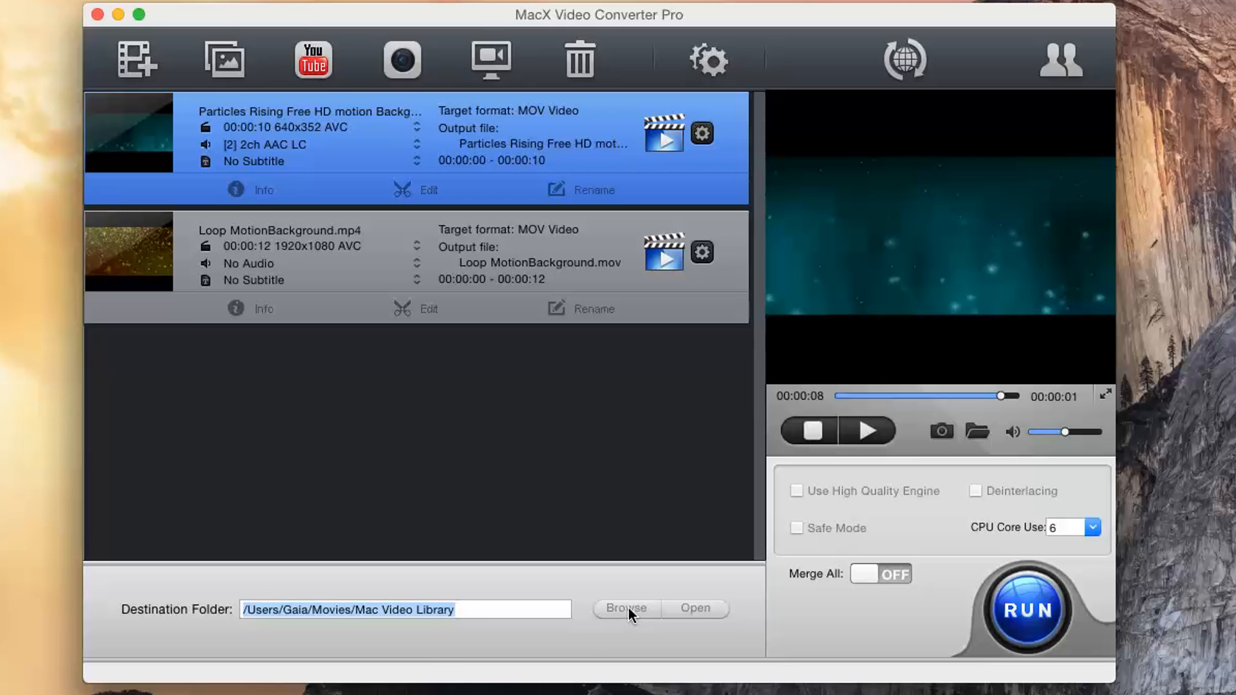
pyautogui.click(626, 608)
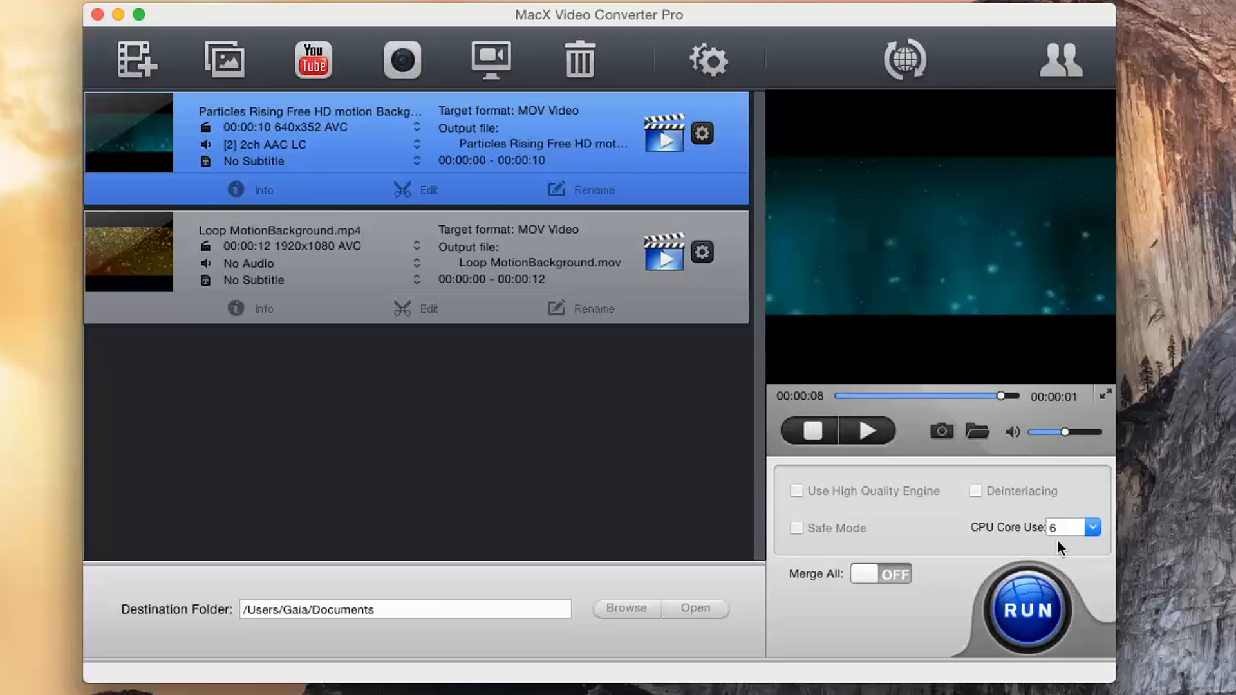
# Run the conversion of the two queued clips to MOV and return to the file list.
pyautogui.click(1024, 609)
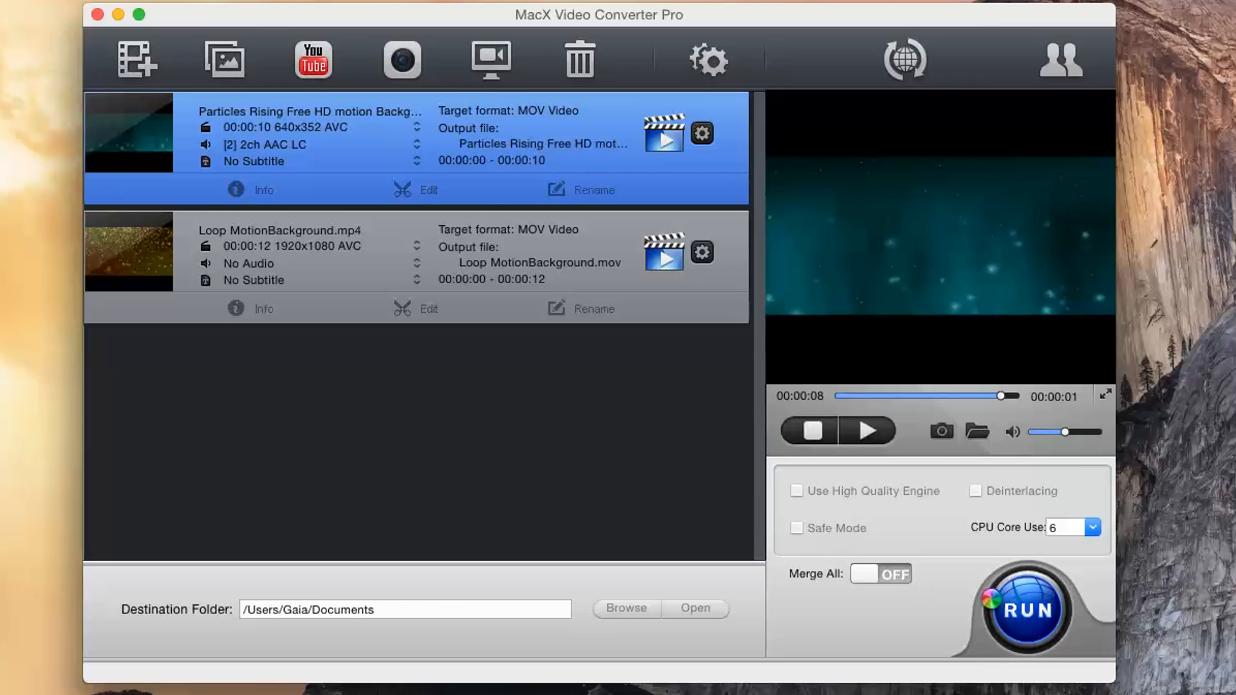
pyautogui.click(1023, 609)
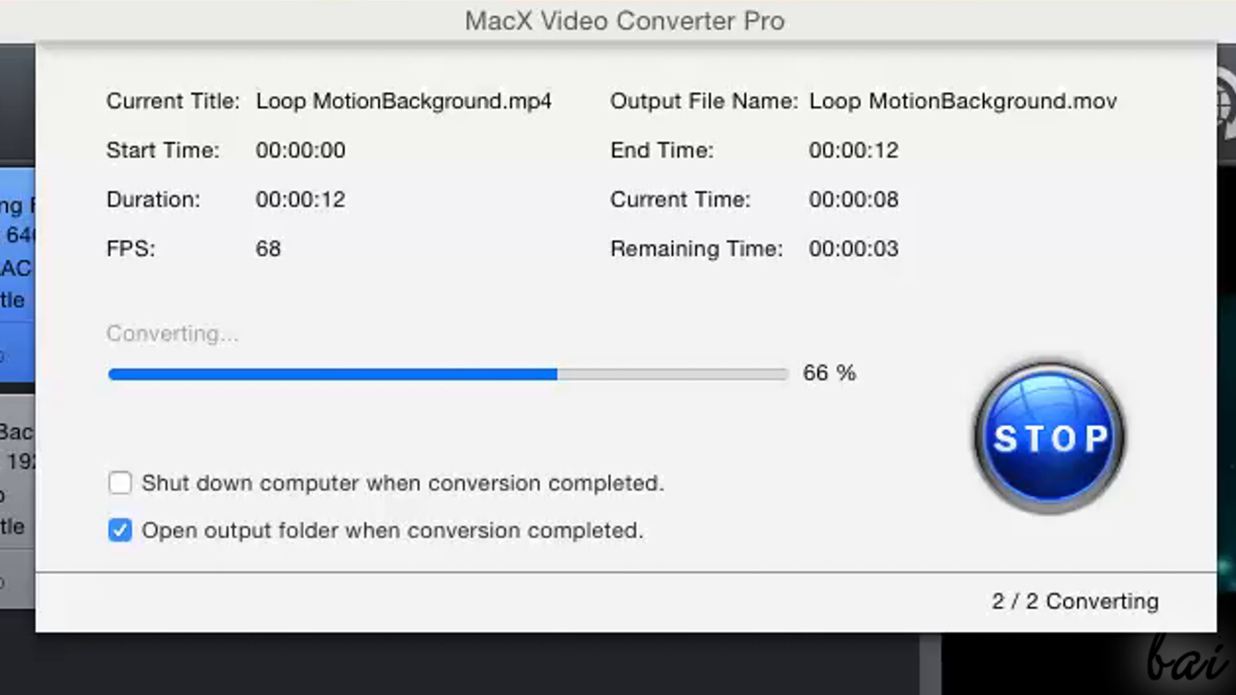
pyautogui.click(1051, 438)
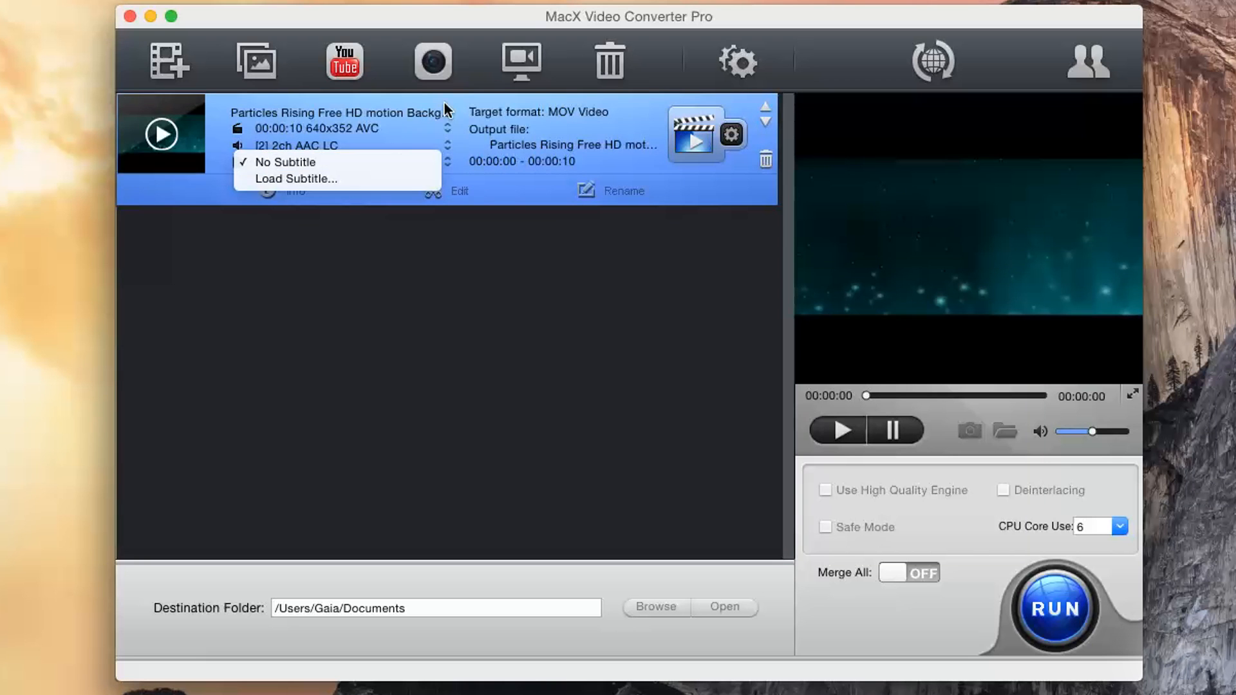
pyautogui.click(285, 162)
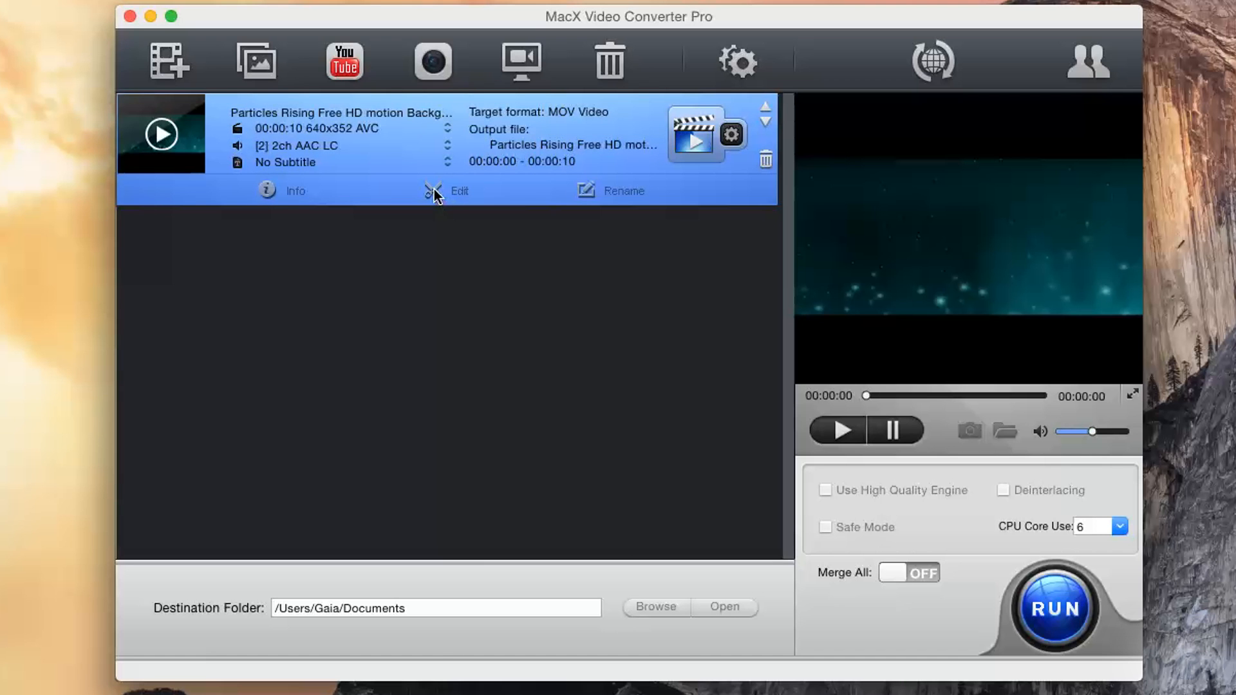
pyautogui.moveTo(440, 199)
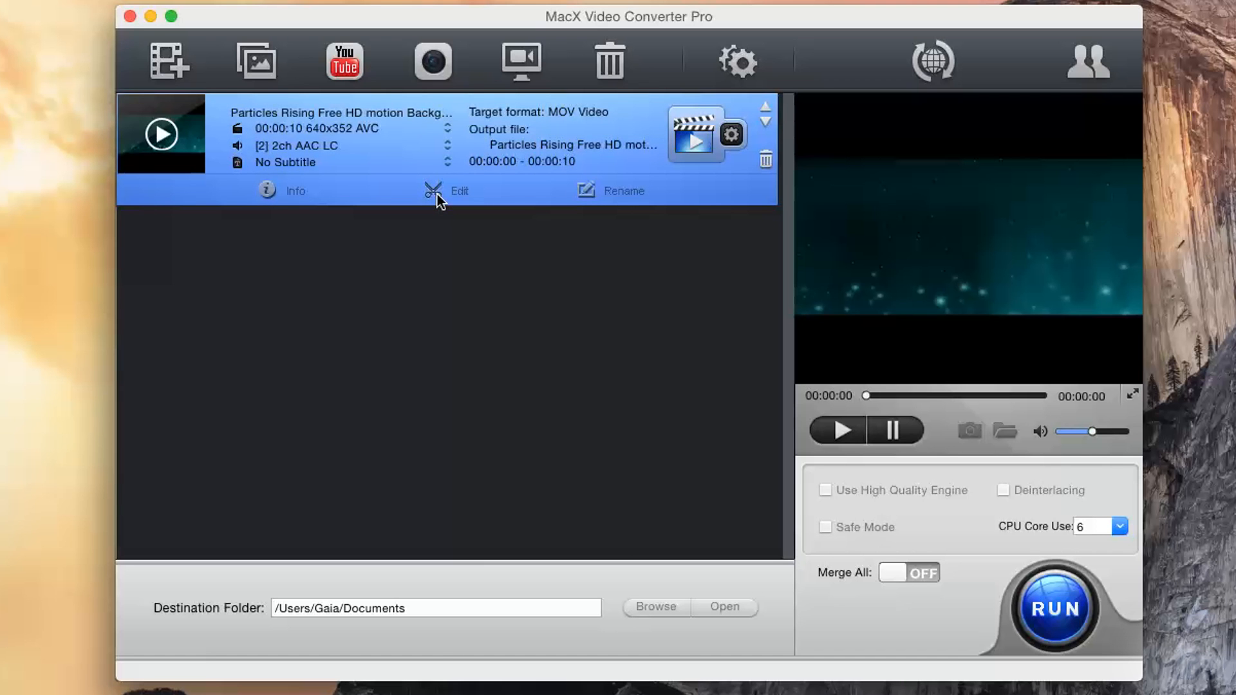
# In the clip's edit settings lower audio volume to 85 and toggle subtitles on and off.
pyautogui.click(432, 191)
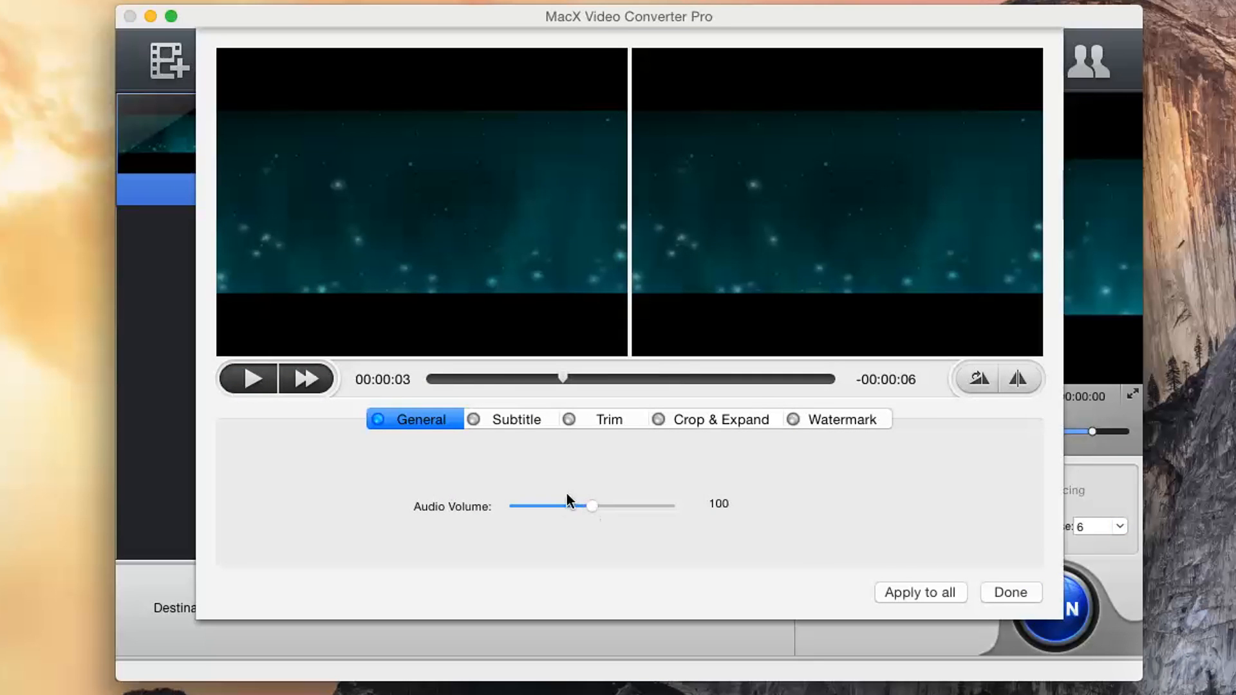
pyautogui.moveTo(592, 505); pyautogui.dragTo(582, 505)
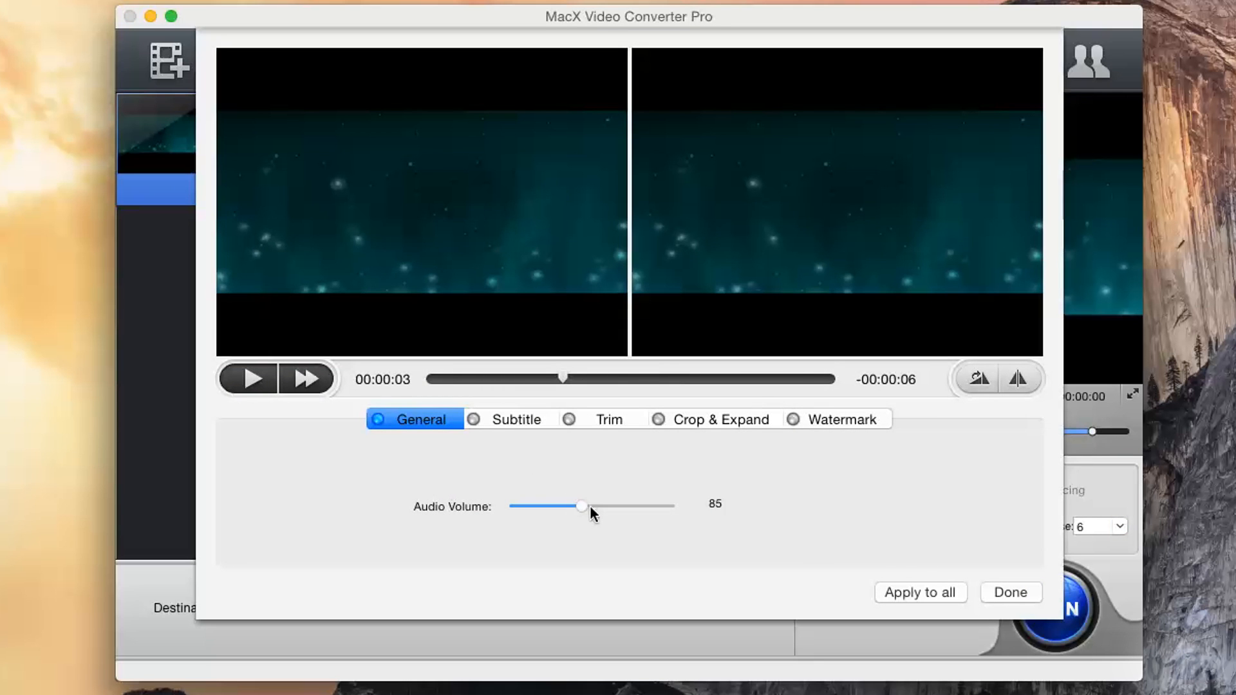
pyautogui.click(509, 418)
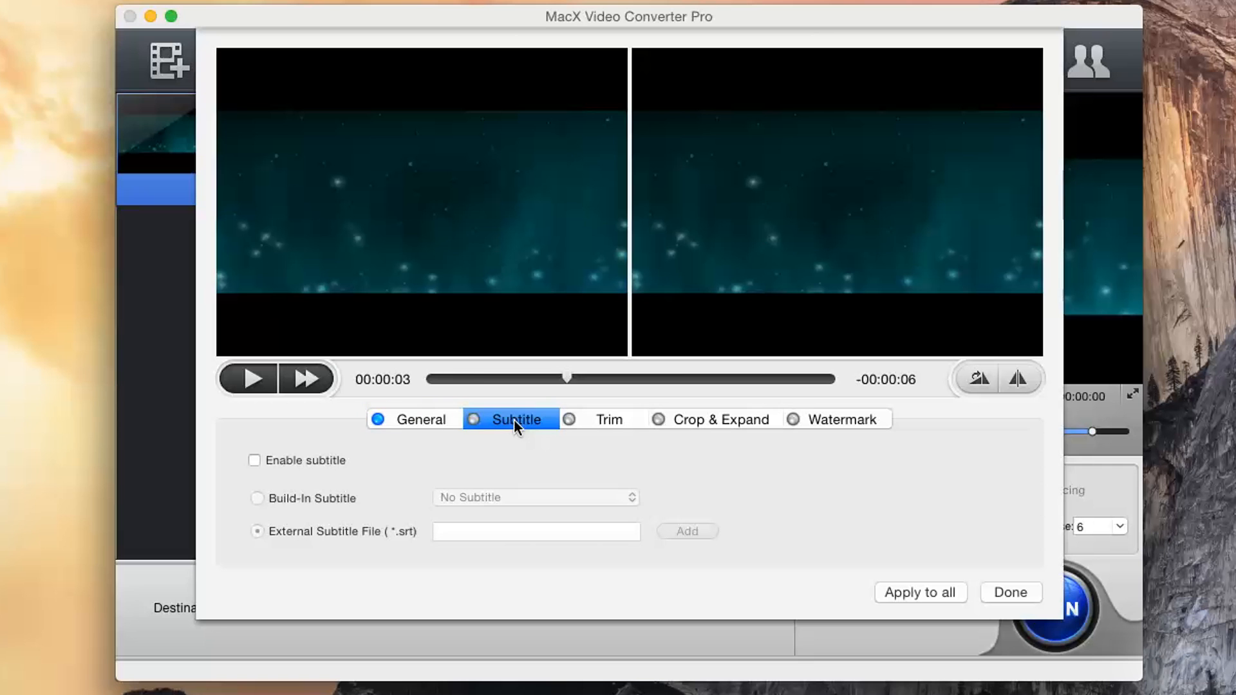
pyautogui.click(255, 461)
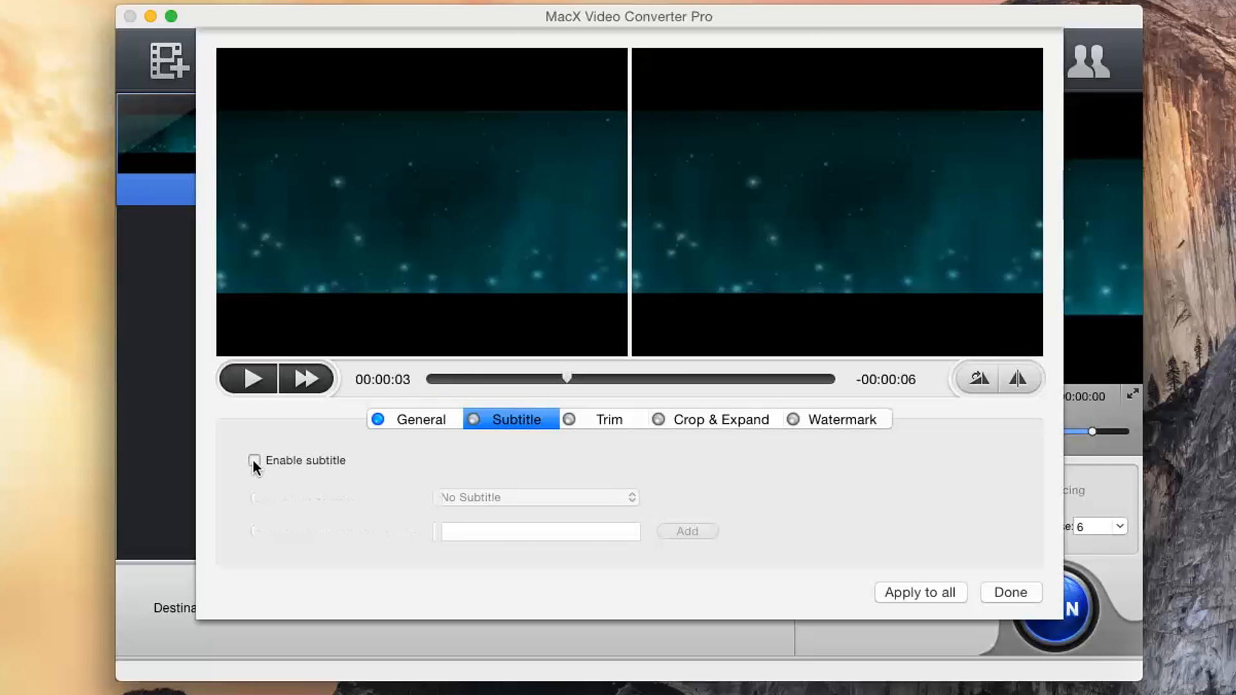
pyautogui.click(255, 461)
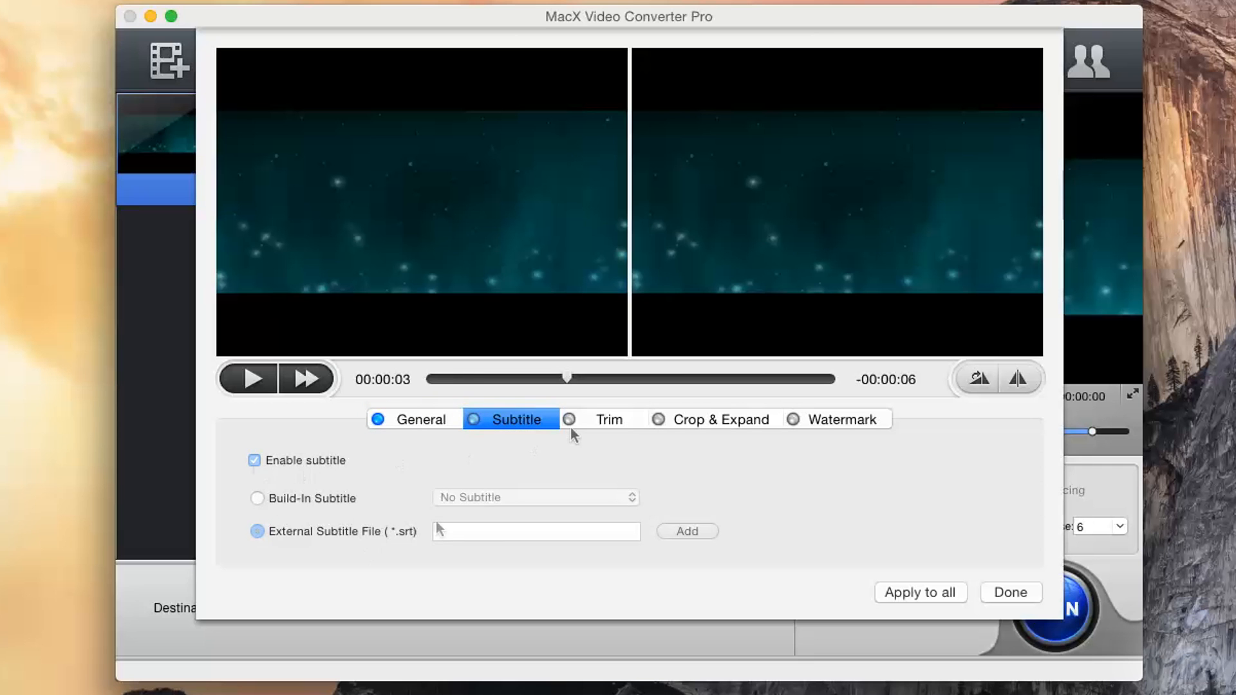
# Enable trimming and start the trim a few seconds into the clip.
pyautogui.click(603, 419)
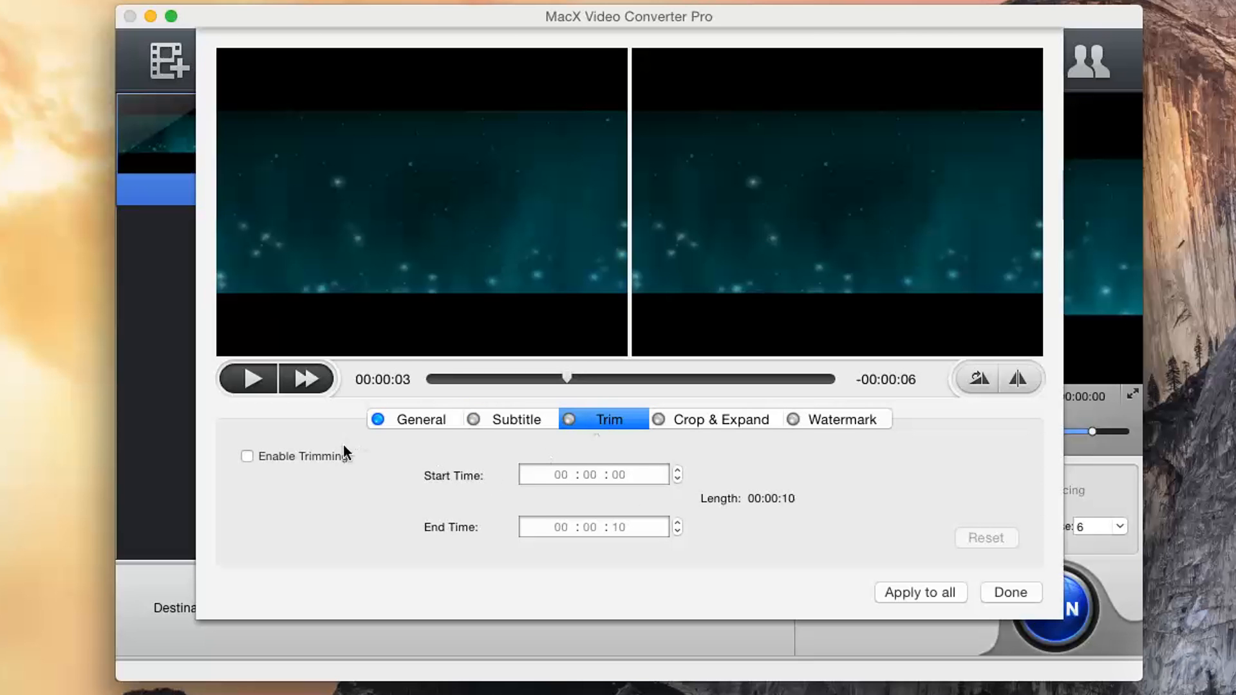
pyautogui.click(248, 456)
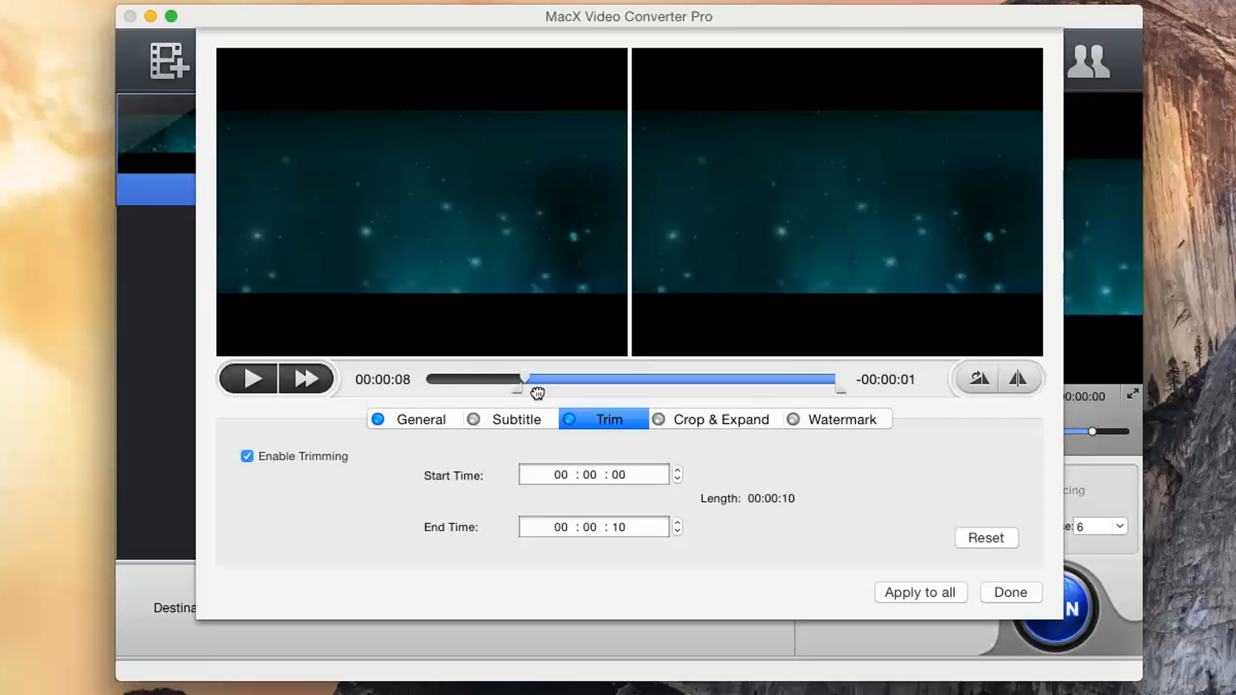
pyautogui.moveTo(528, 391); pyautogui.dragTo(682, 387)
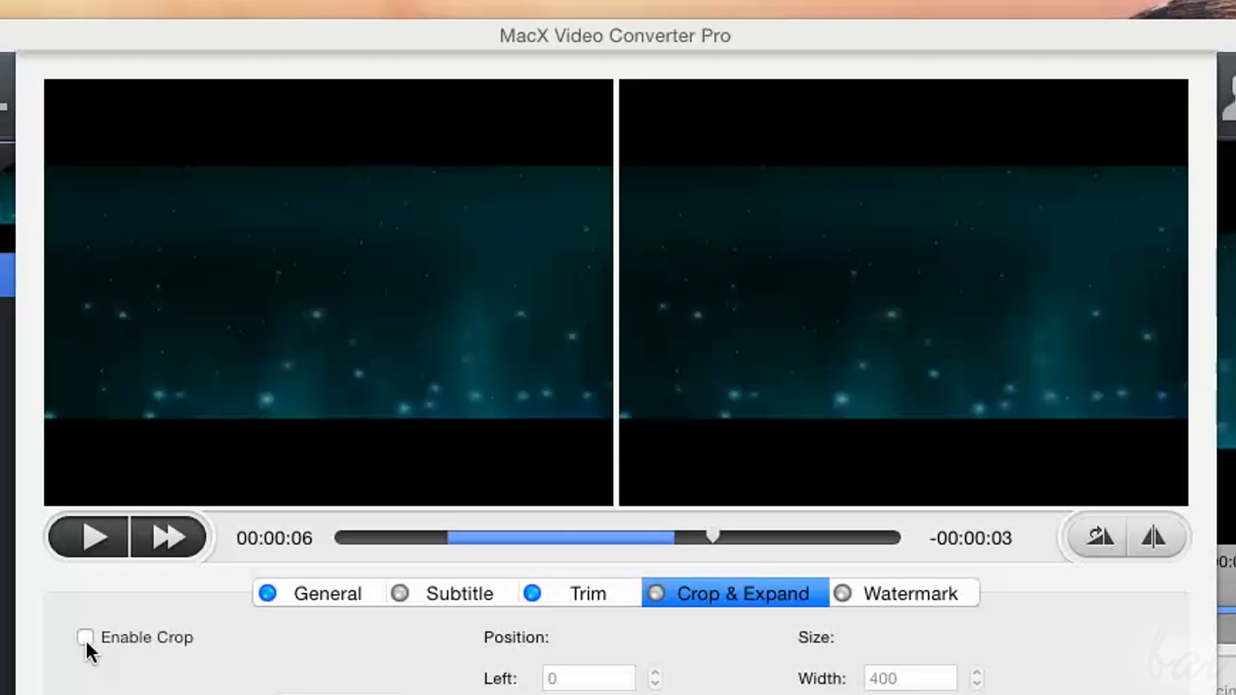
# Try cropping on and off, then rotate the output video two quarter turns.
pyautogui.click(85, 637)
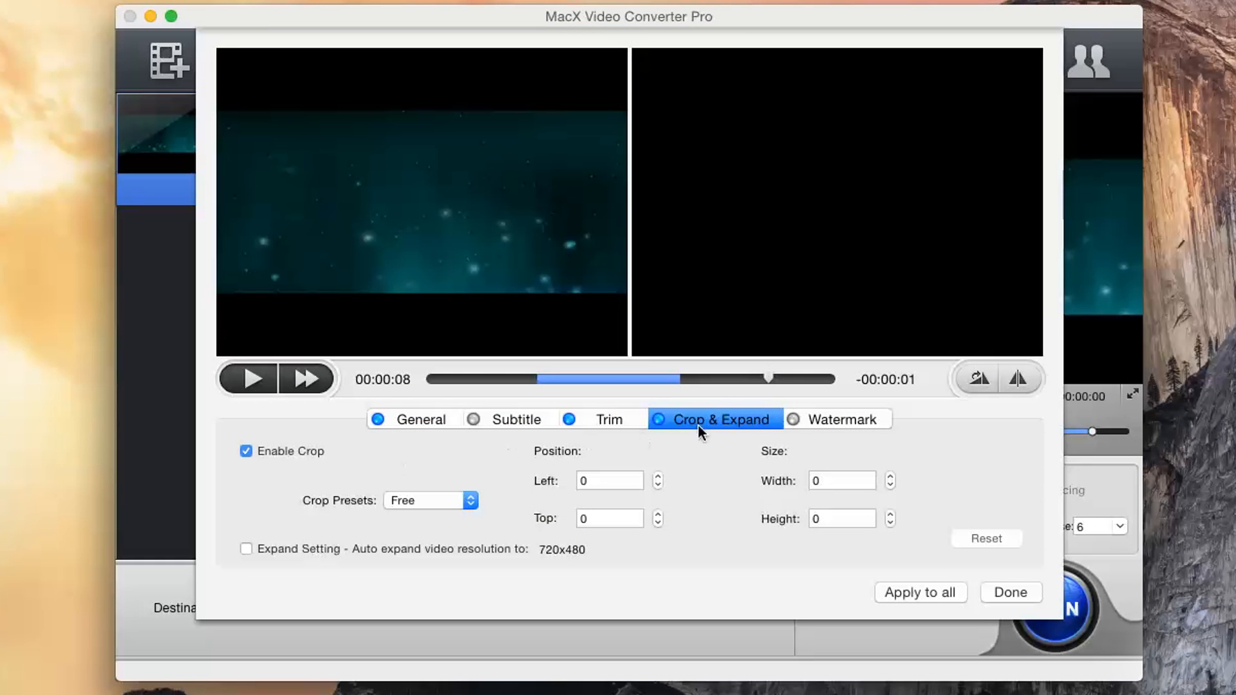
pyautogui.click(837, 419)
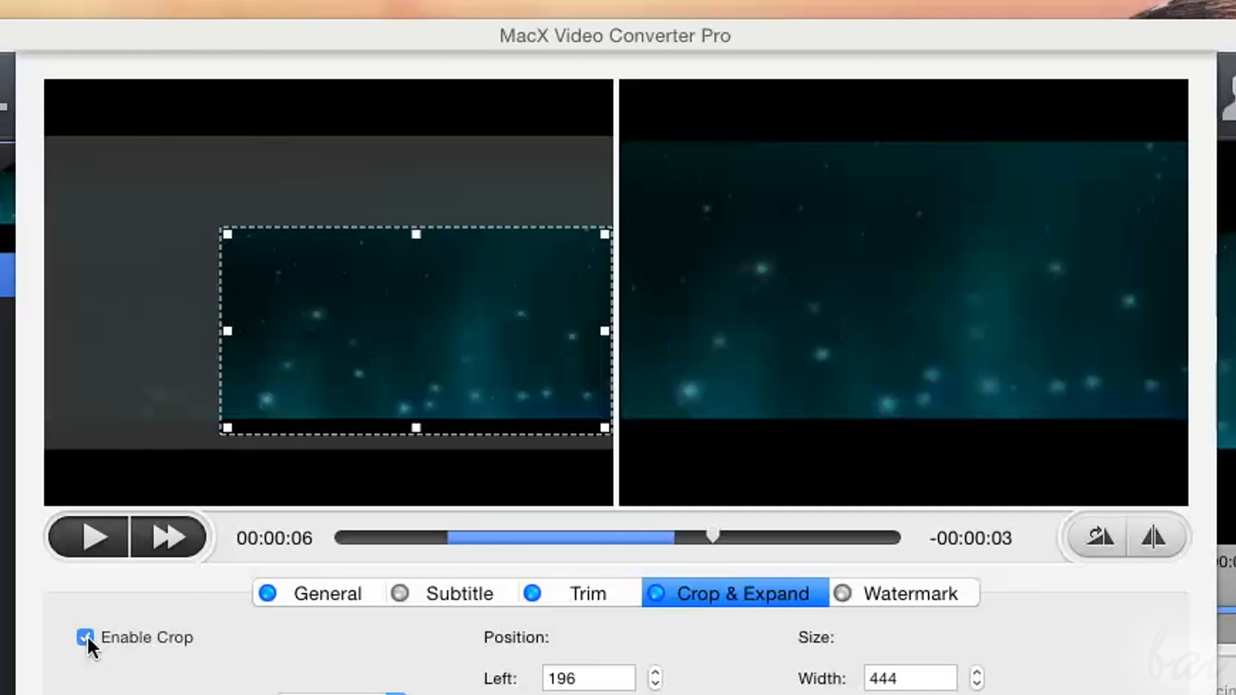
pyautogui.click(85, 637)
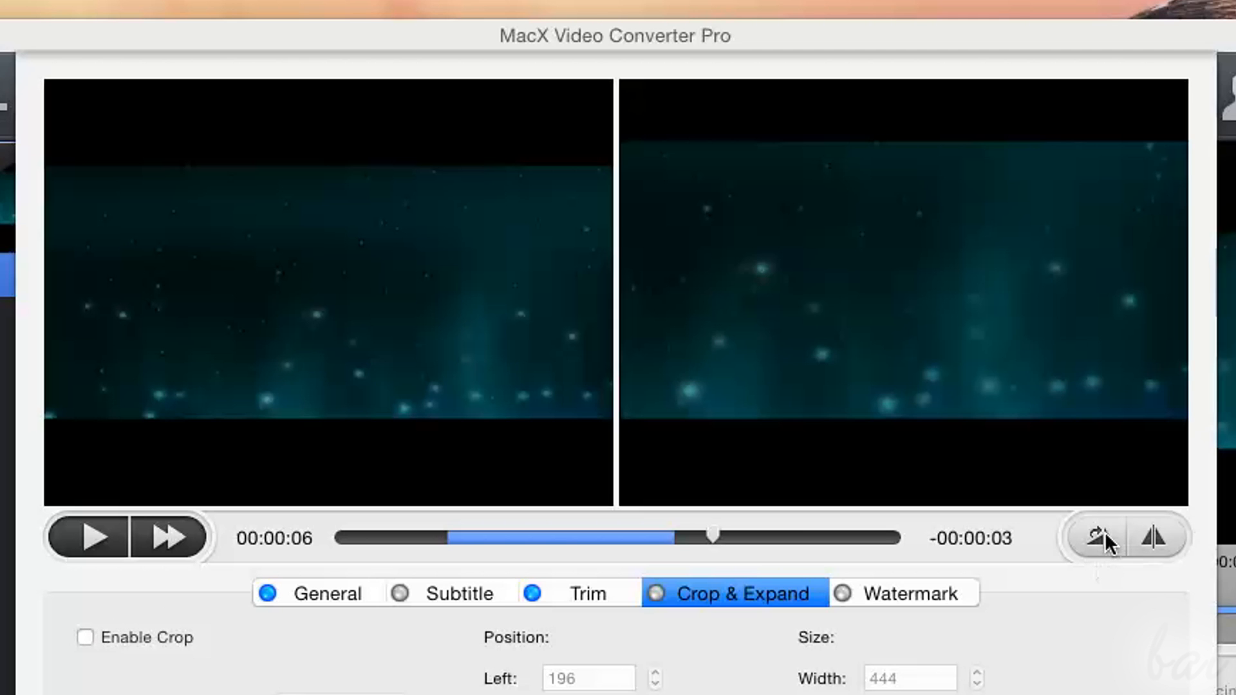
pyautogui.click(1099, 538)
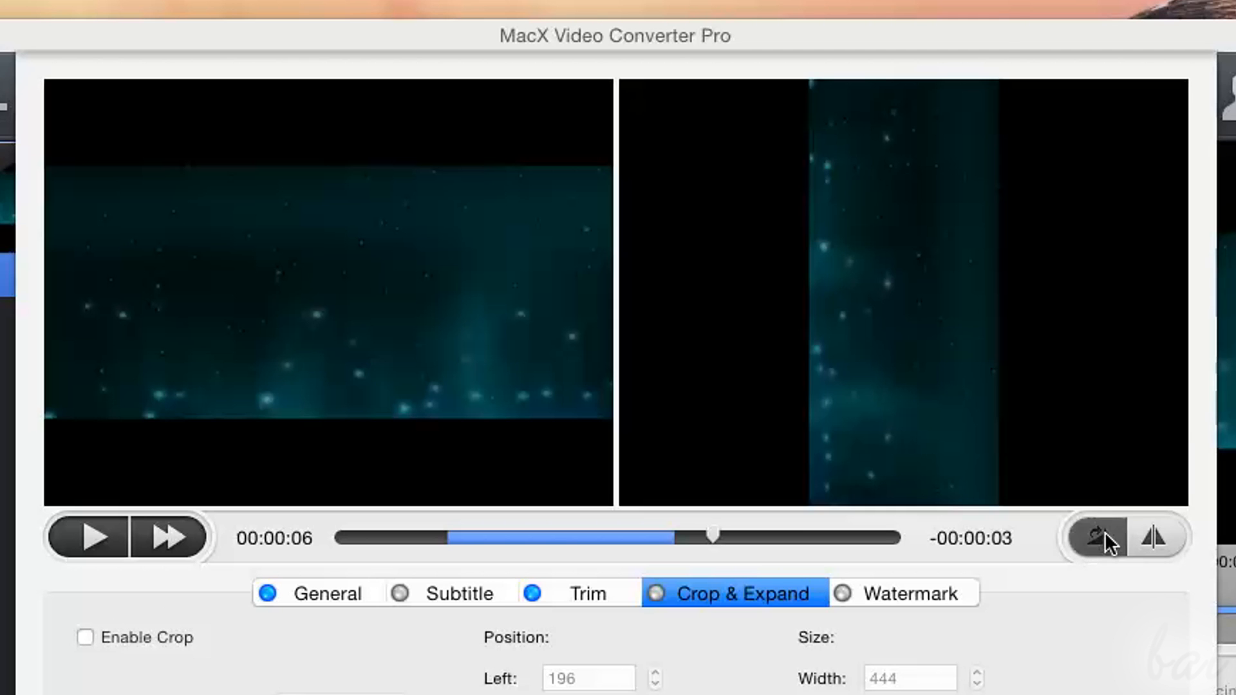
pyautogui.click(1096, 538)
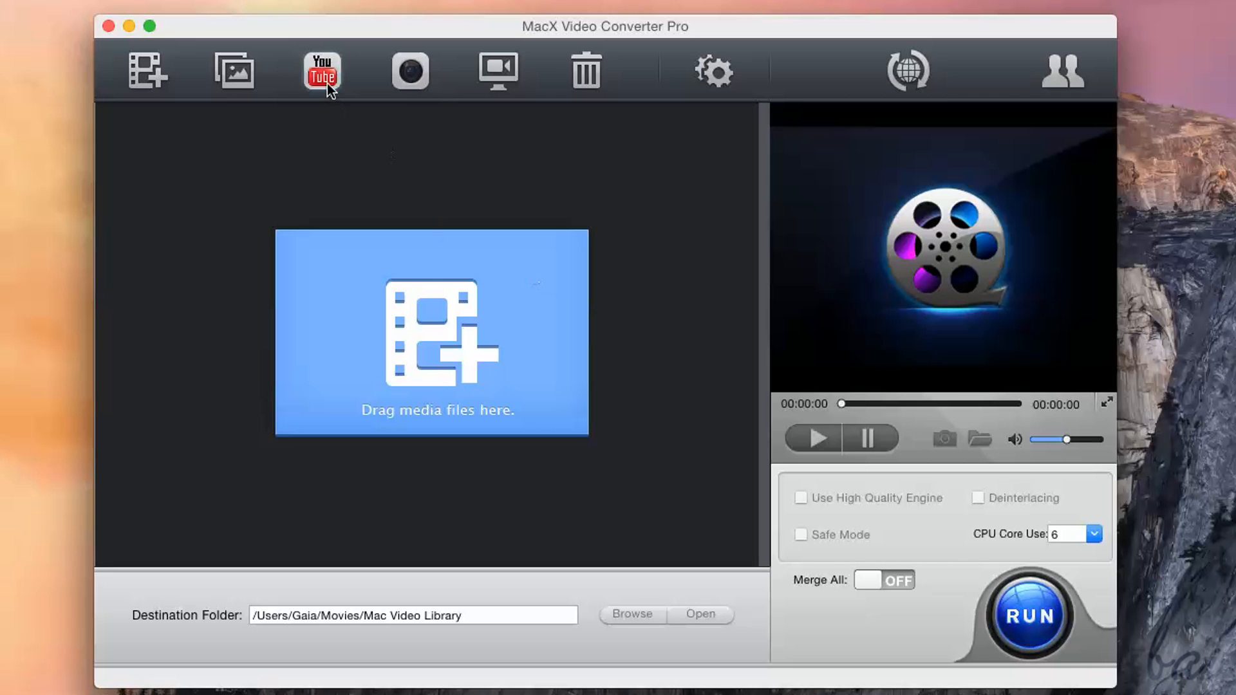
pyautogui.moveTo(322, 72)
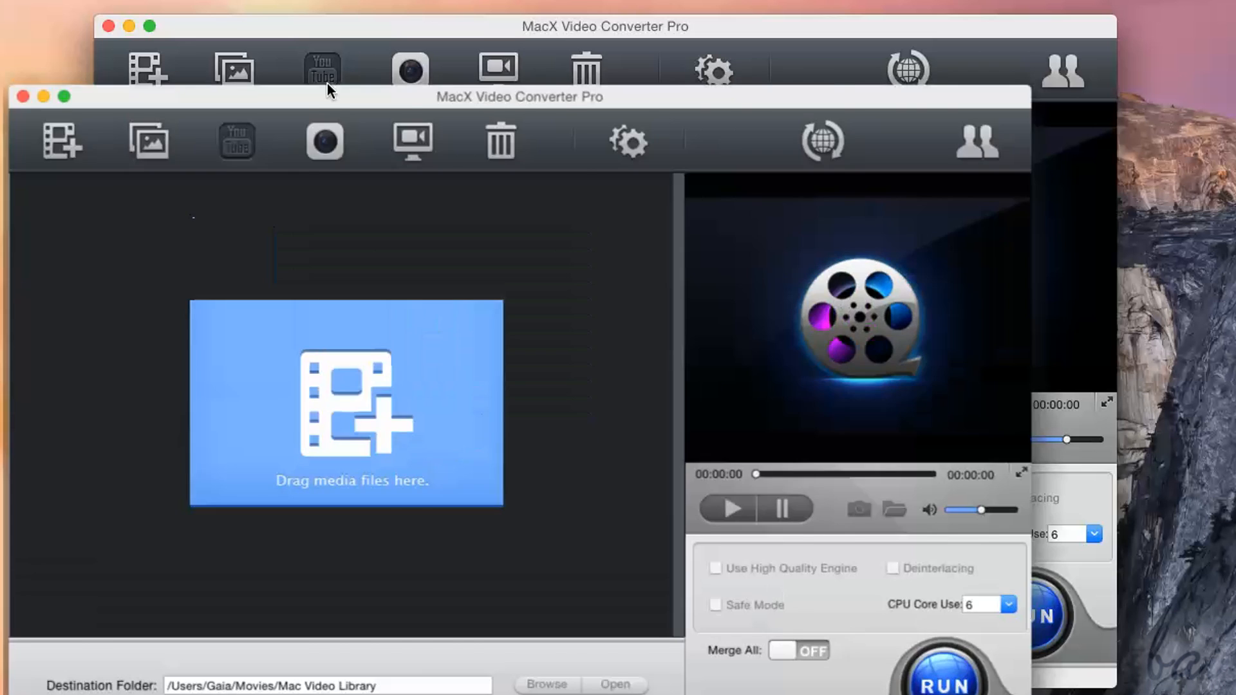
# In the YouTube Downloader paste the video link, analyze it and choose the 426P version.
pyautogui.click(321, 70)
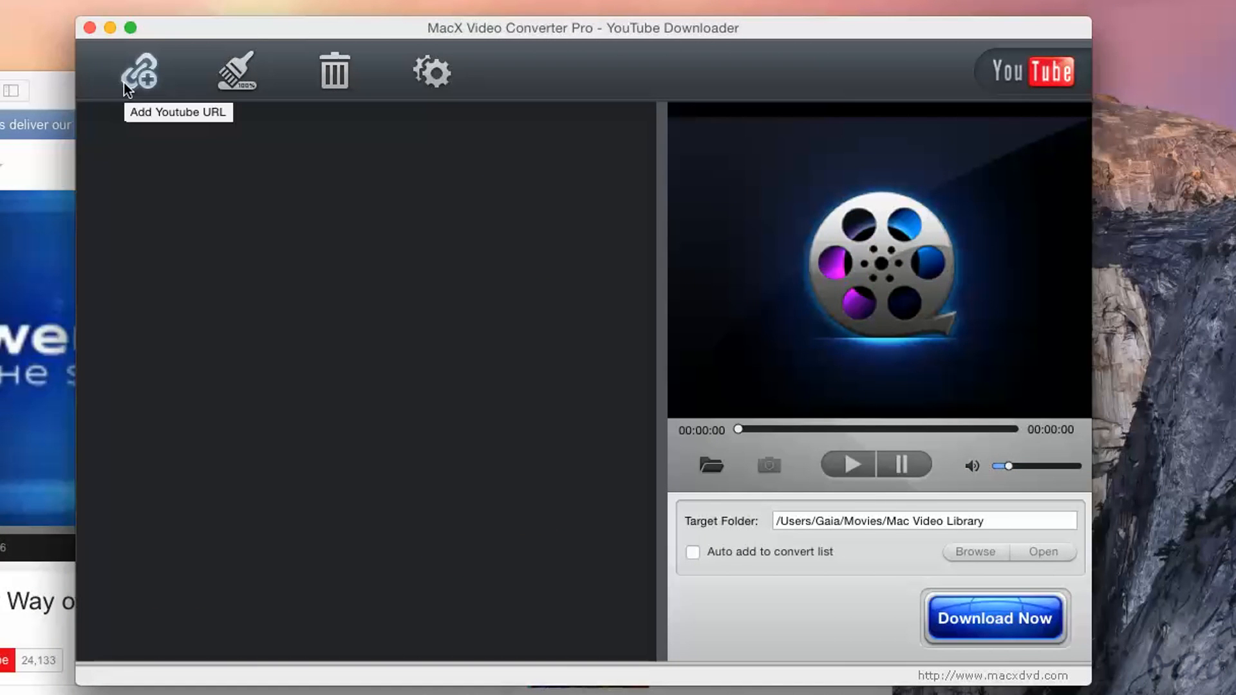
pyautogui.click(138, 71)
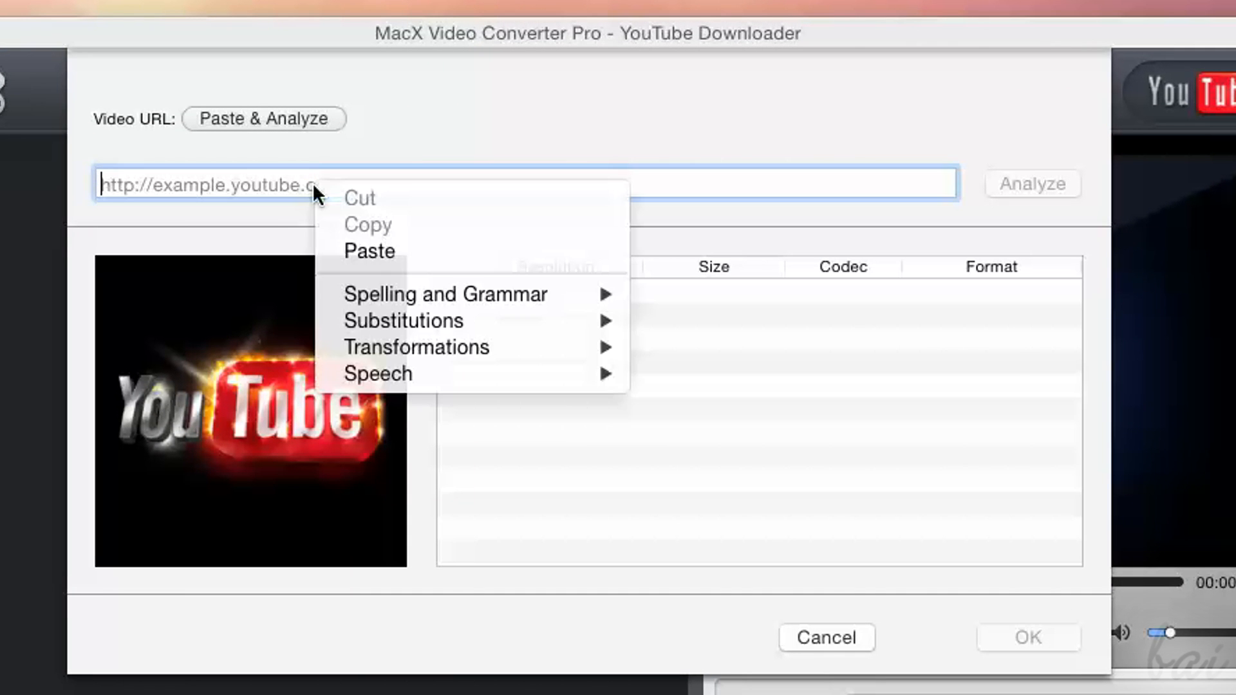
pyautogui.click(370, 251)
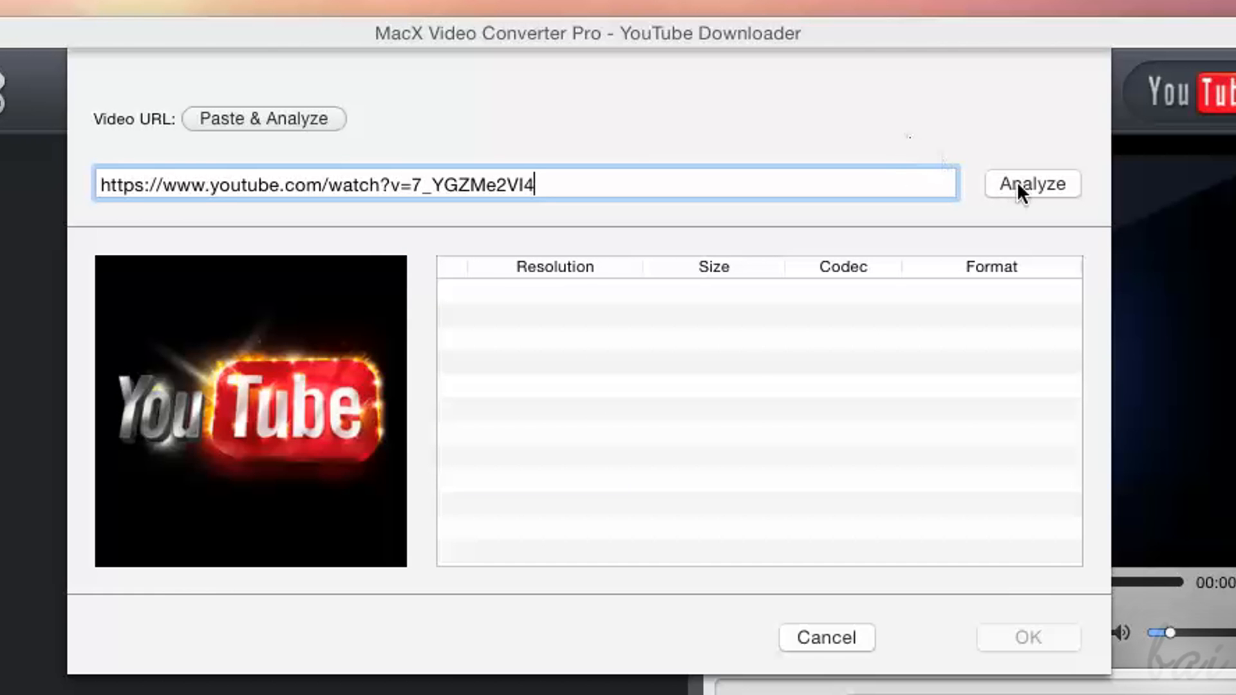
pyautogui.click(1031, 184)
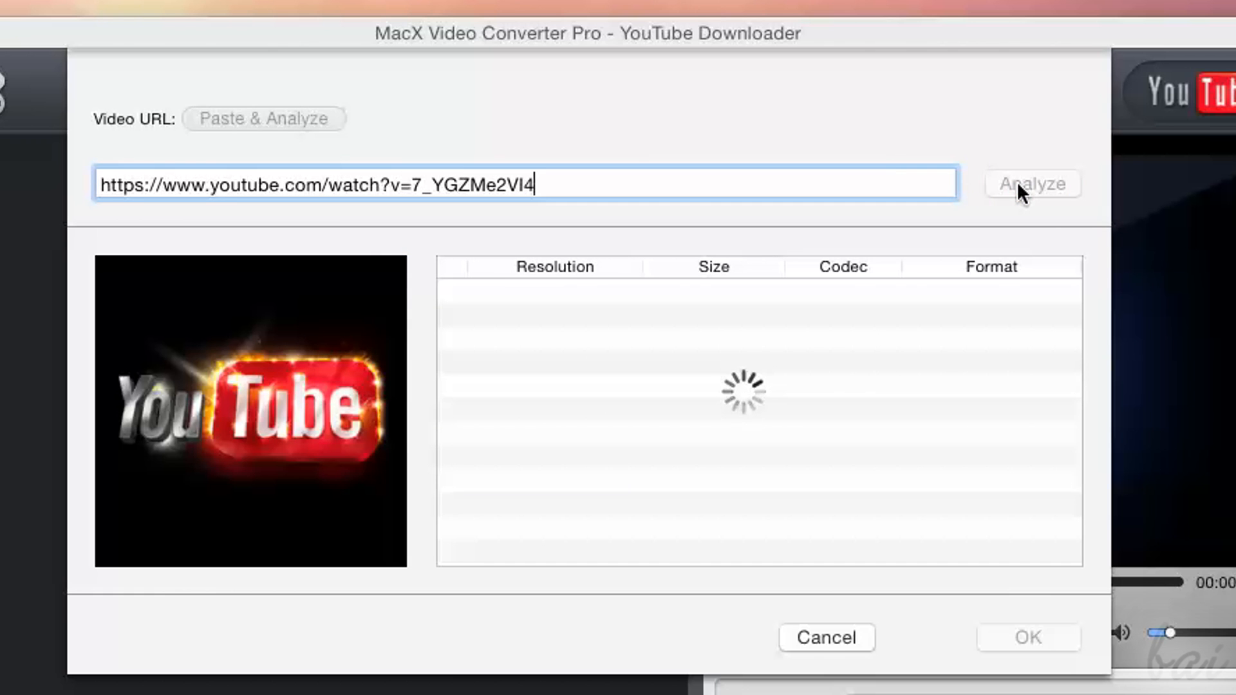
pyautogui.click(1032, 184)
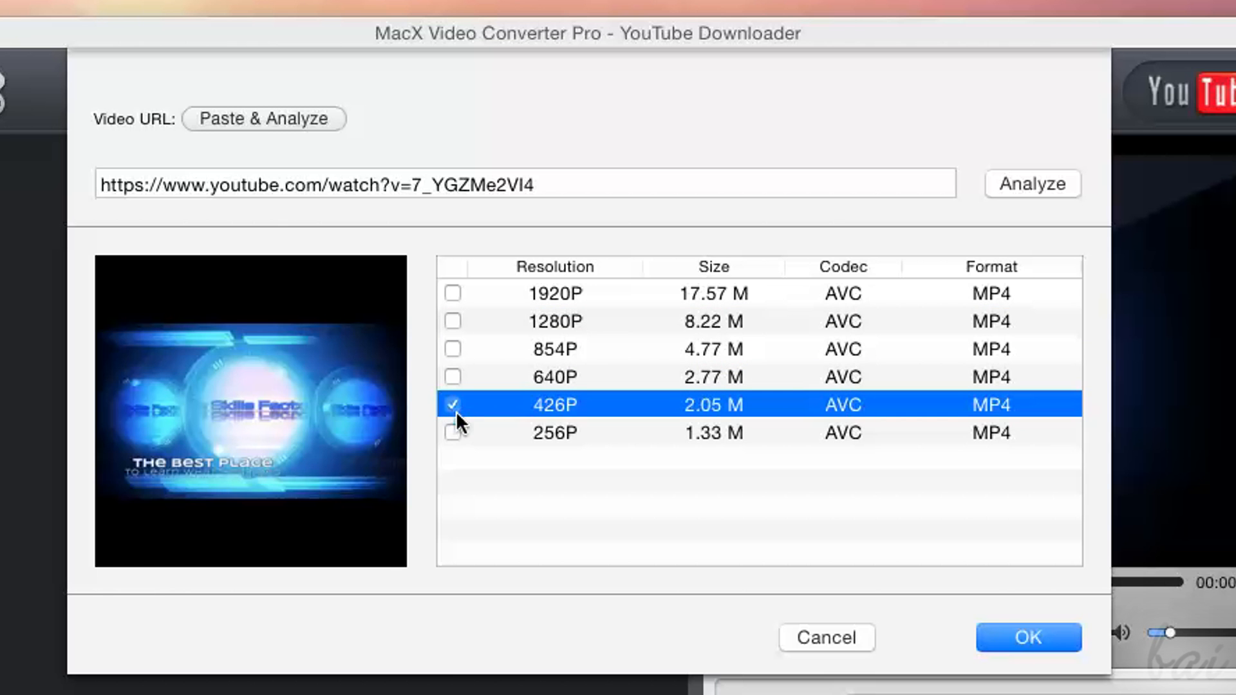
pyautogui.click(1027, 638)
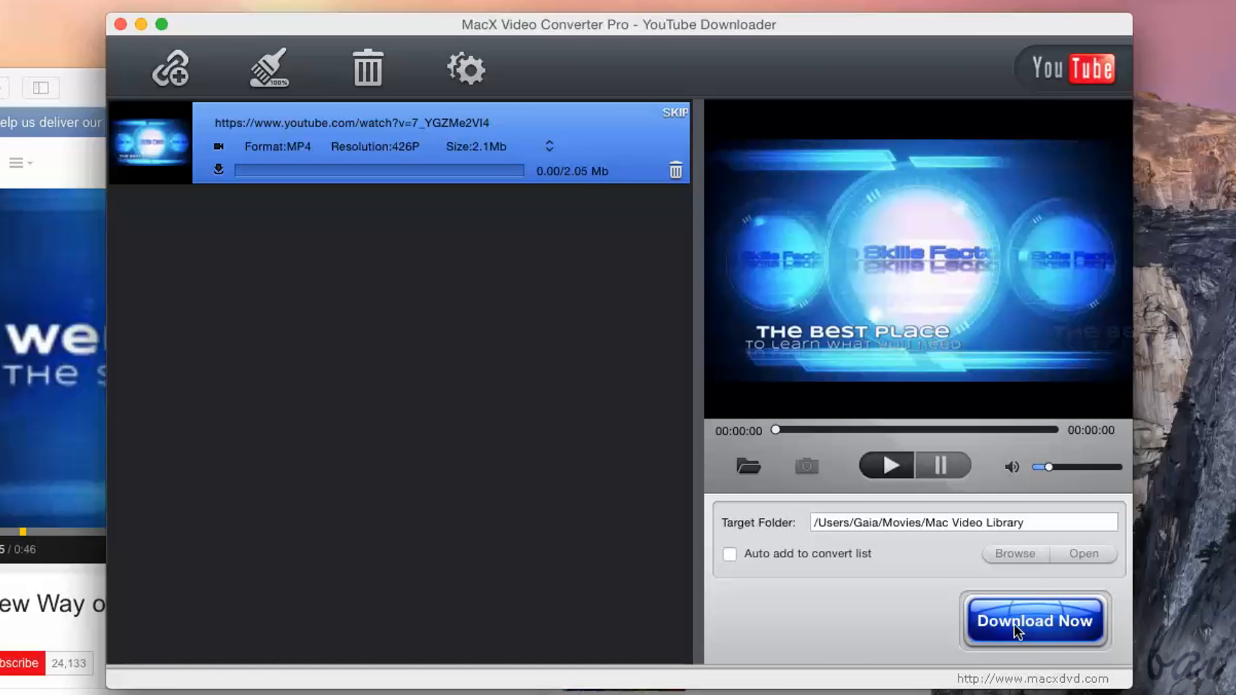
pyautogui.moveTo(1029, 523)
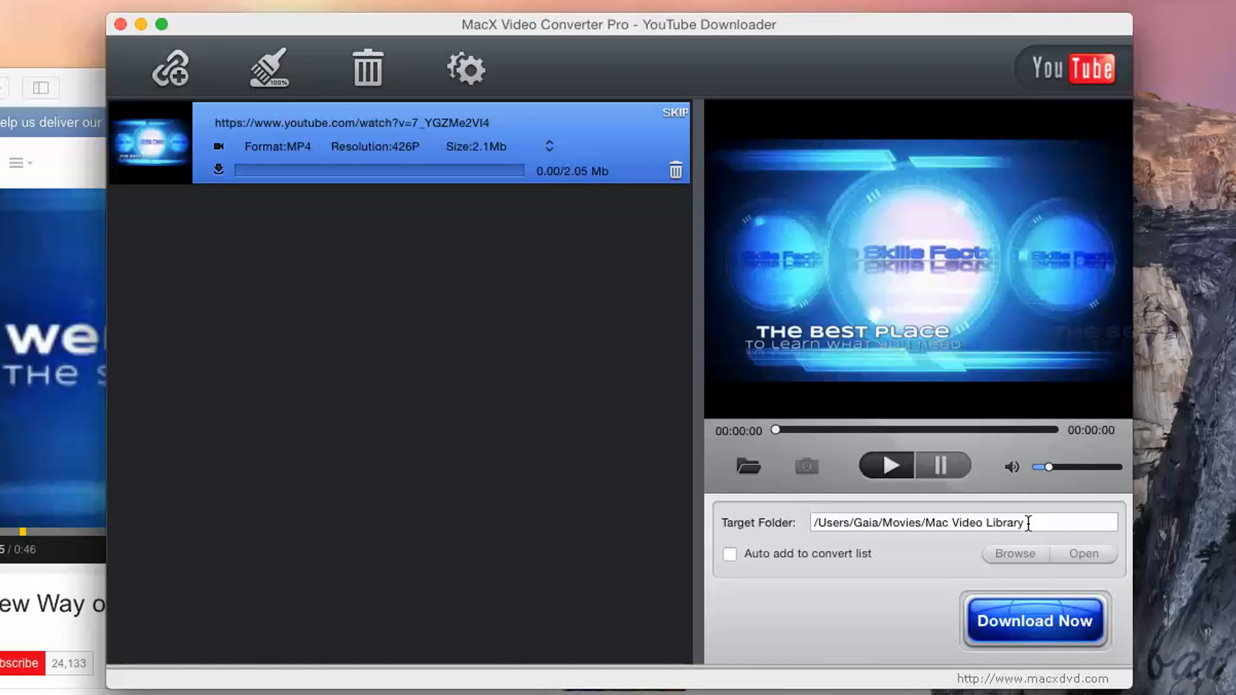
# Download the video into the Mac Video Library and clear the finished download from the list.
pyautogui.tripleClick(918, 523)
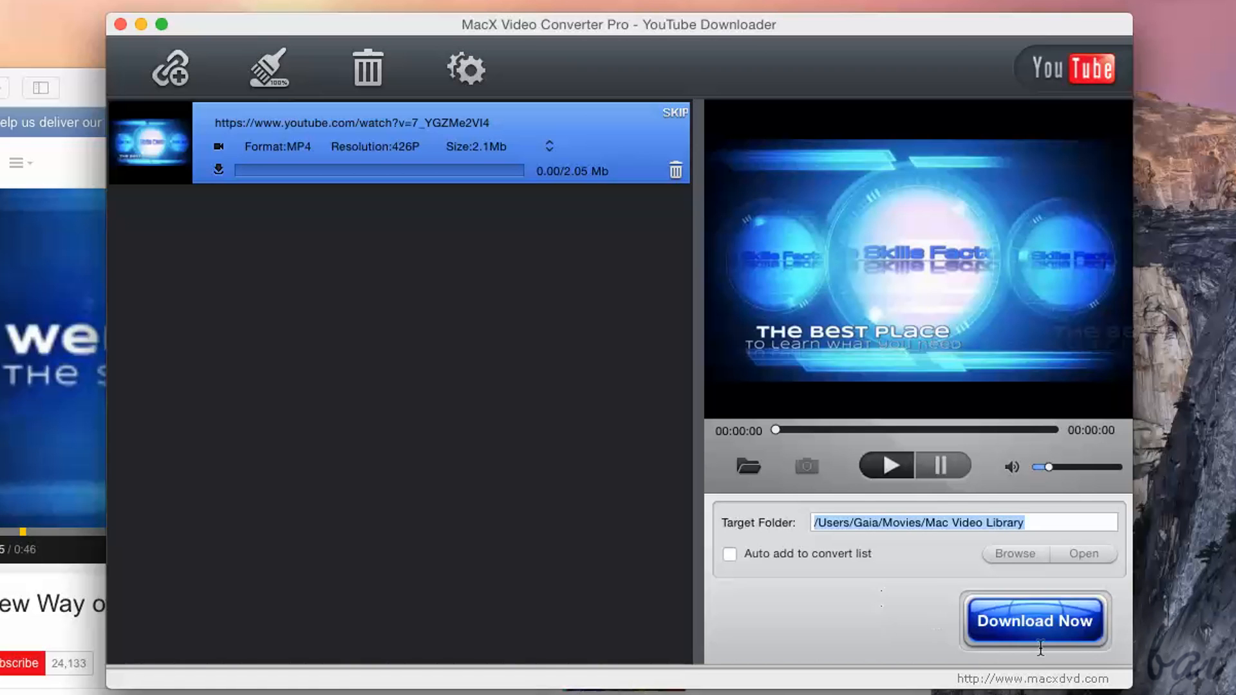
pyautogui.click(1034, 621)
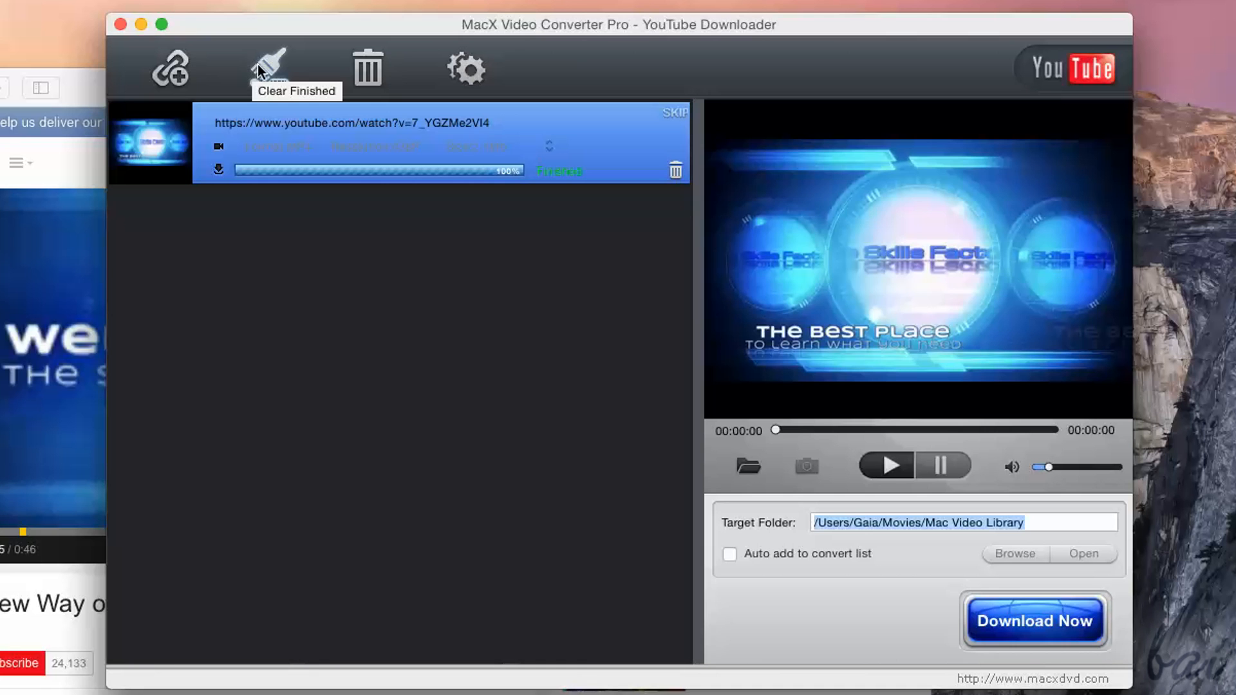
pyautogui.click(268, 69)
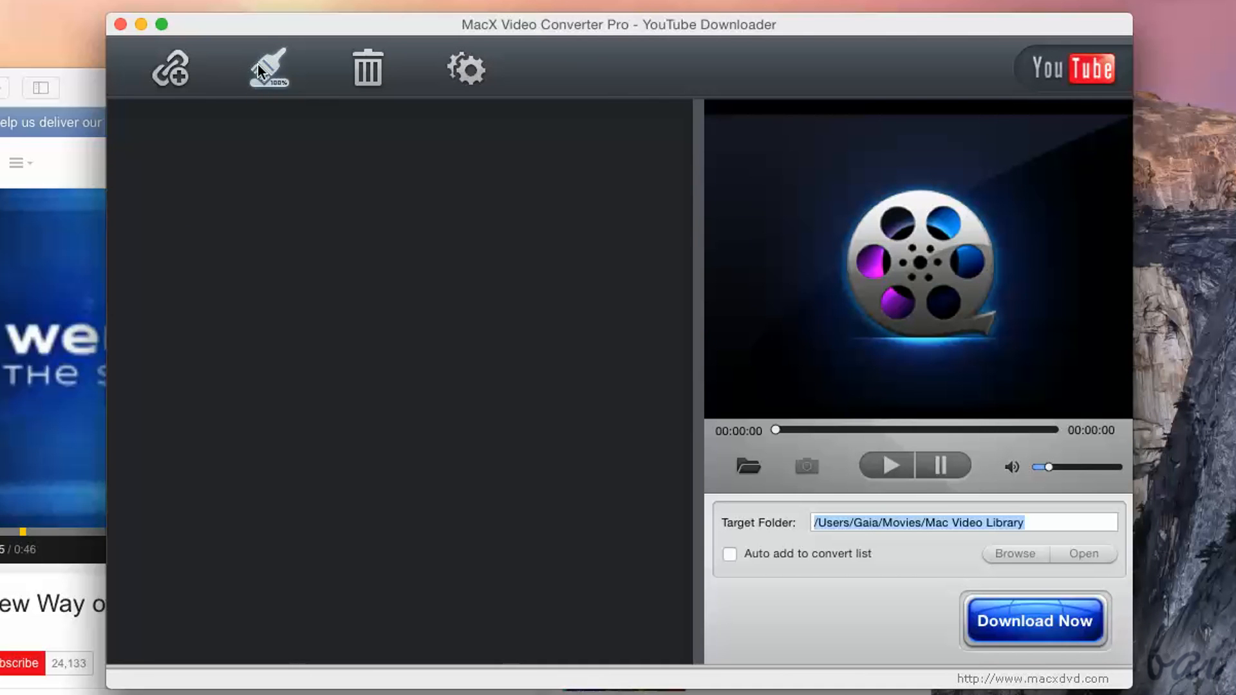
pyautogui.moveTo(620, 25); pyautogui.dragTo(533, 96)
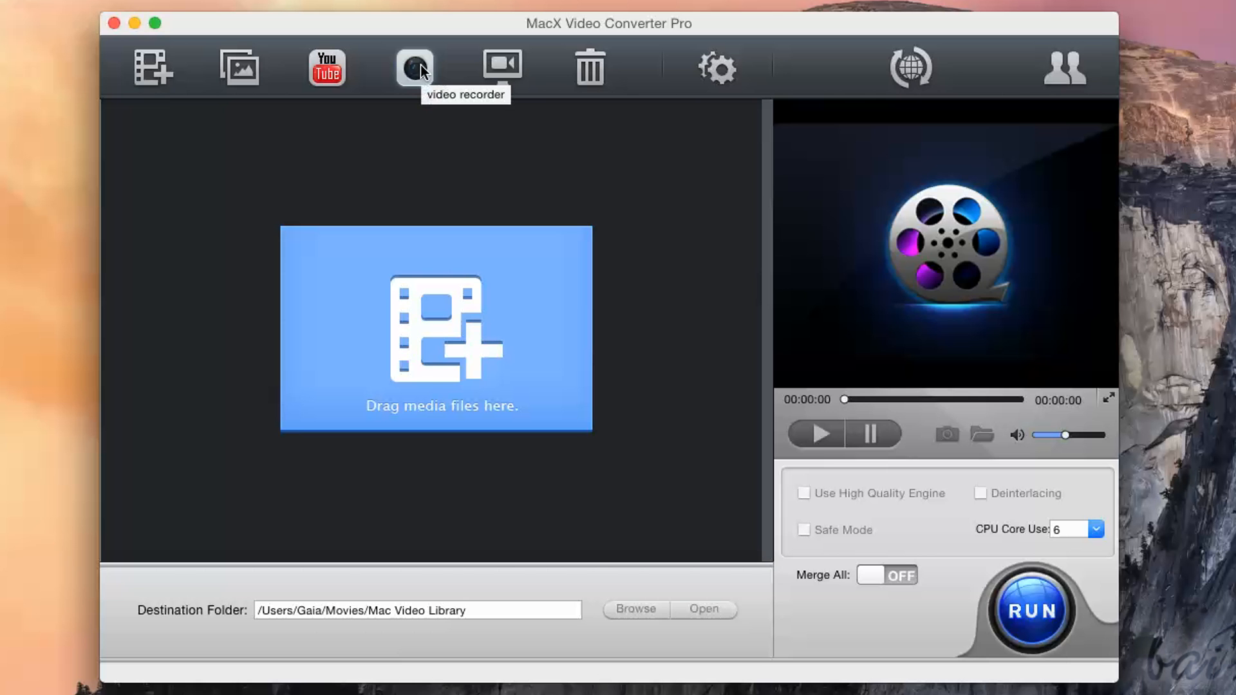
pyautogui.moveTo(422, 72)
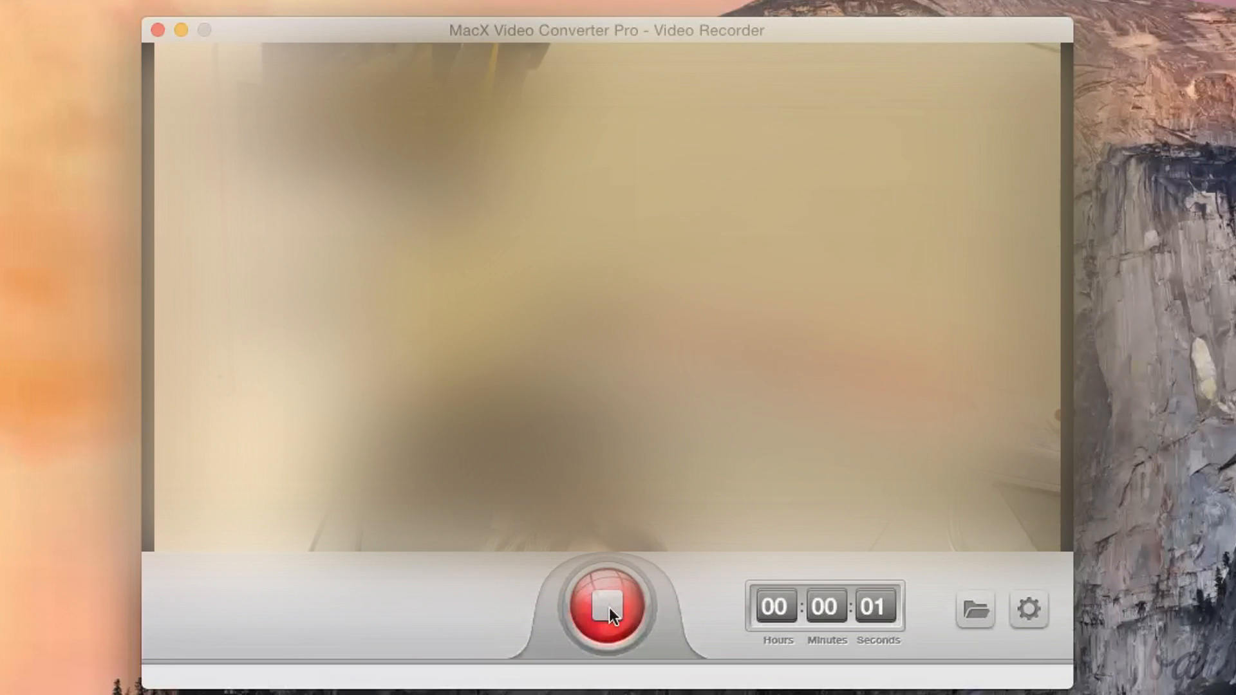
pyautogui.click(607, 606)
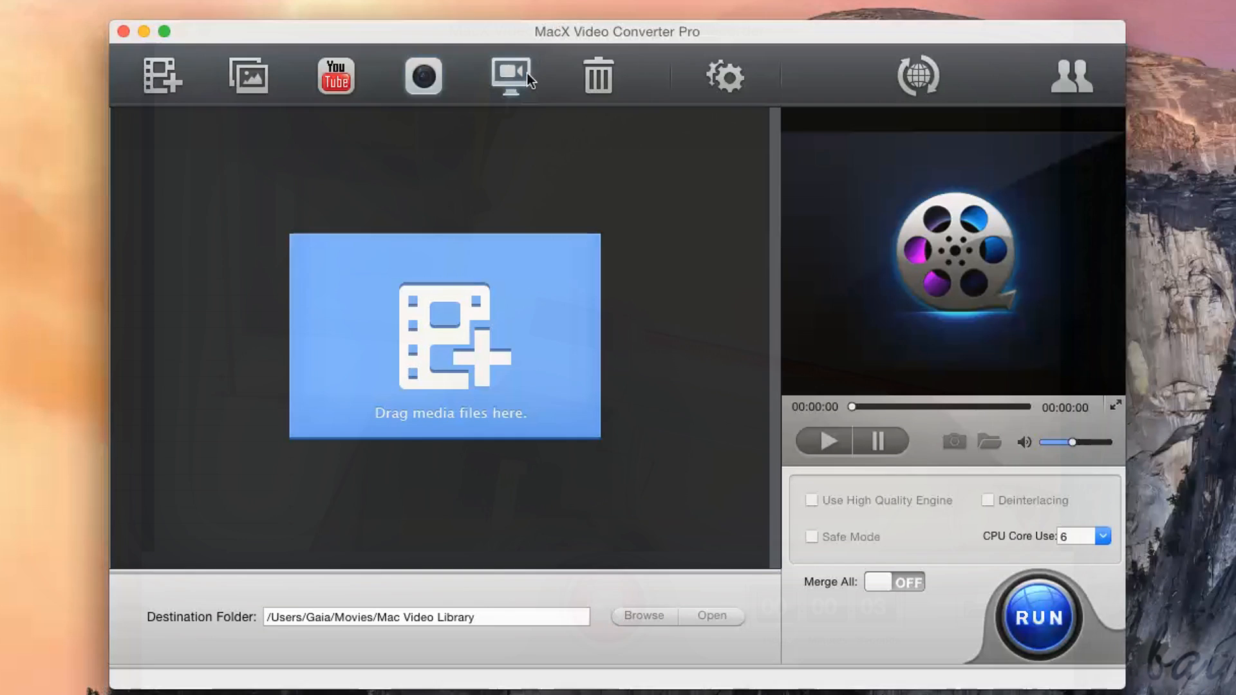
pyautogui.moveTo(509, 76)
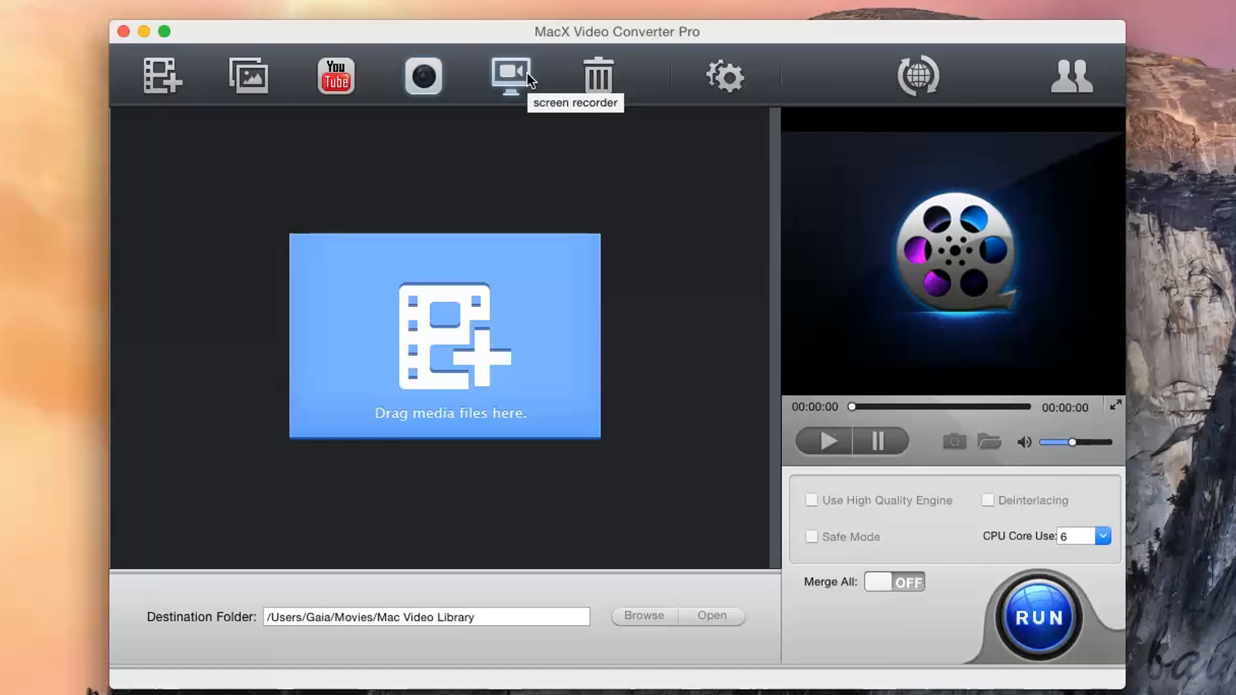
# Open the screen recorder and start marking a custom capture region of the desktop.
pyautogui.click(510, 76)
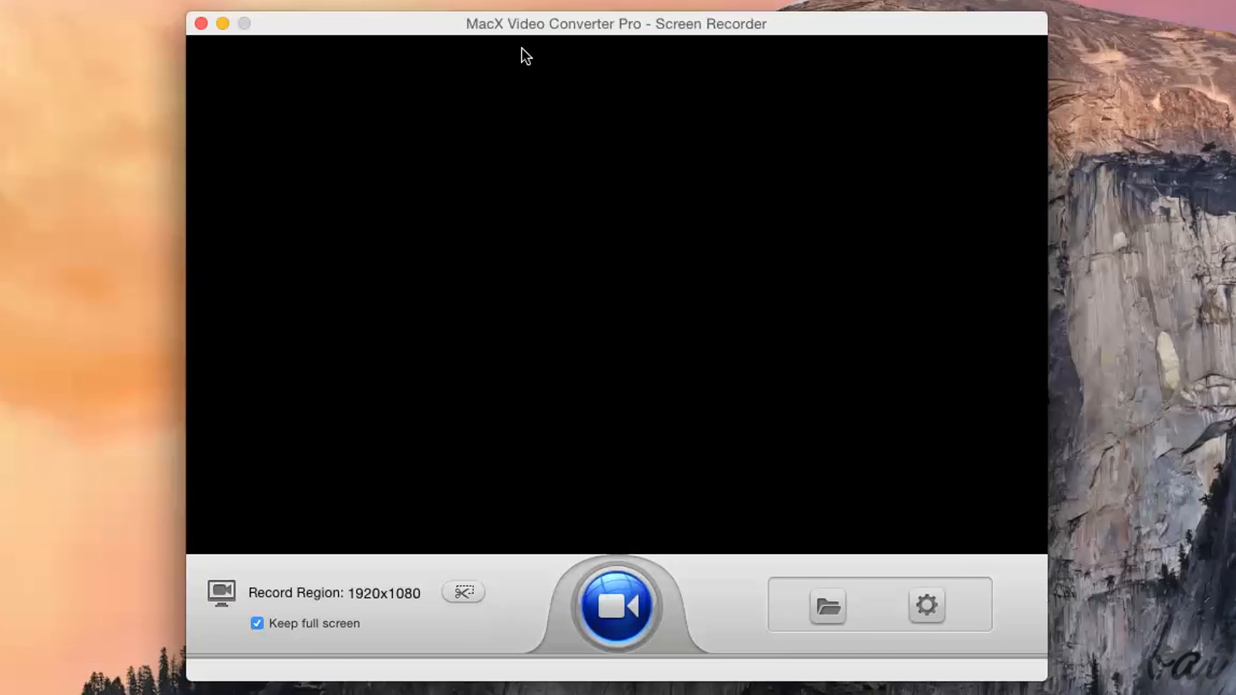
pyautogui.click(617, 605)
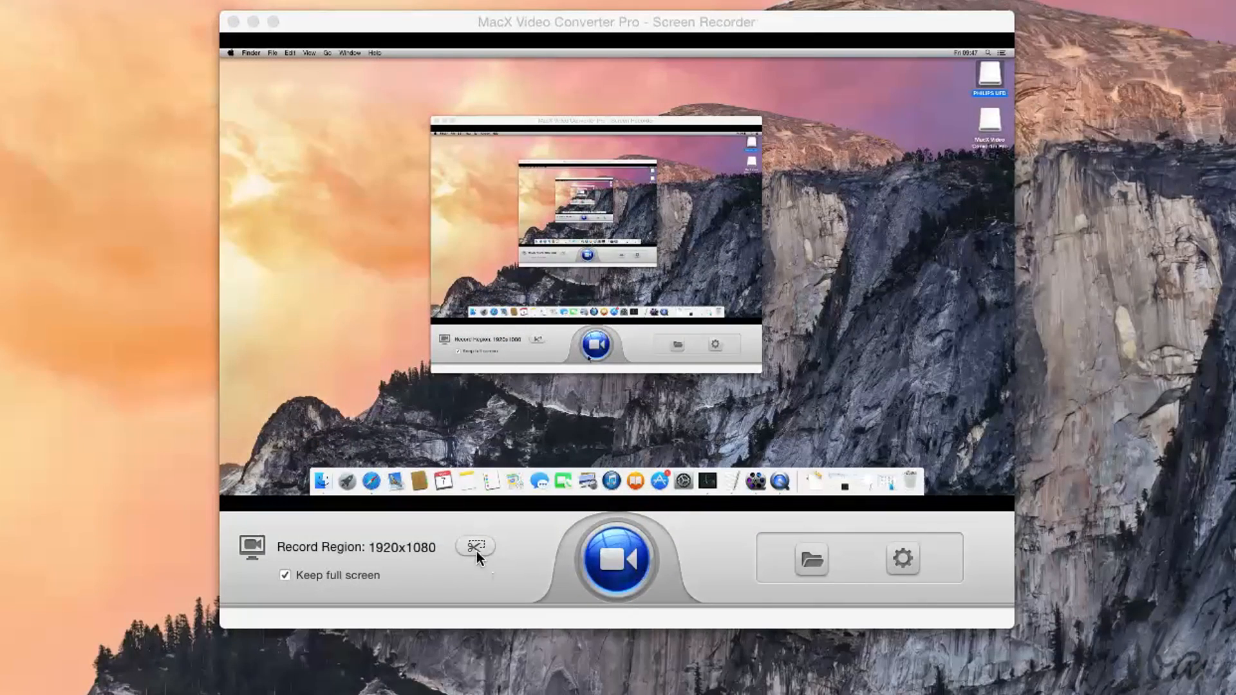
pyautogui.click(475, 546)
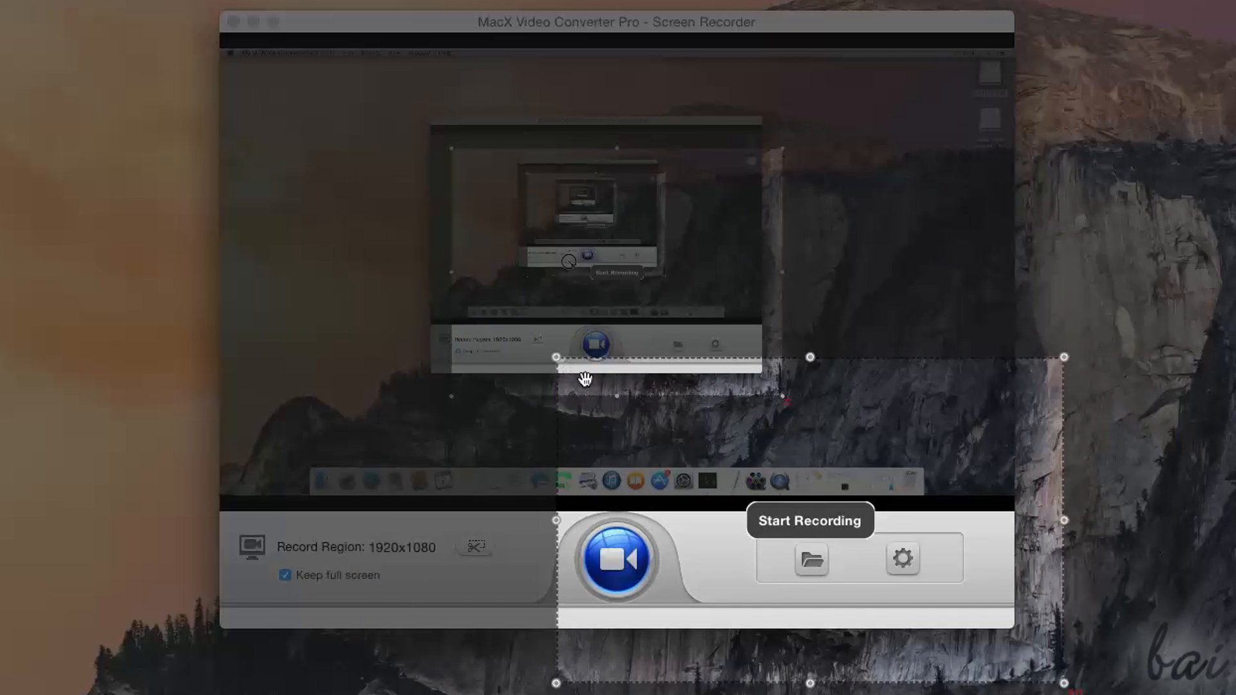
pyautogui.click(615, 560)
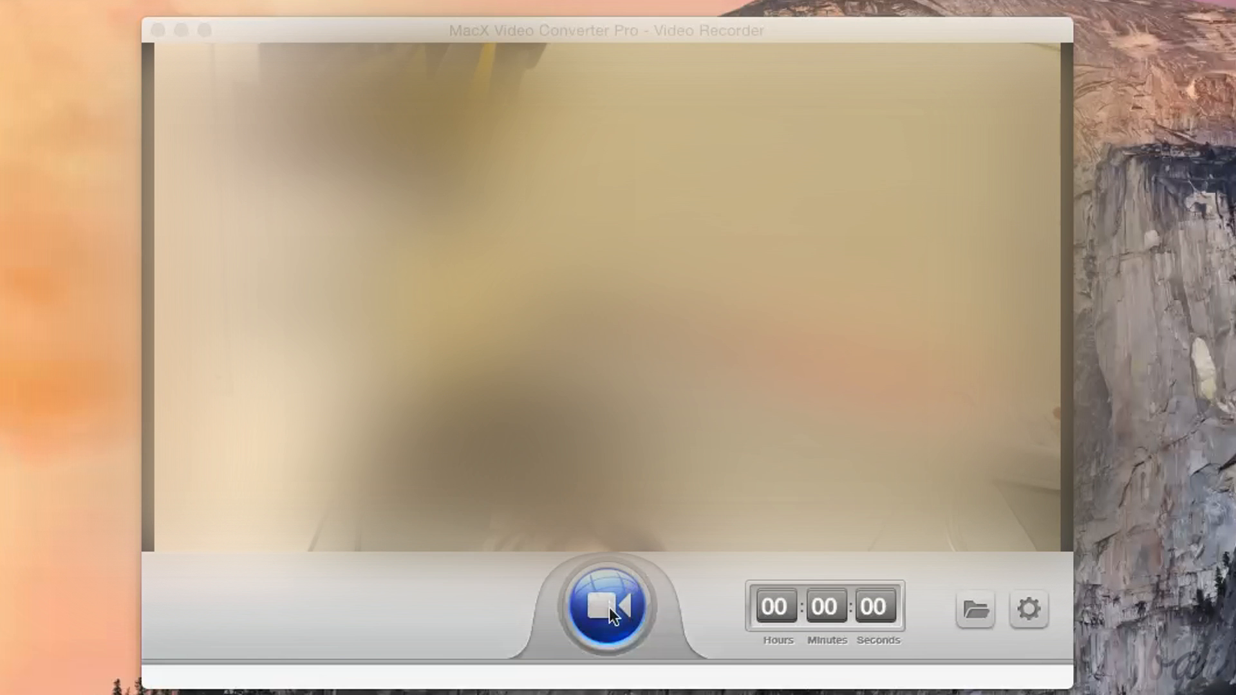
# Make a brief webcam recording, then keep USB2.0 UVC HD Webcam as the video device in settings.
pyautogui.click(609, 608)
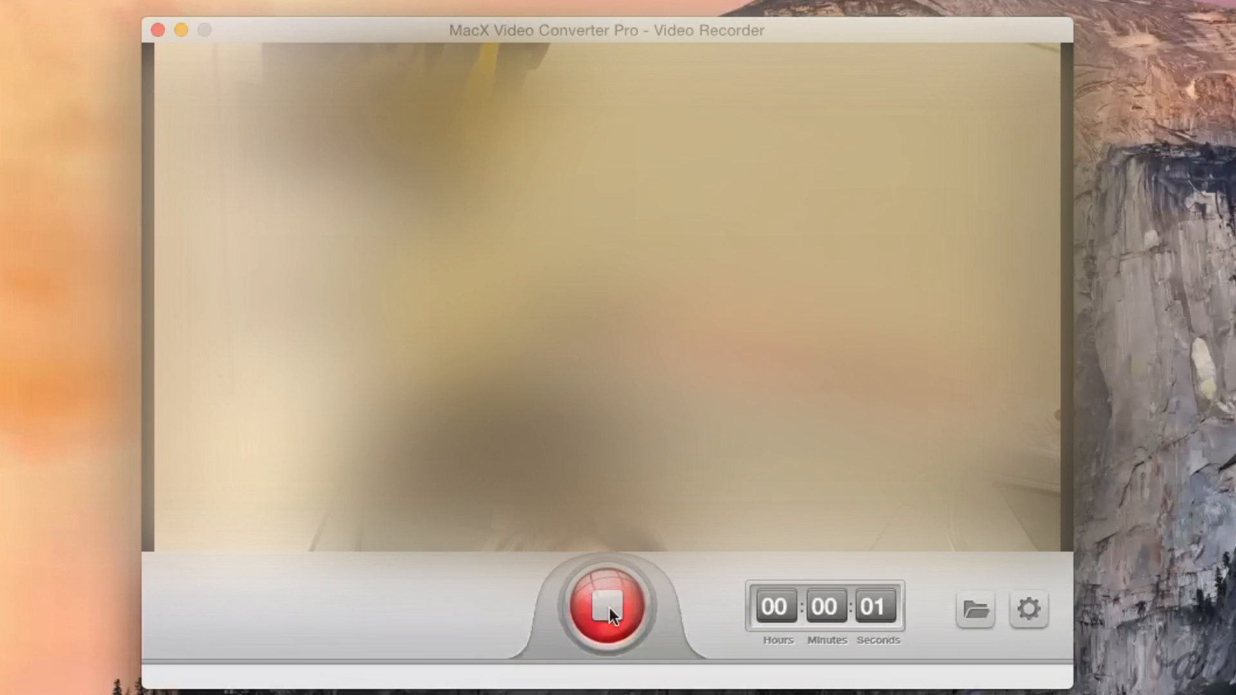
pyautogui.click(608, 606)
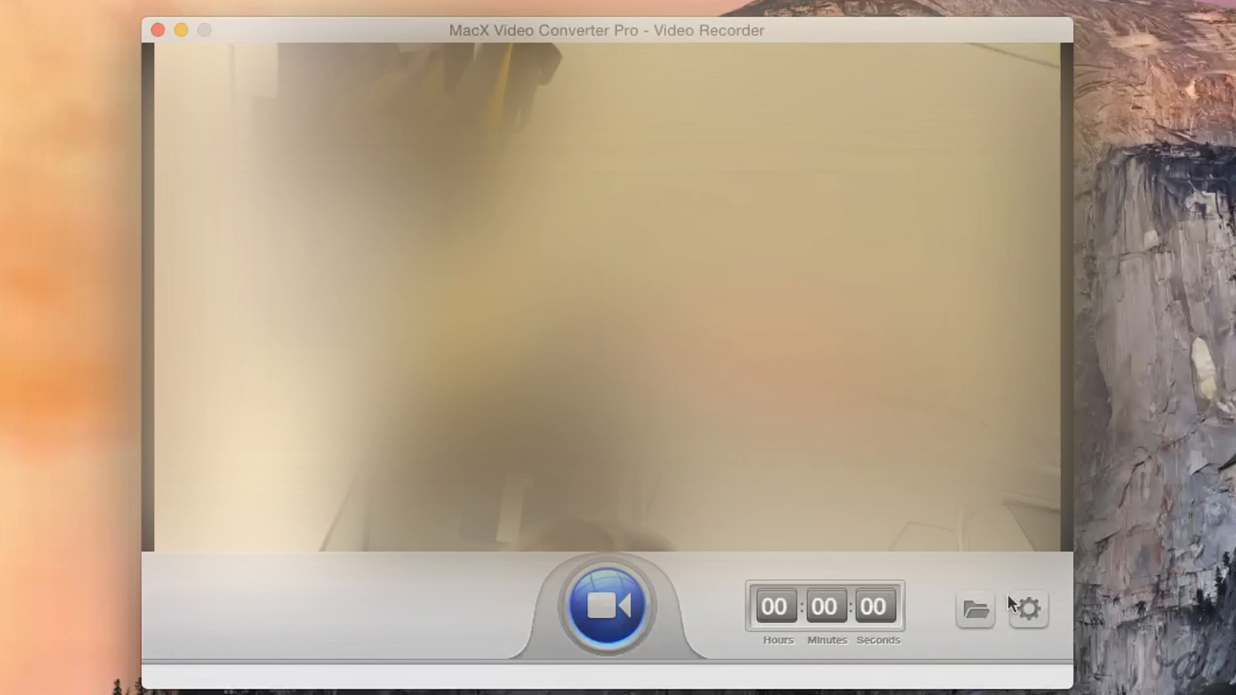
pyautogui.click(1027, 609)
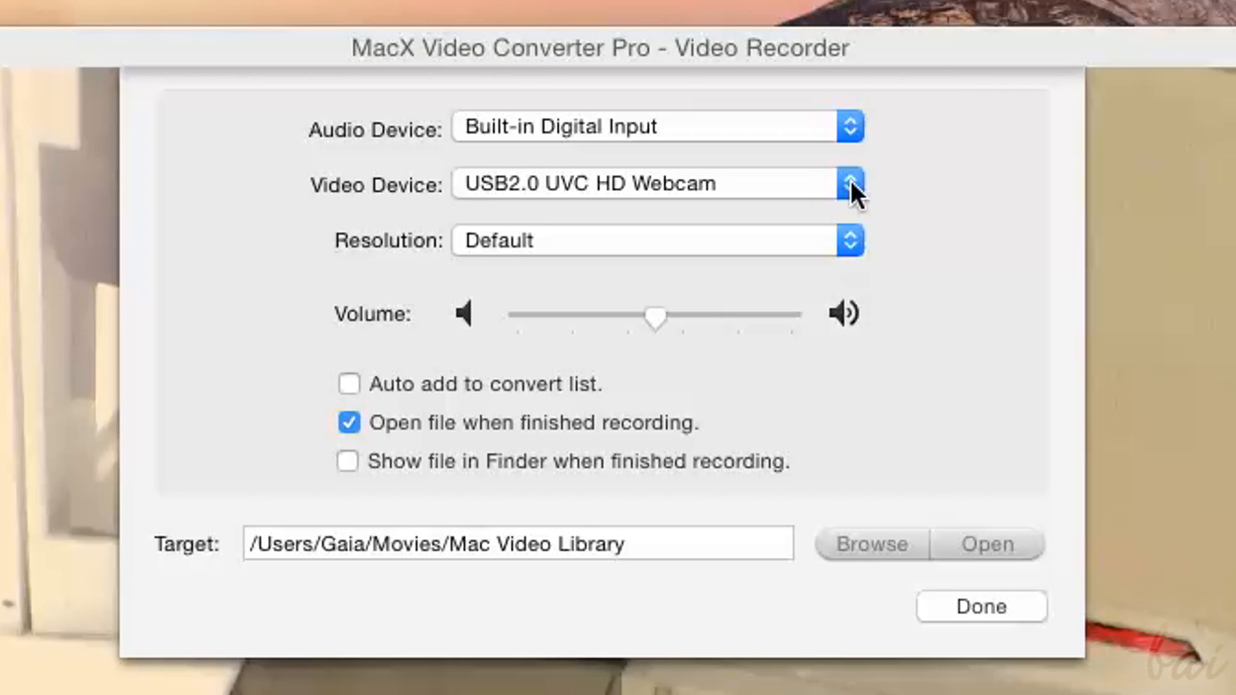
pyautogui.click(850, 184)
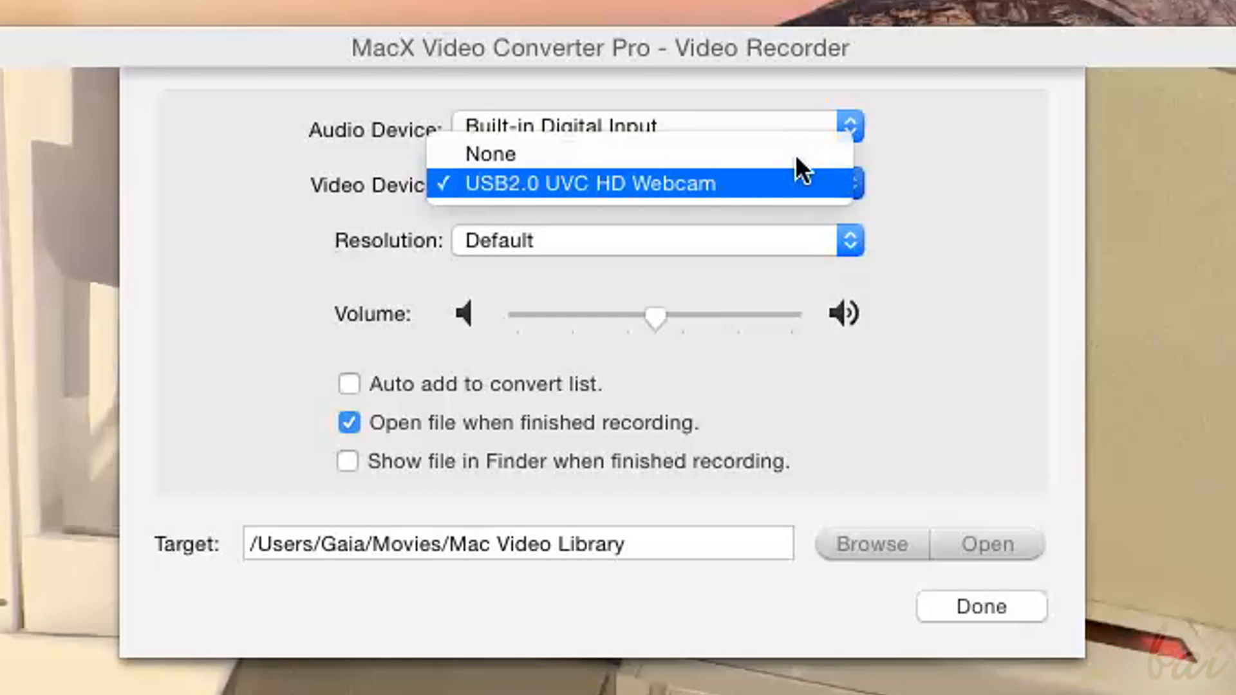
pyautogui.click(986, 545)
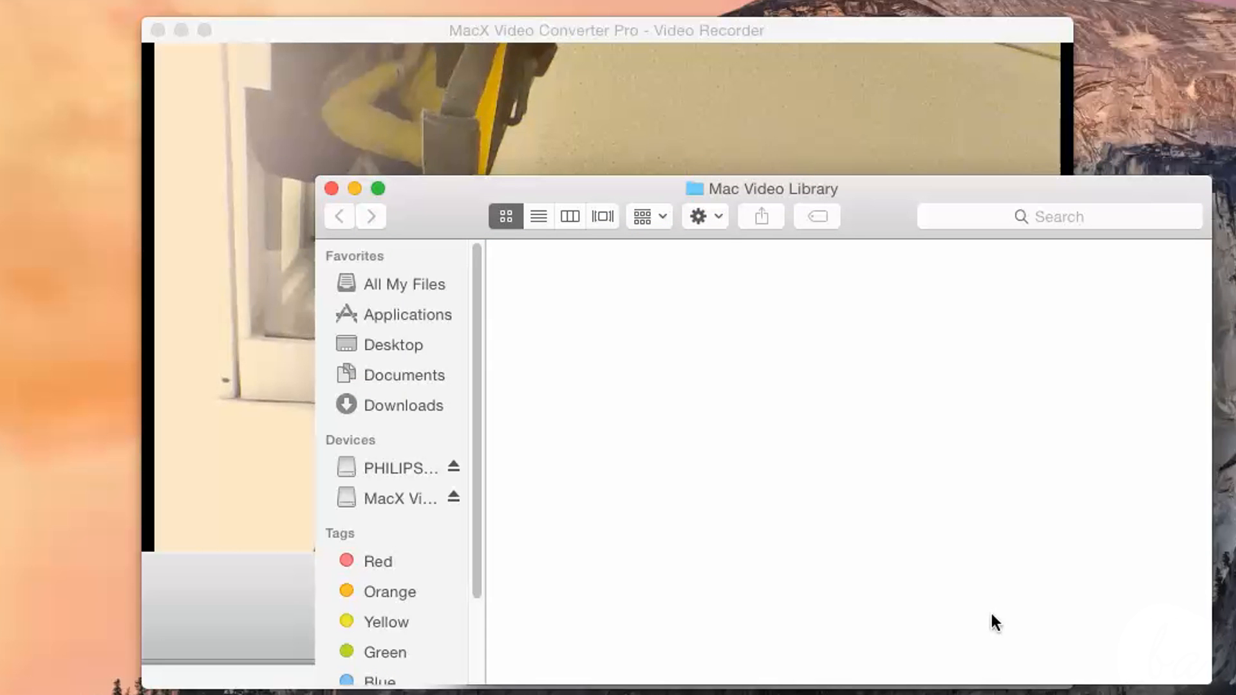
pyautogui.moveTo(634, 436)
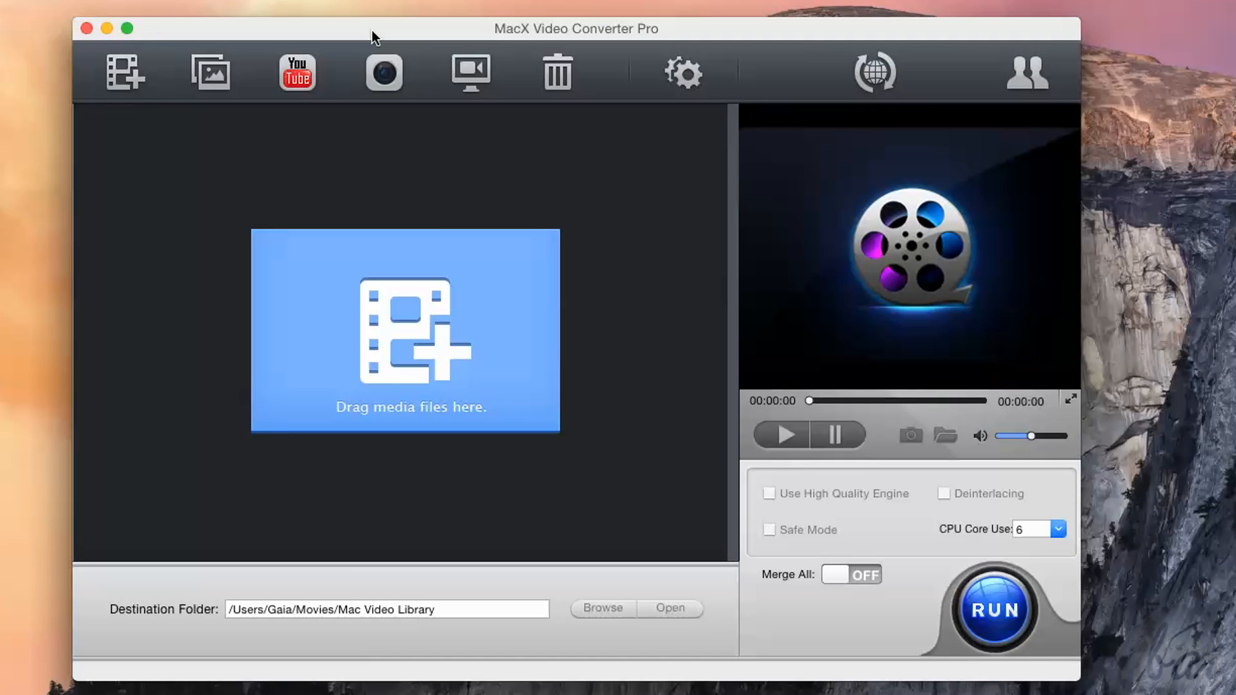
pyautogui.moveTo(248, 62)
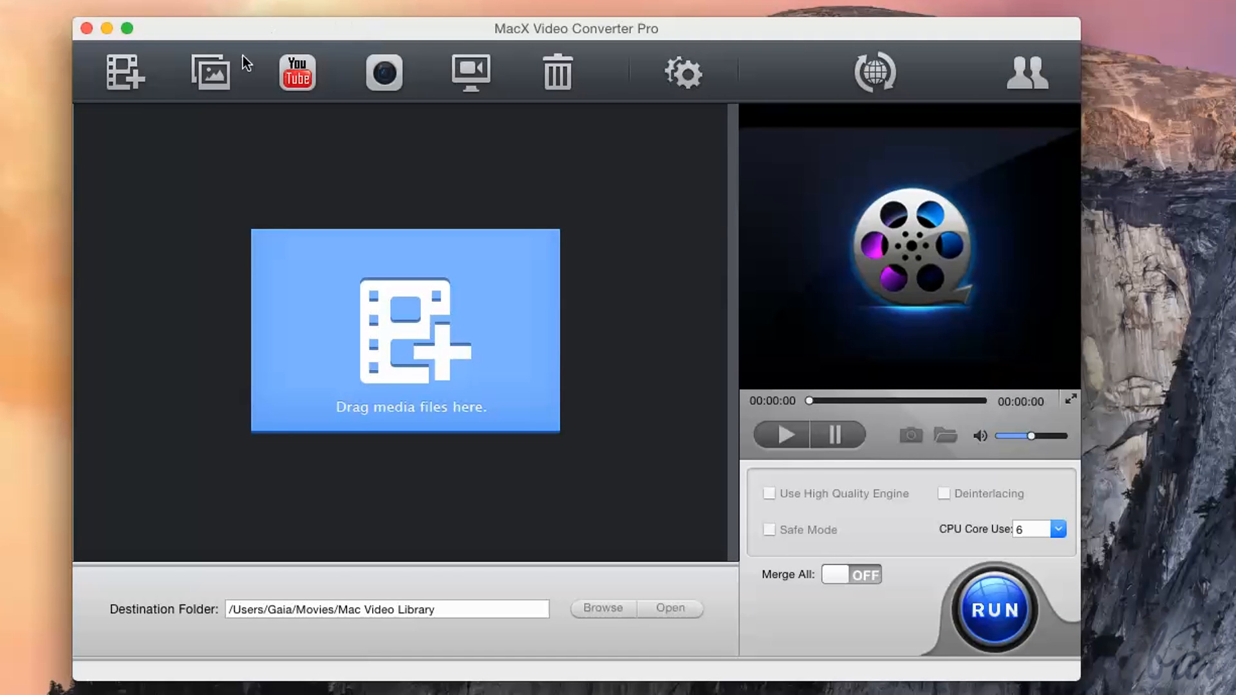
pyautogui.moveTo(208, 72)
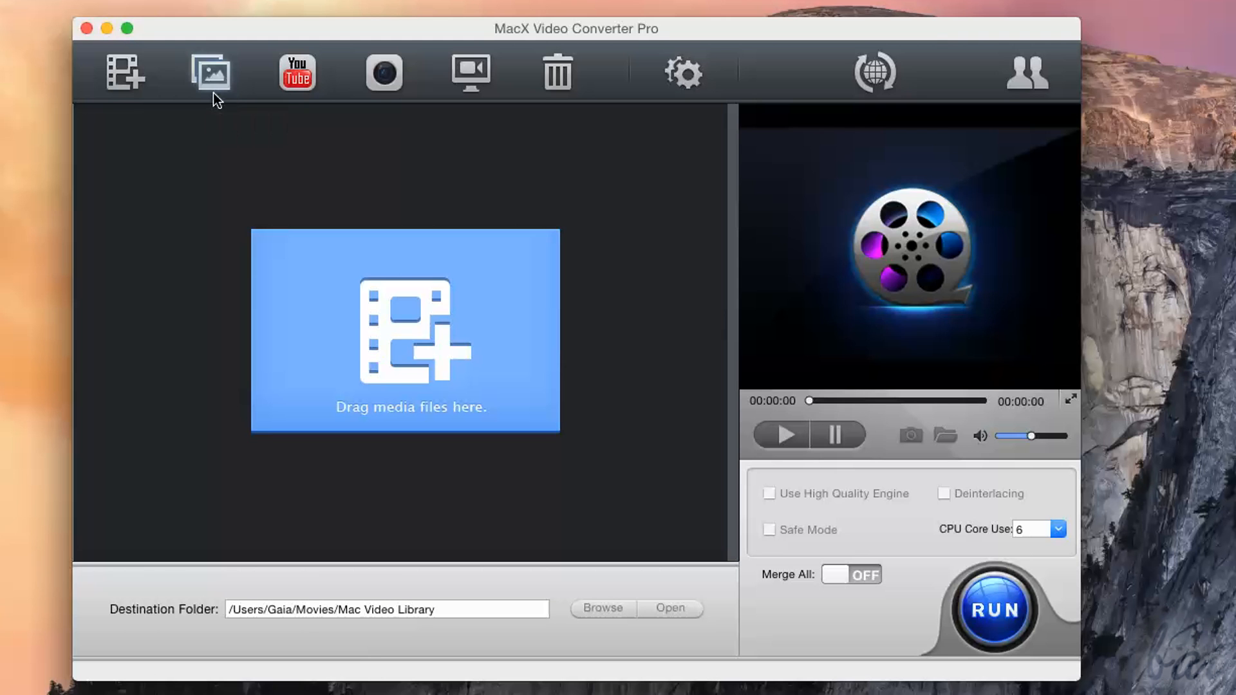
# Add the Images folder of 3 photos as a slideshow with MOV Video as the output profile.
pyautogui.click(209, 72)
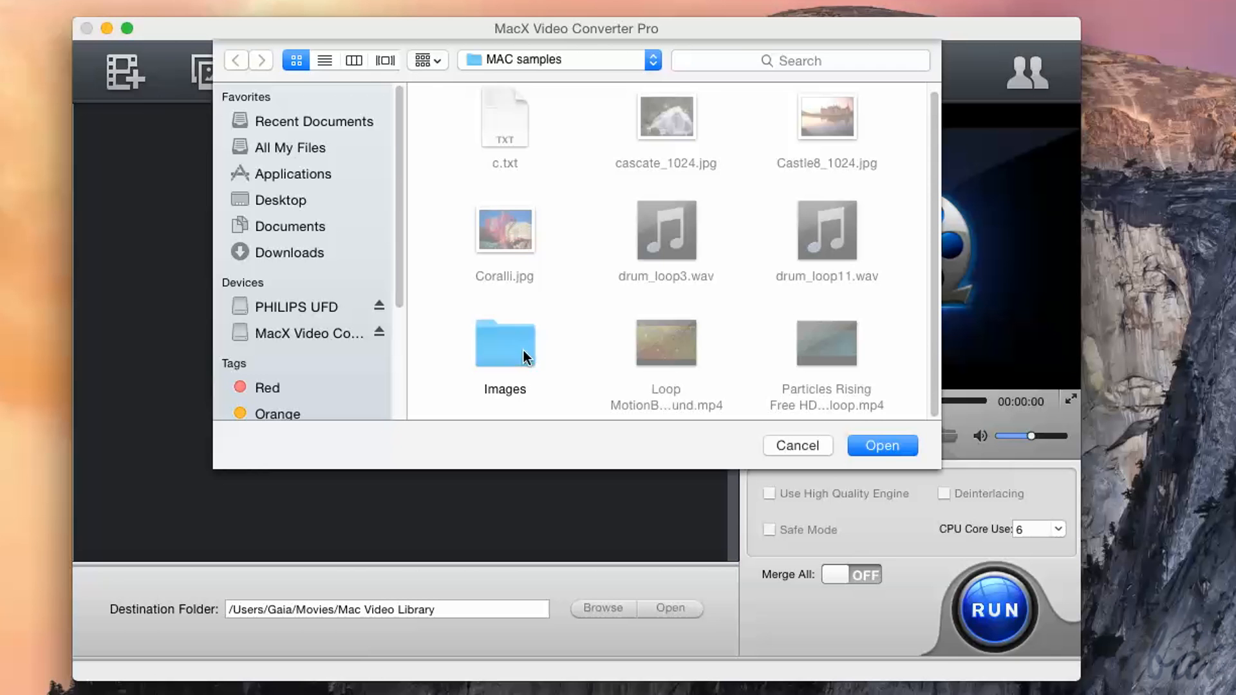
pyautogui.click(504, 344)
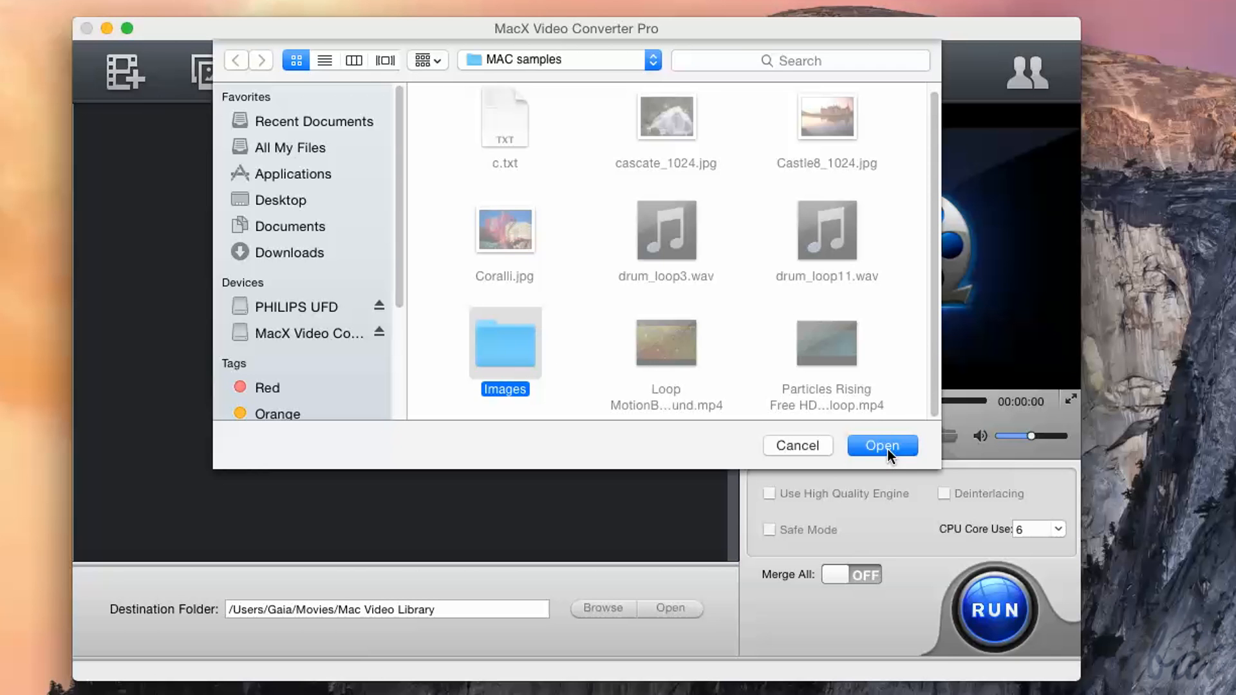
pyautogui.click(881, 445)
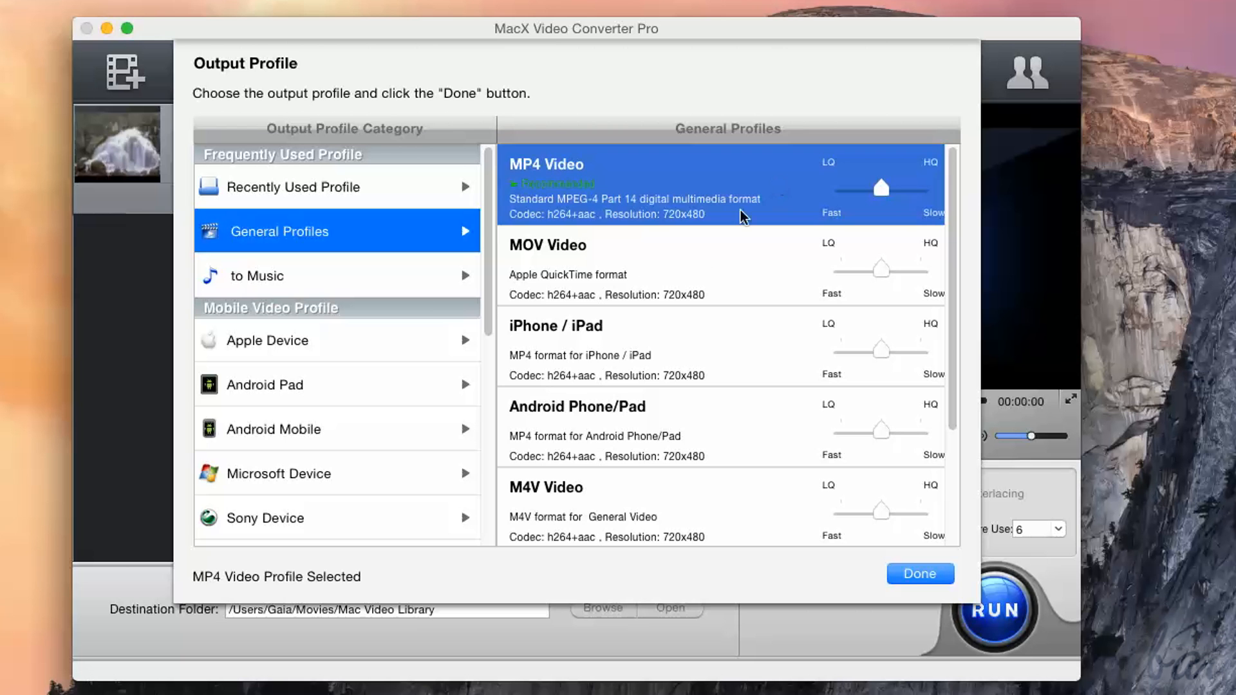
pyautogui.click(920, 573)
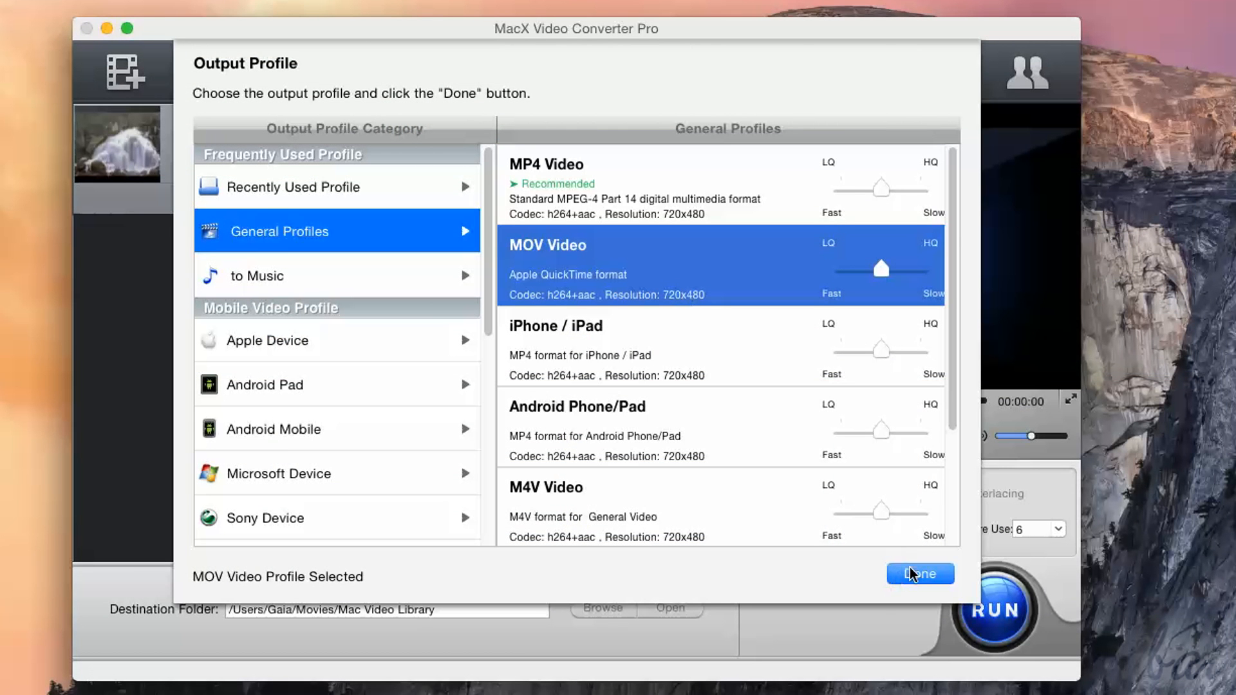
pyautogui.click(918, 573)
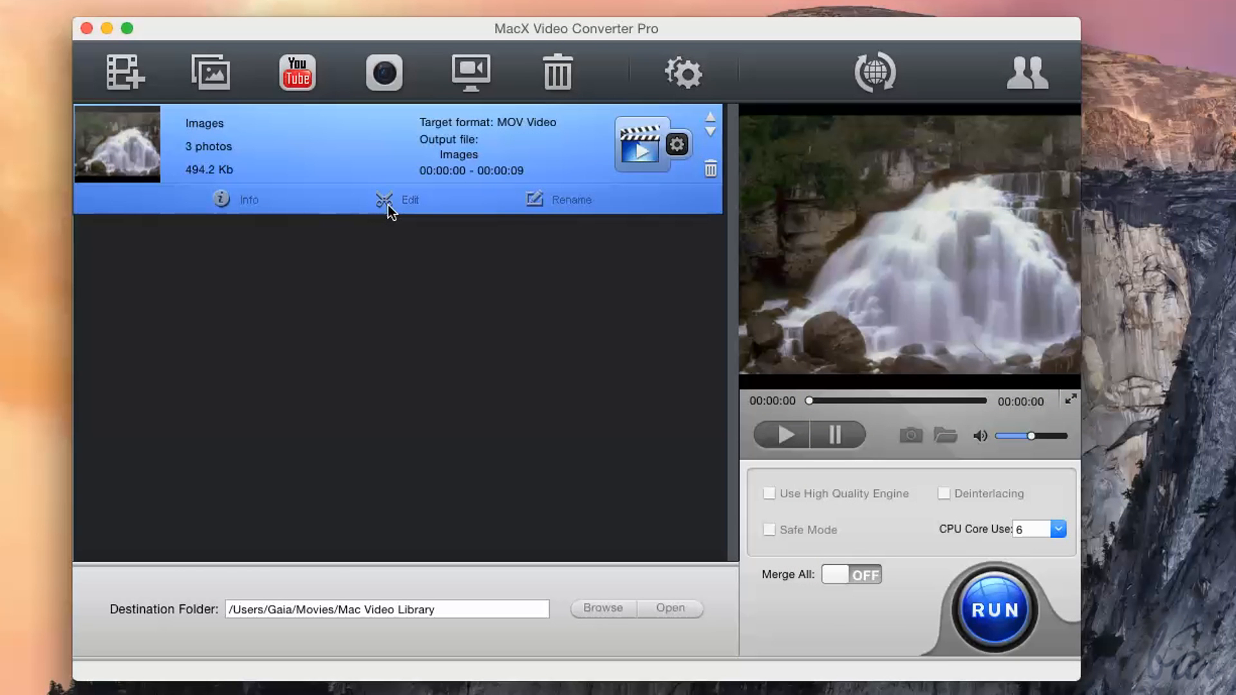
# Set drum_loop11.wav as the slideshow's background music.
pyautogui.click(409, 200)
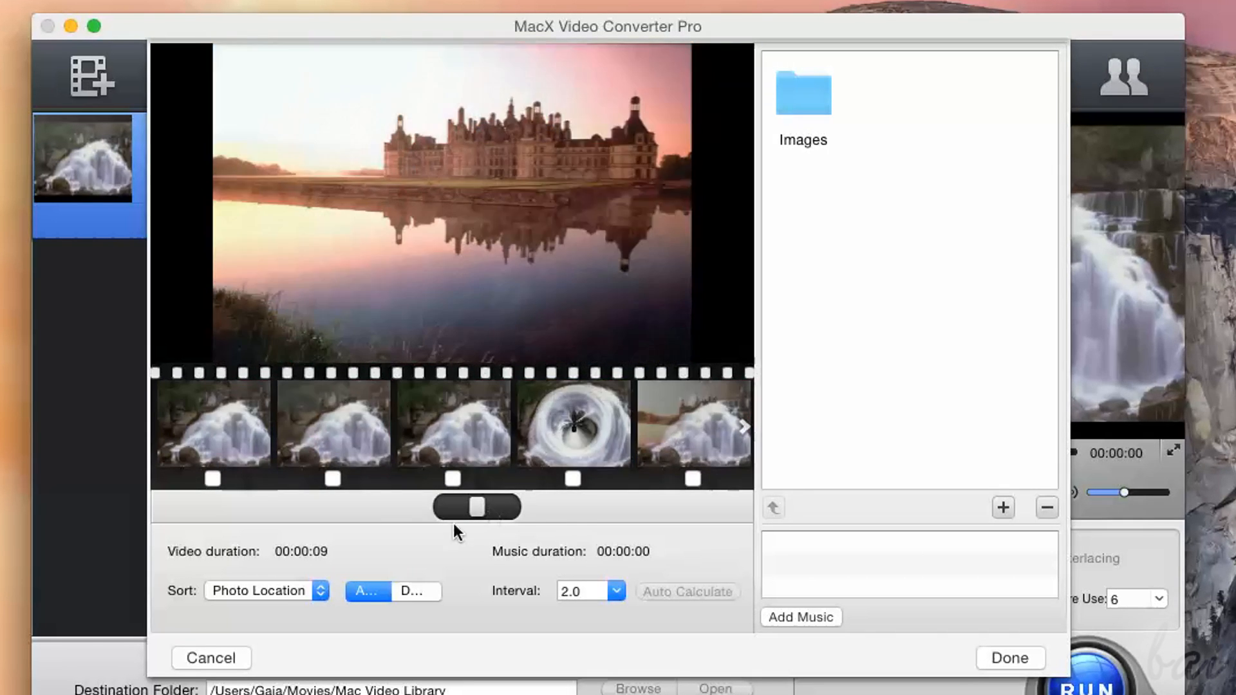
pyautogui.click(621, 591)
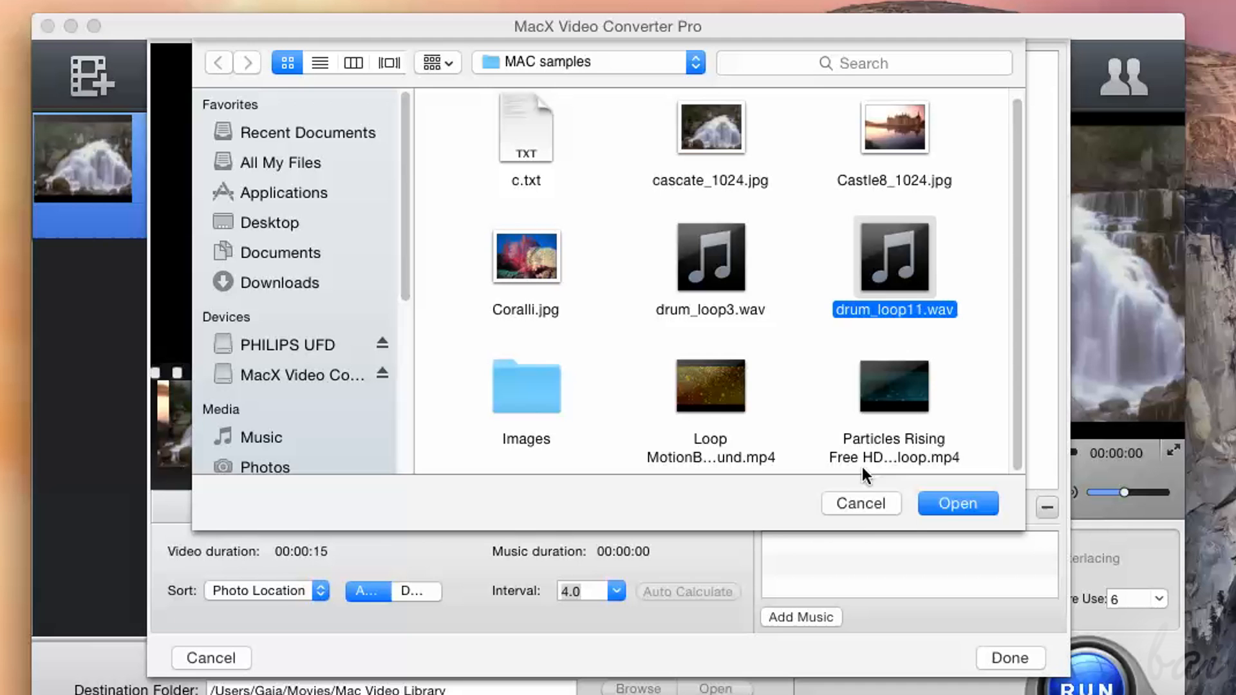
pyautogui.click(956, 504)
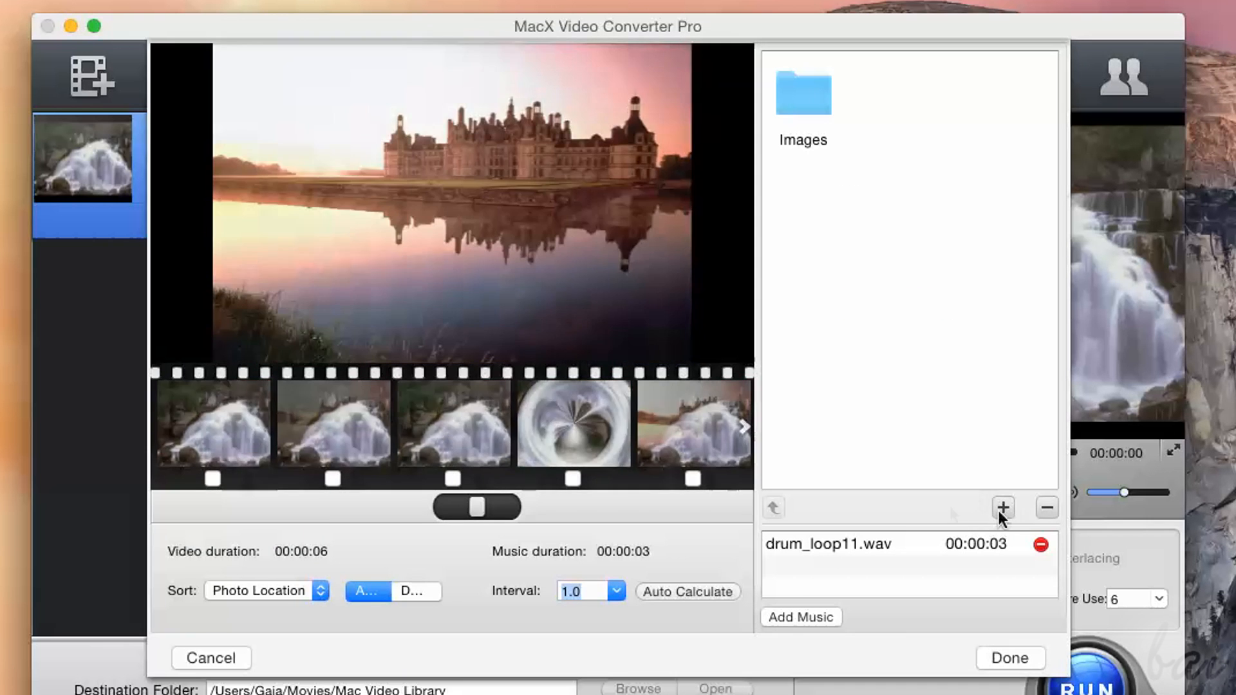
# Add the Images folder a second time so the slideshow holds six photos, and finish editing.
pyautogui.click(1003, 508)
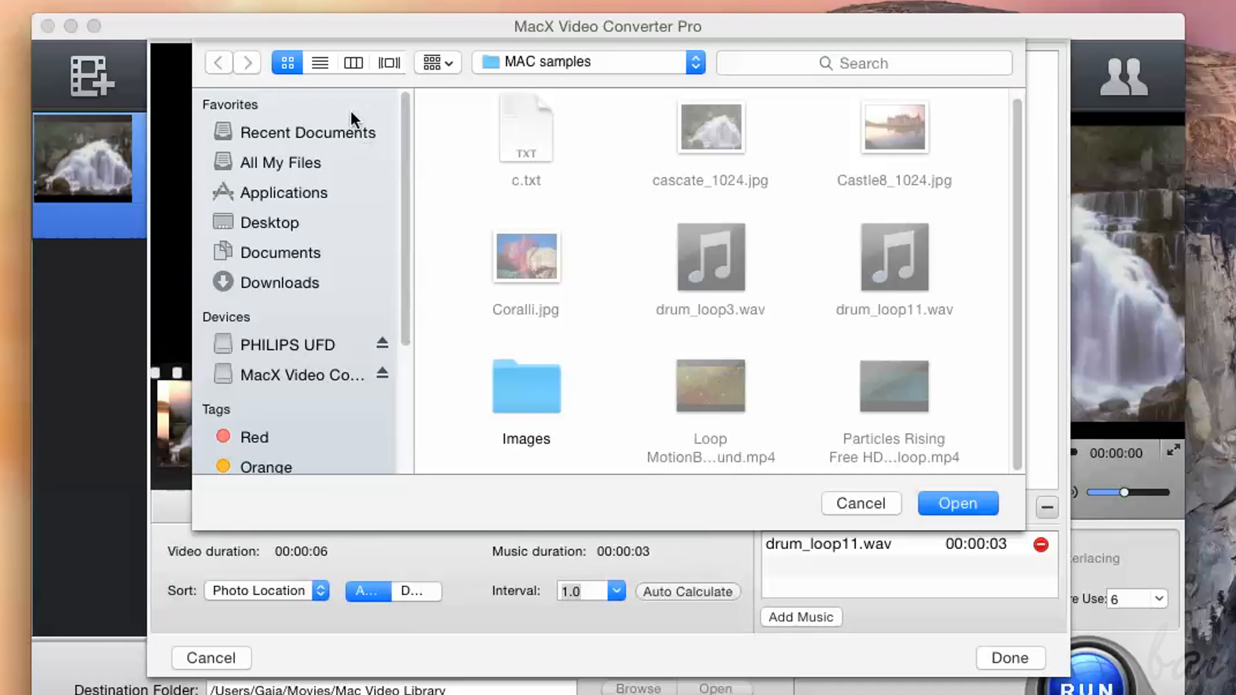
pyautogui.click(525, 386)
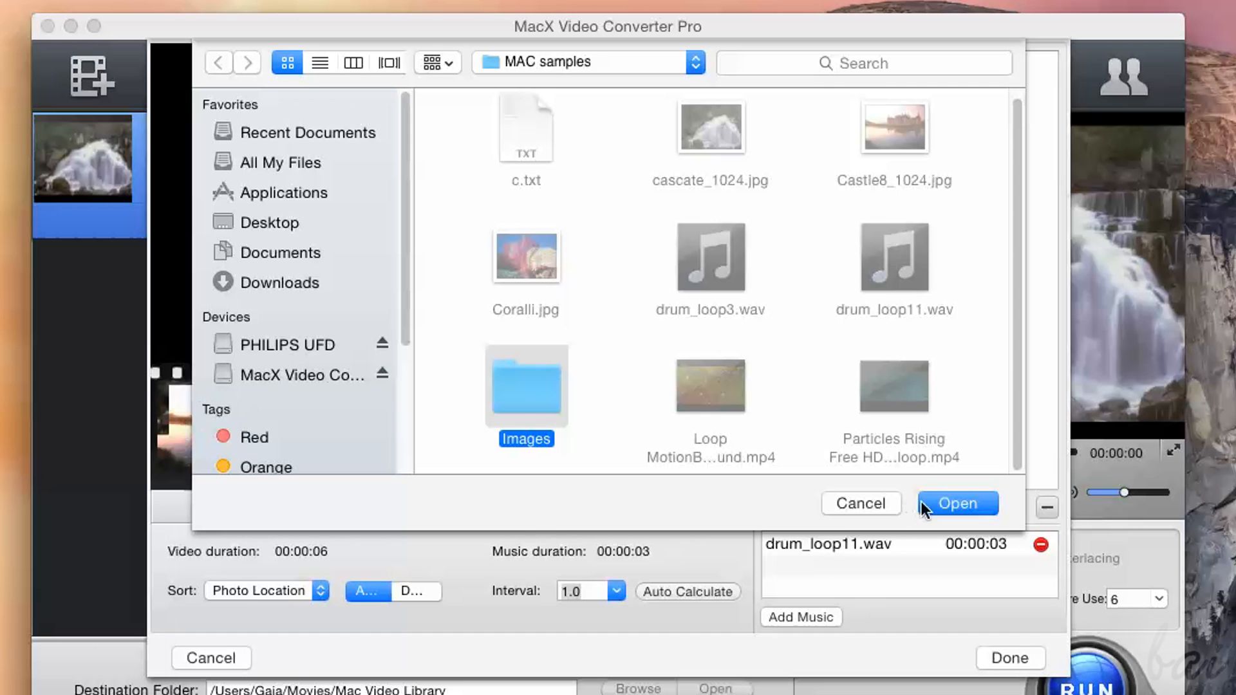
pyautogui.click(957, 504)
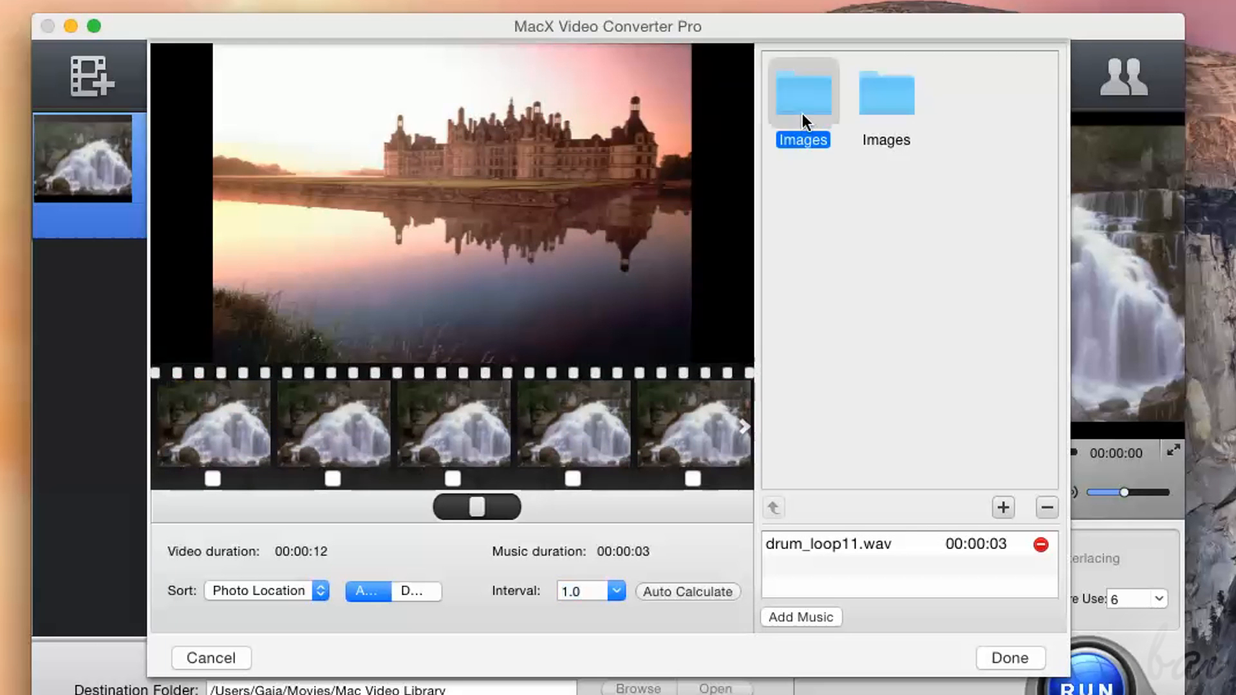
pyautogui.doubleClick(802, 92)
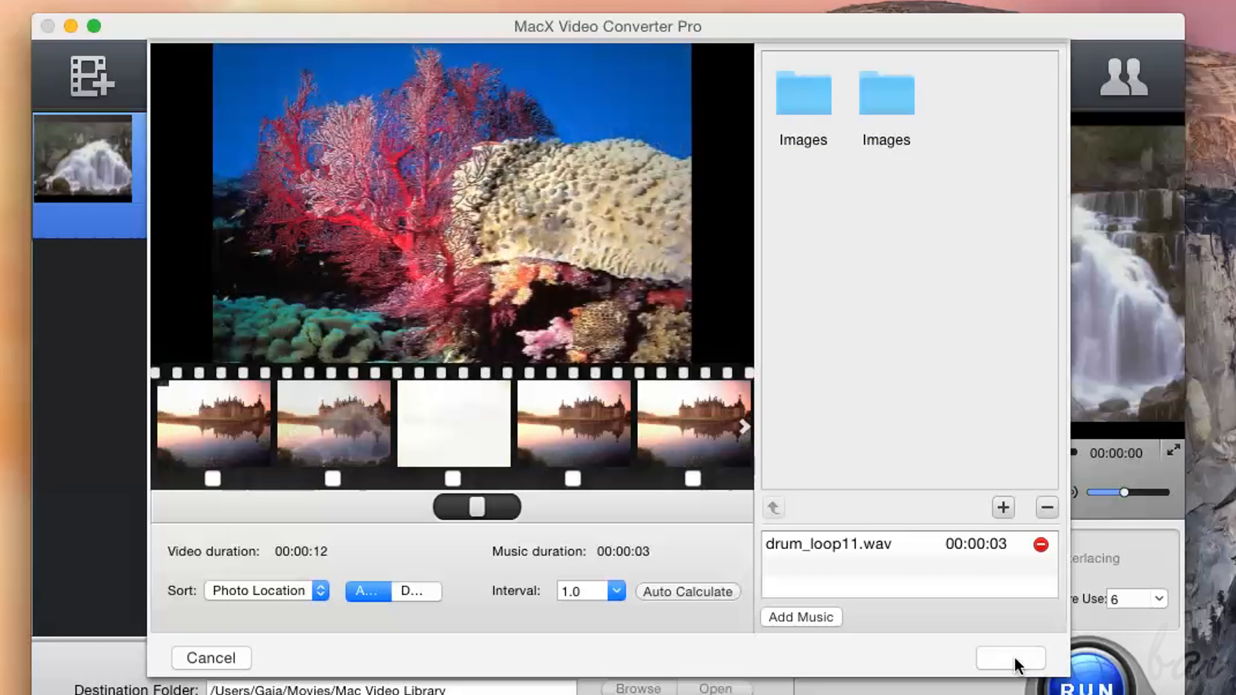
pyautogui.click(1010, 658)
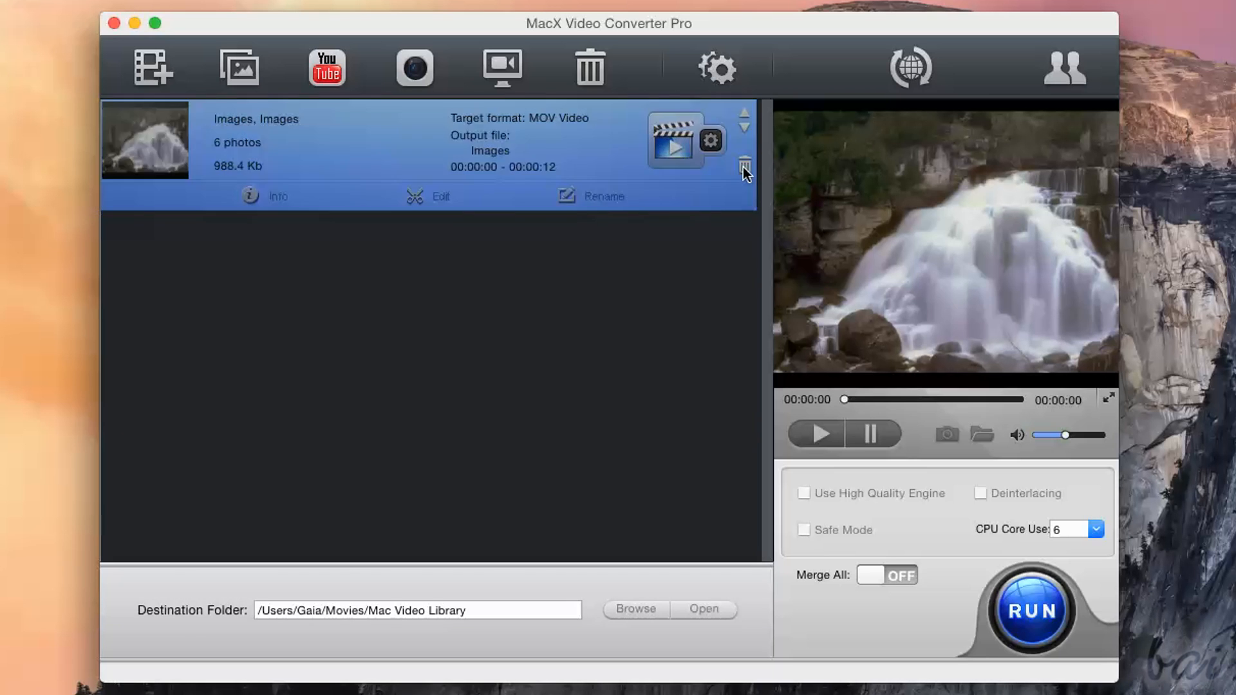
# Delete the queued Images slideshow, leaving the conversion list empty.
pyautogui.click(745, 167)
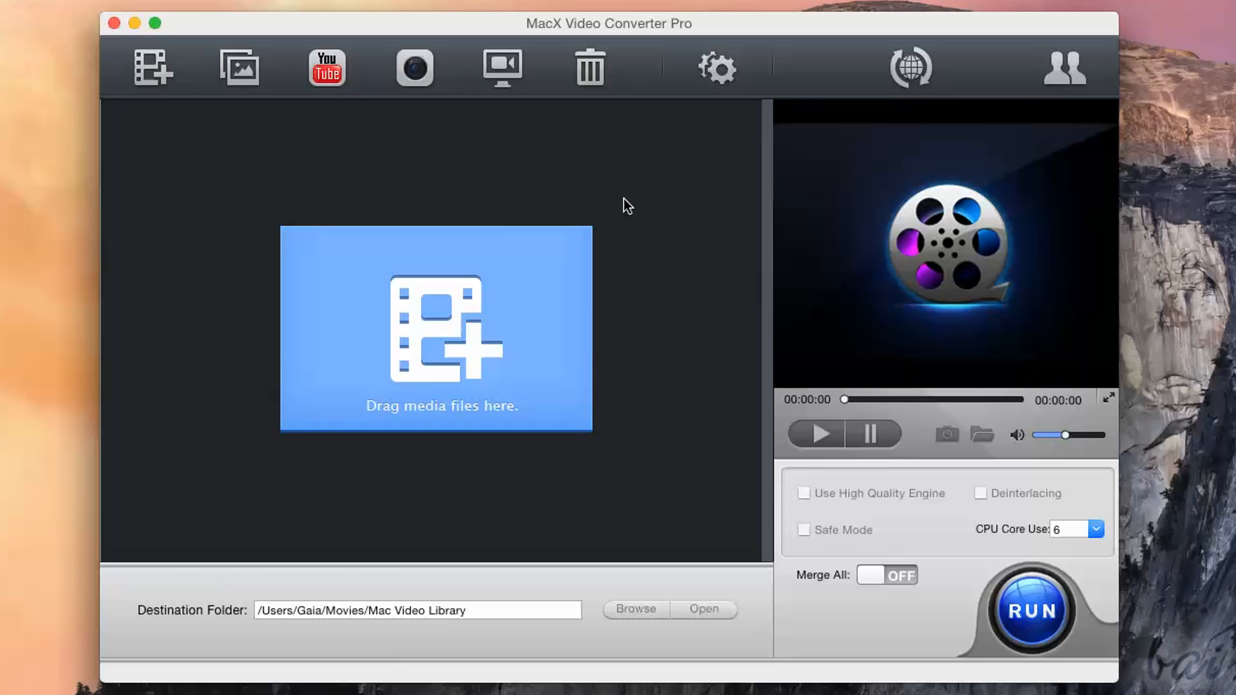